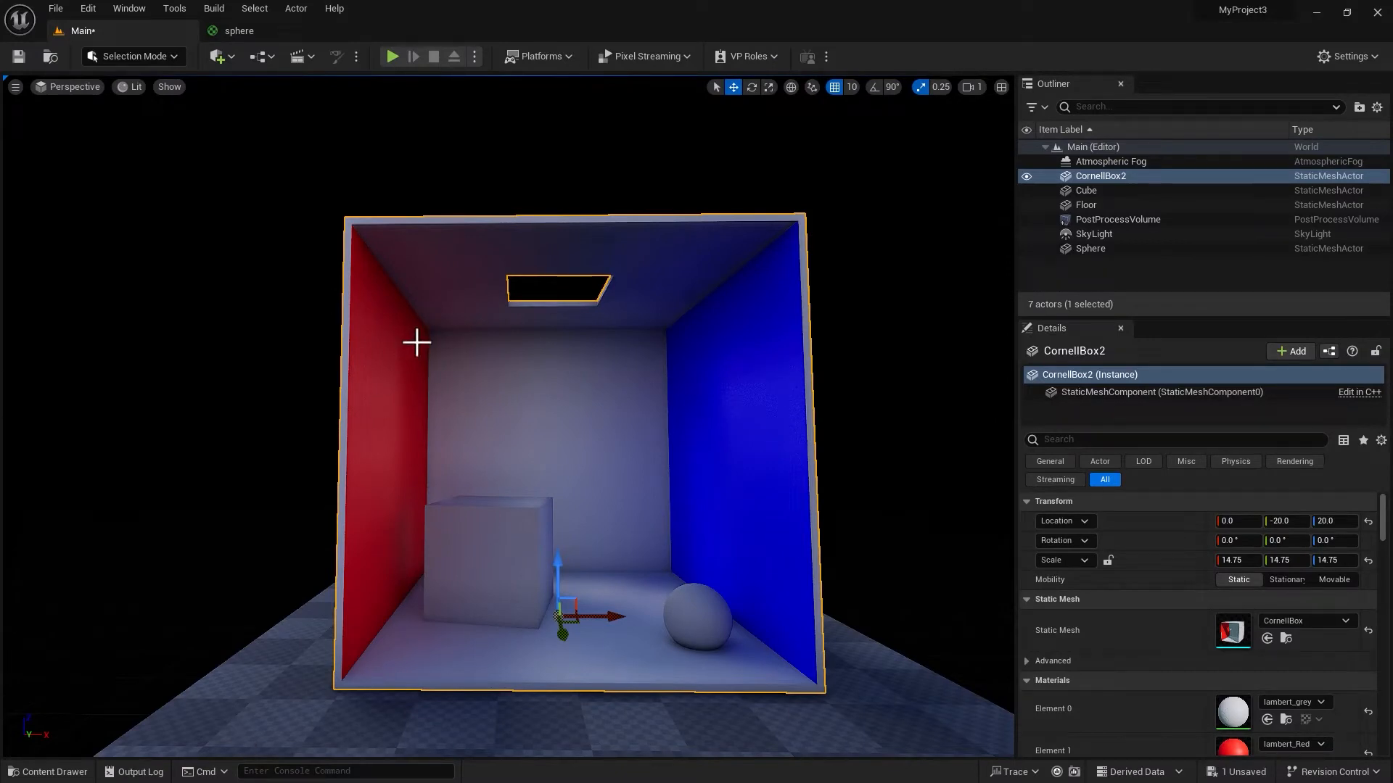
mouse_move(423, 392)
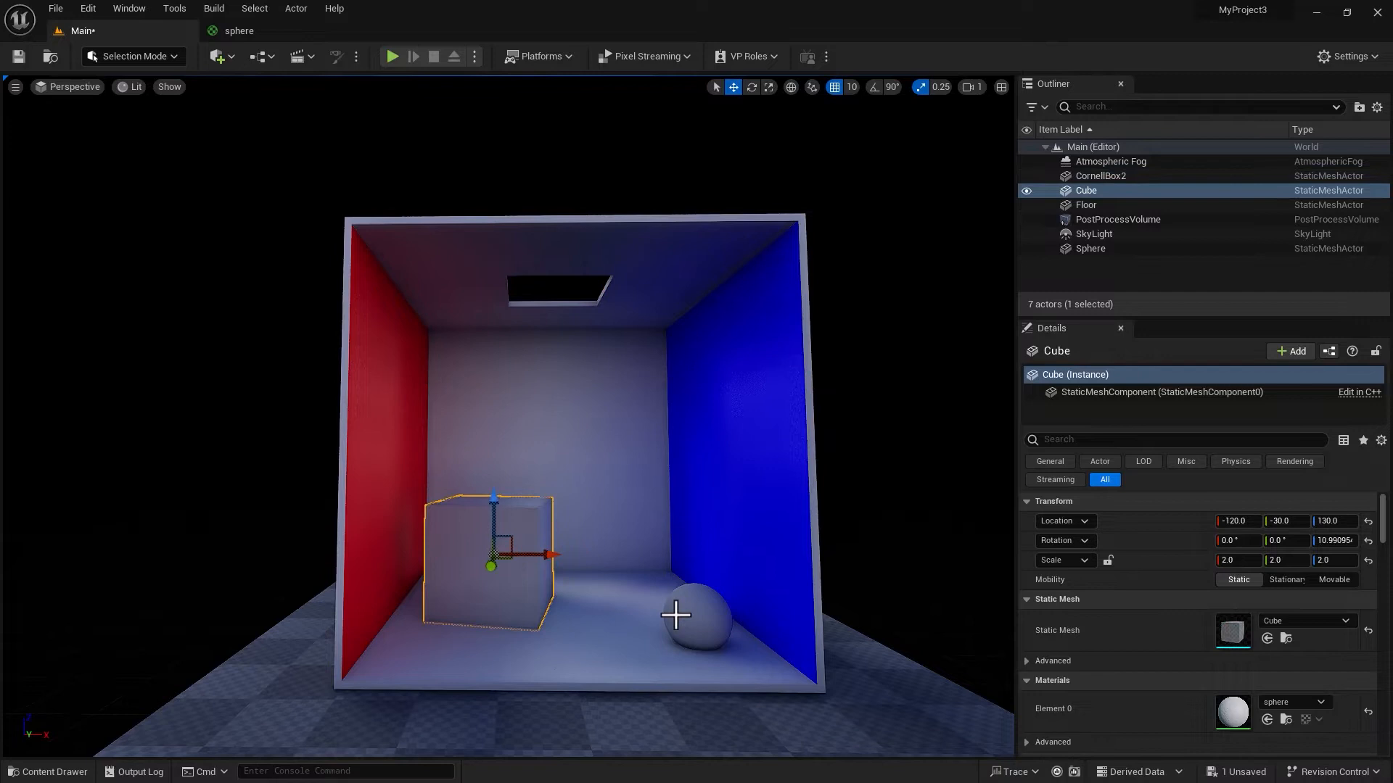
Place a point light inside the Cornell box and raise it to about Z 450.
left_click(216, 56)
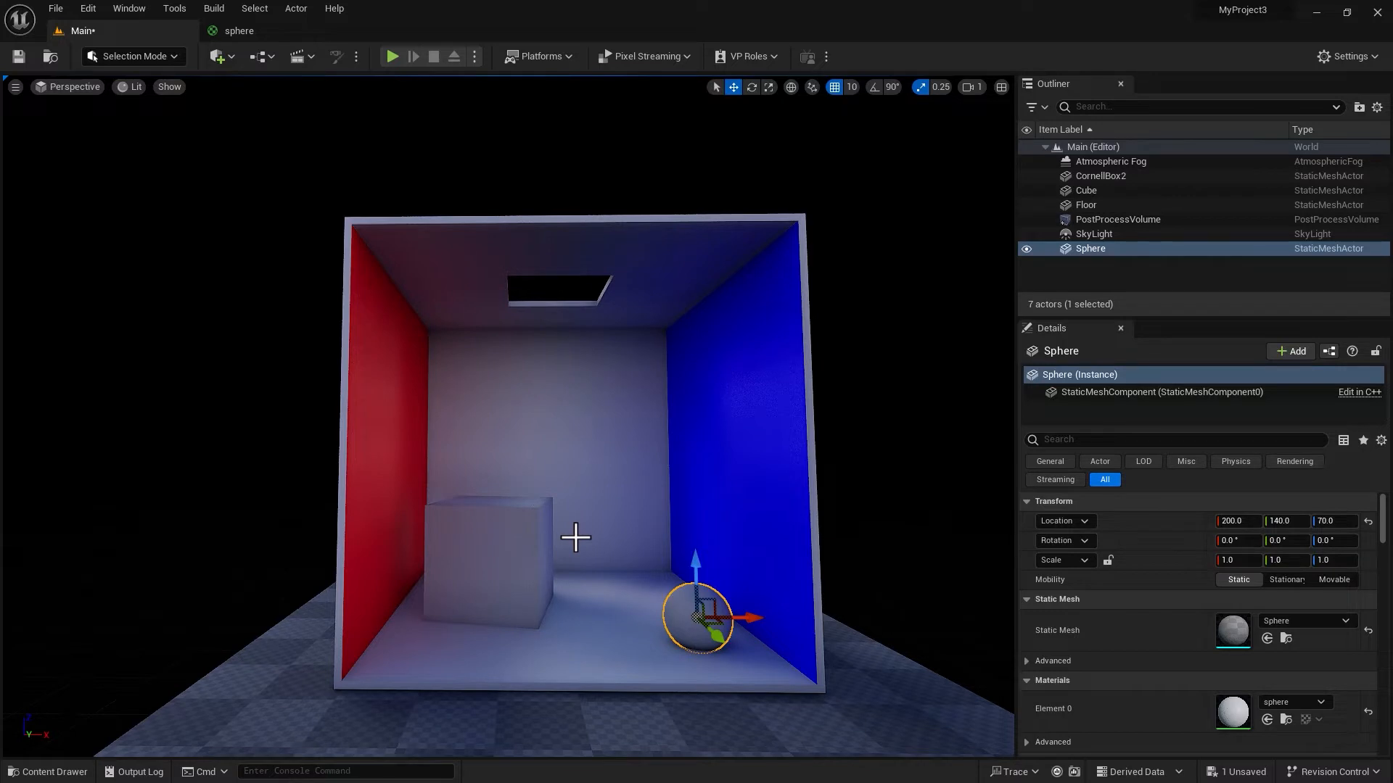
mouse_move(577, 520)
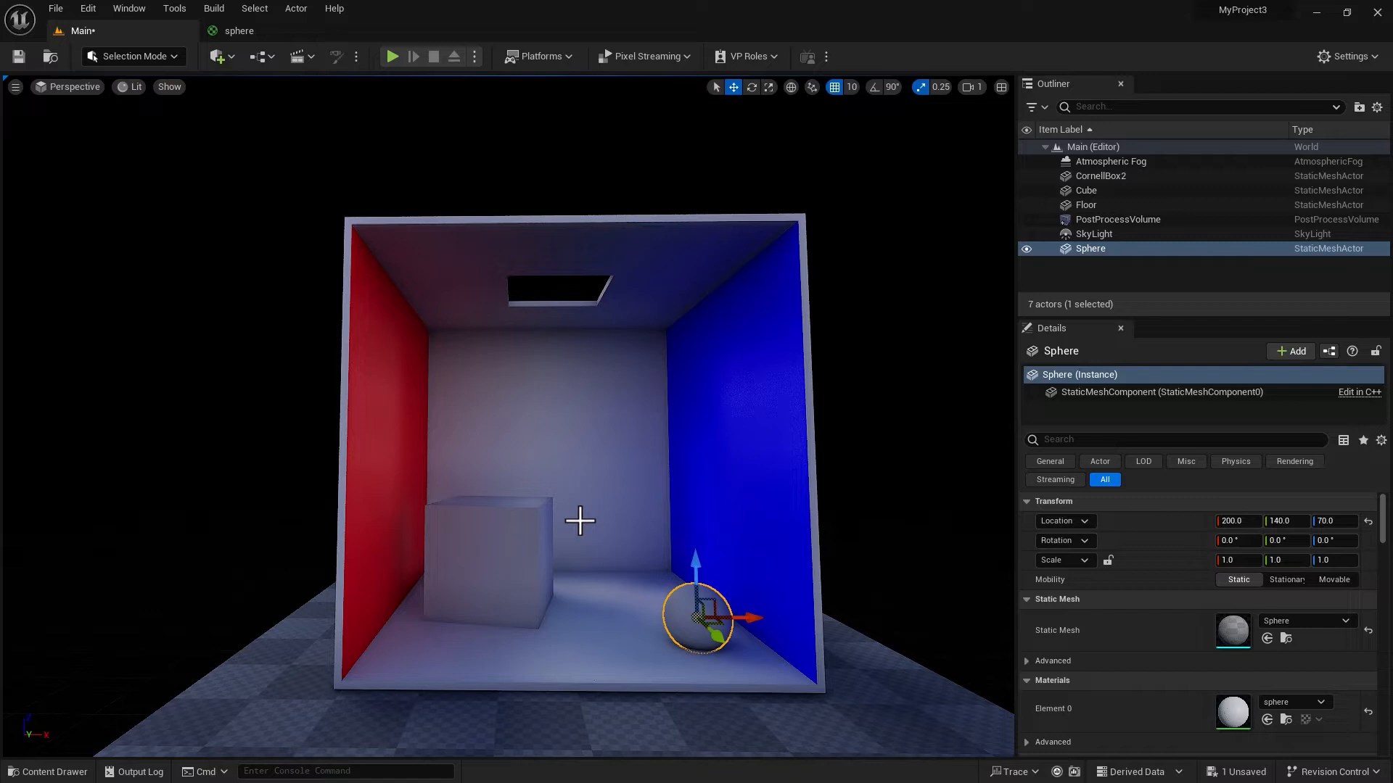
left_click(216, 56)
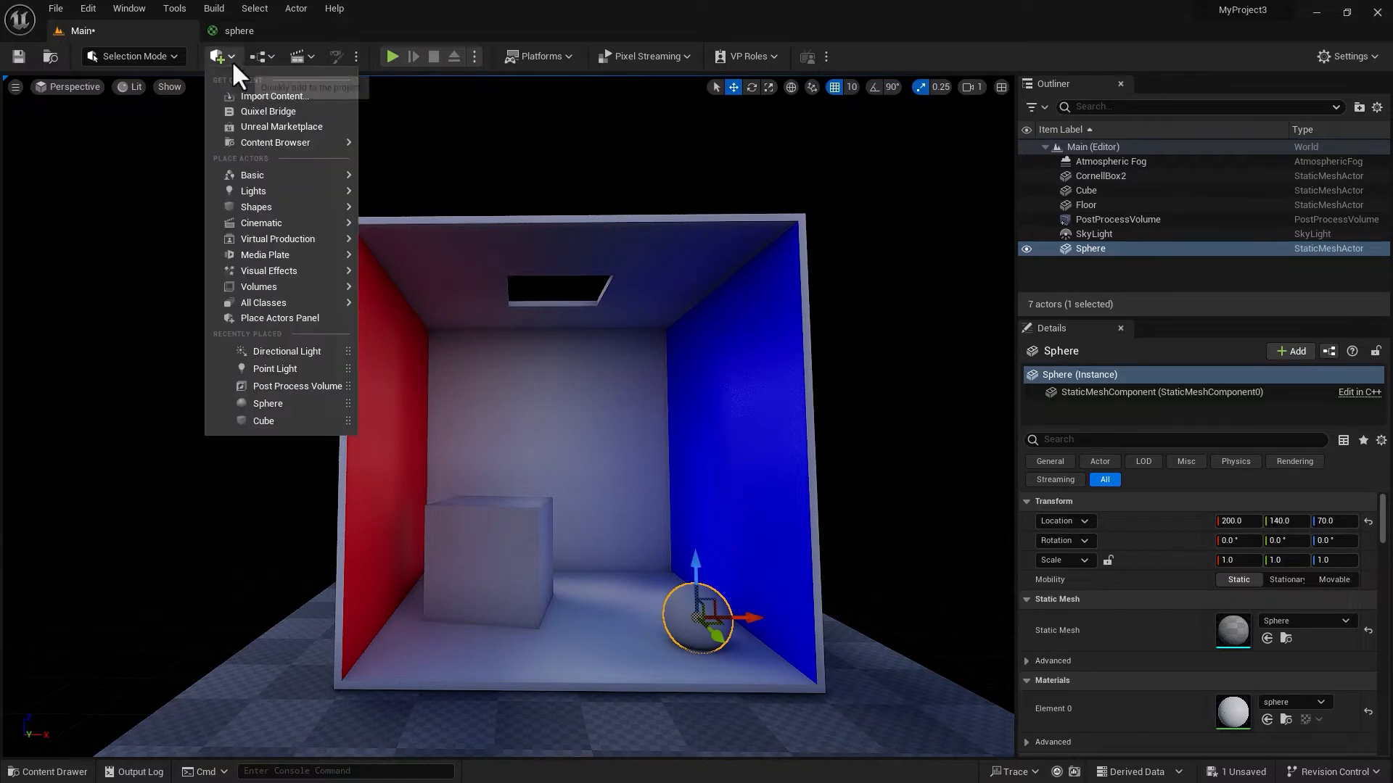
mouse_move(254, 190)
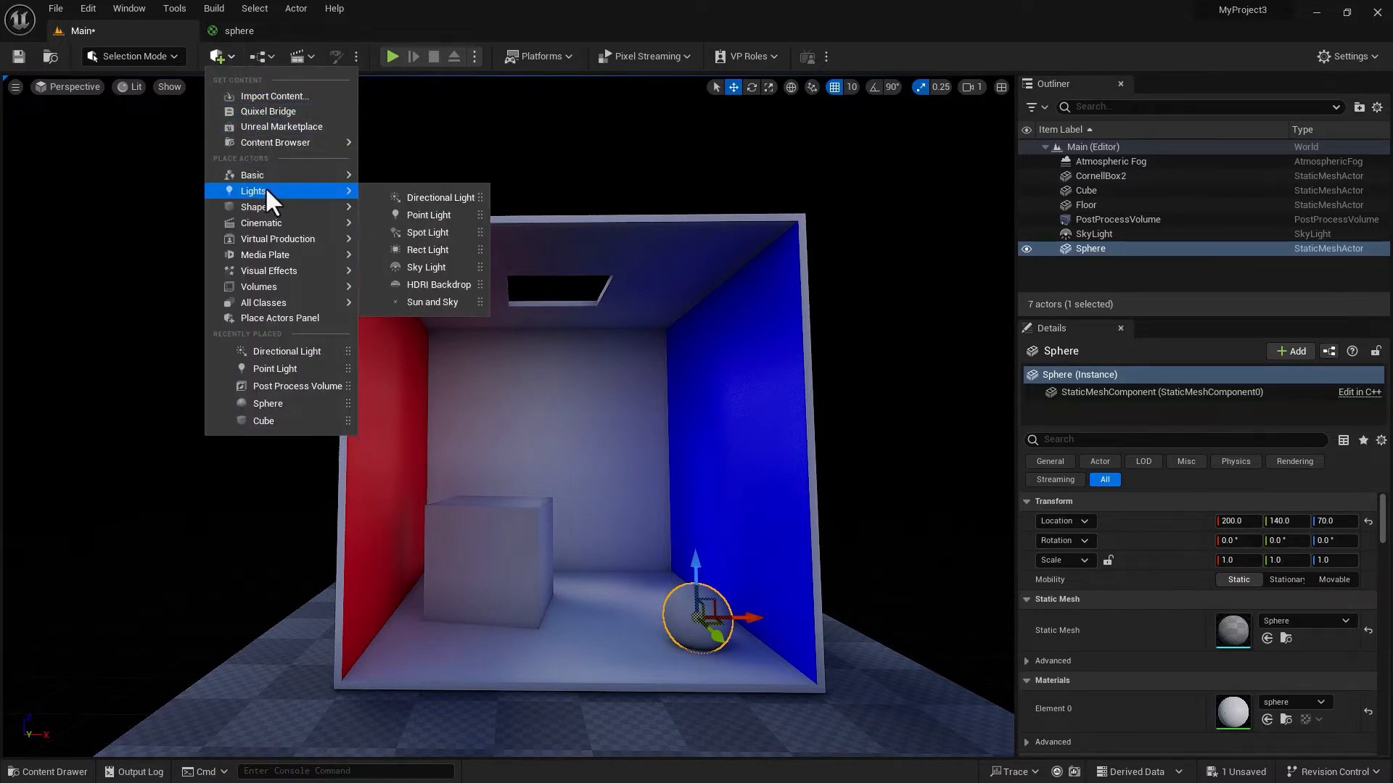
mouse_move(430, 216)
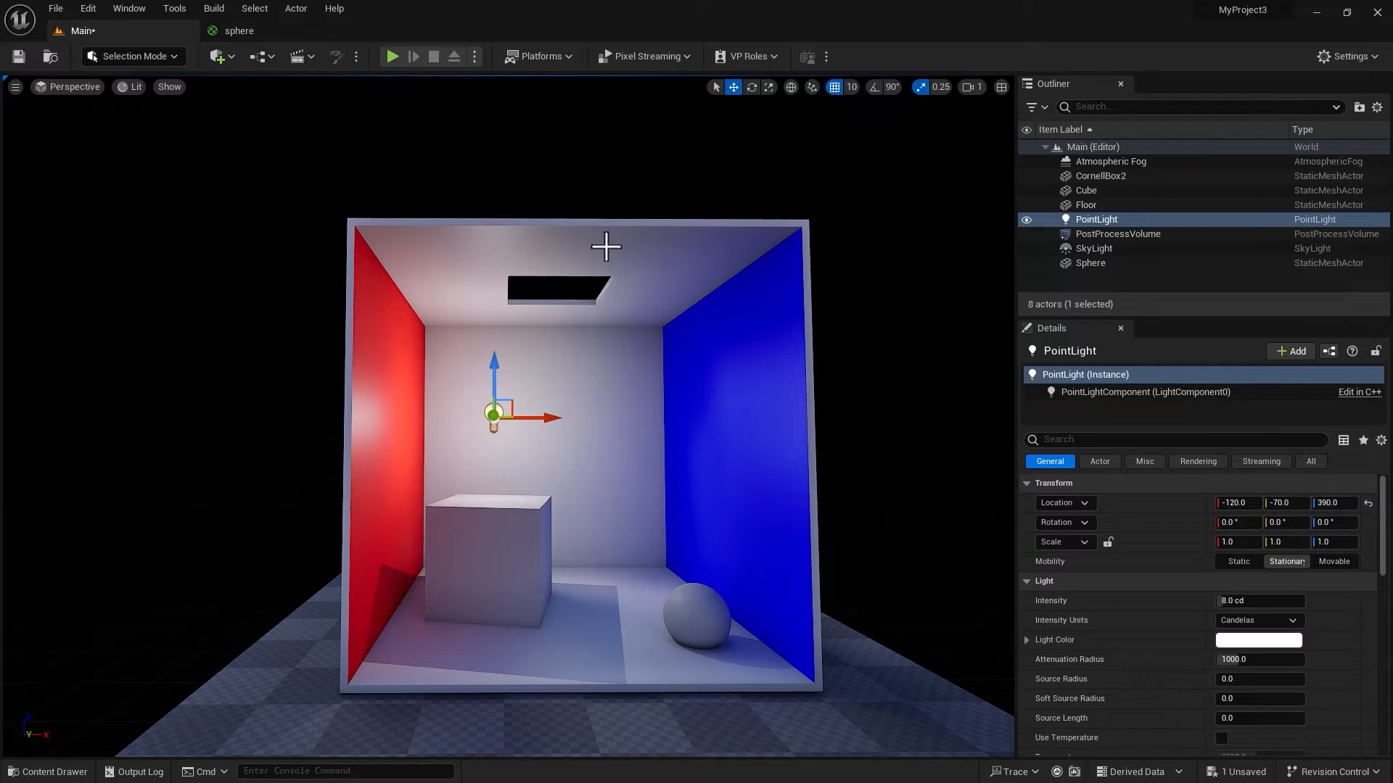
mouse_move(561, 265)
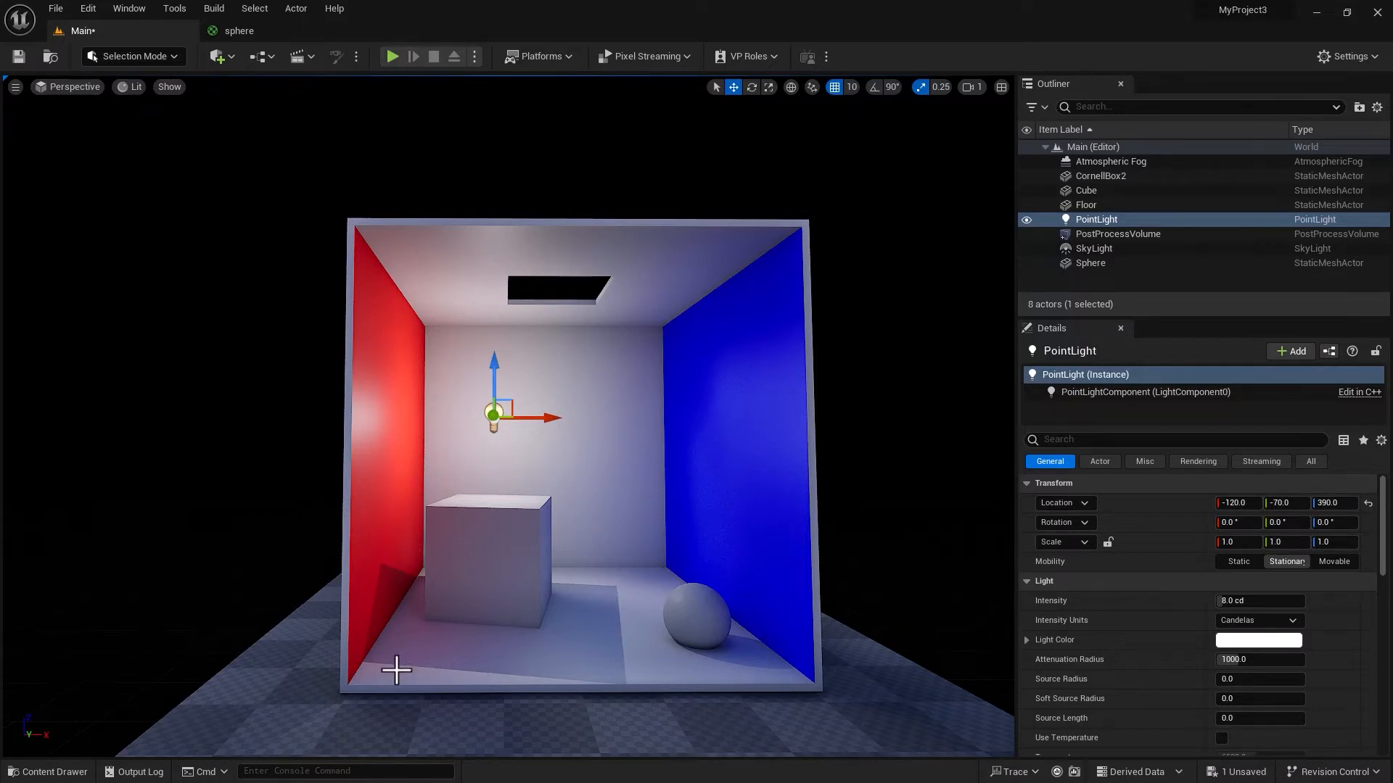
left_click_drag(493, 371, 494, 370)
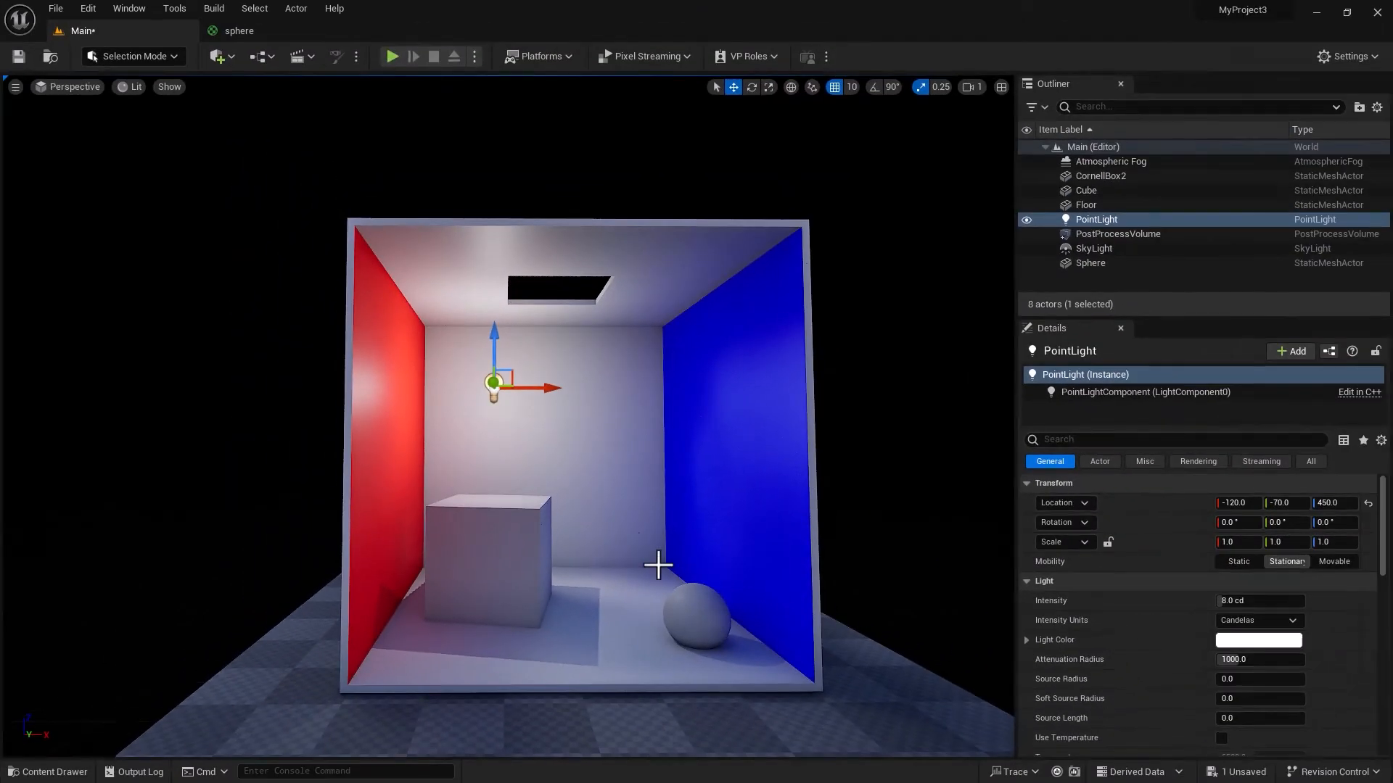
mouse_move(697, 613)
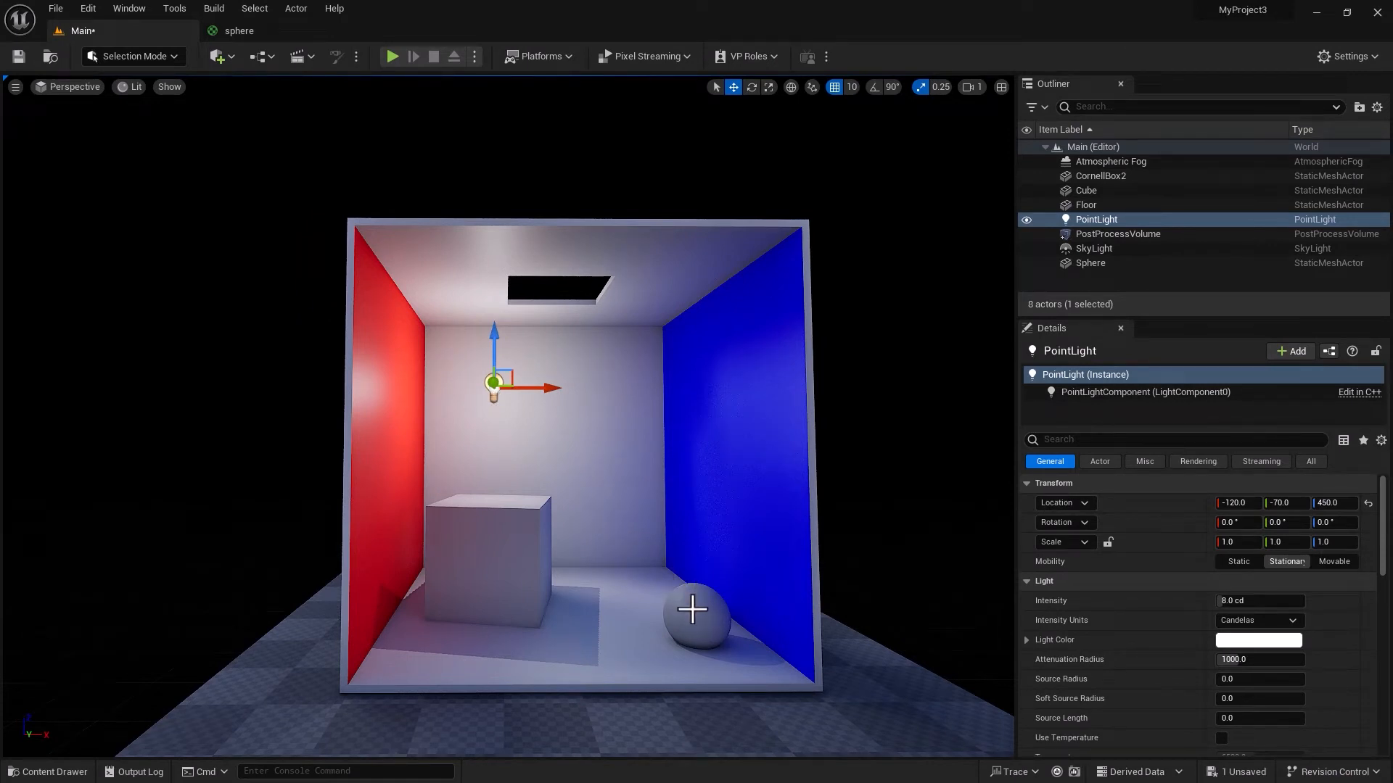
mouse_move(542, 562)
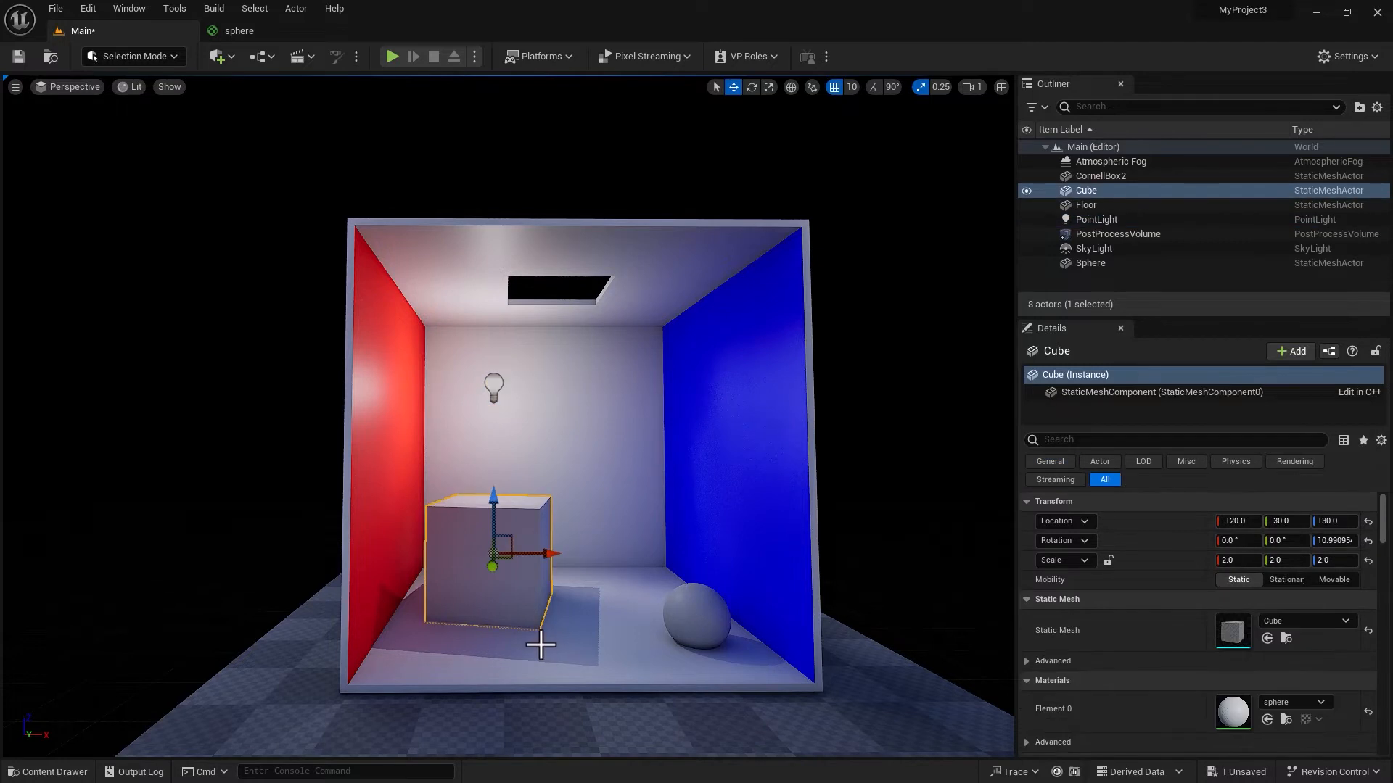
mouse_move(499, 401)
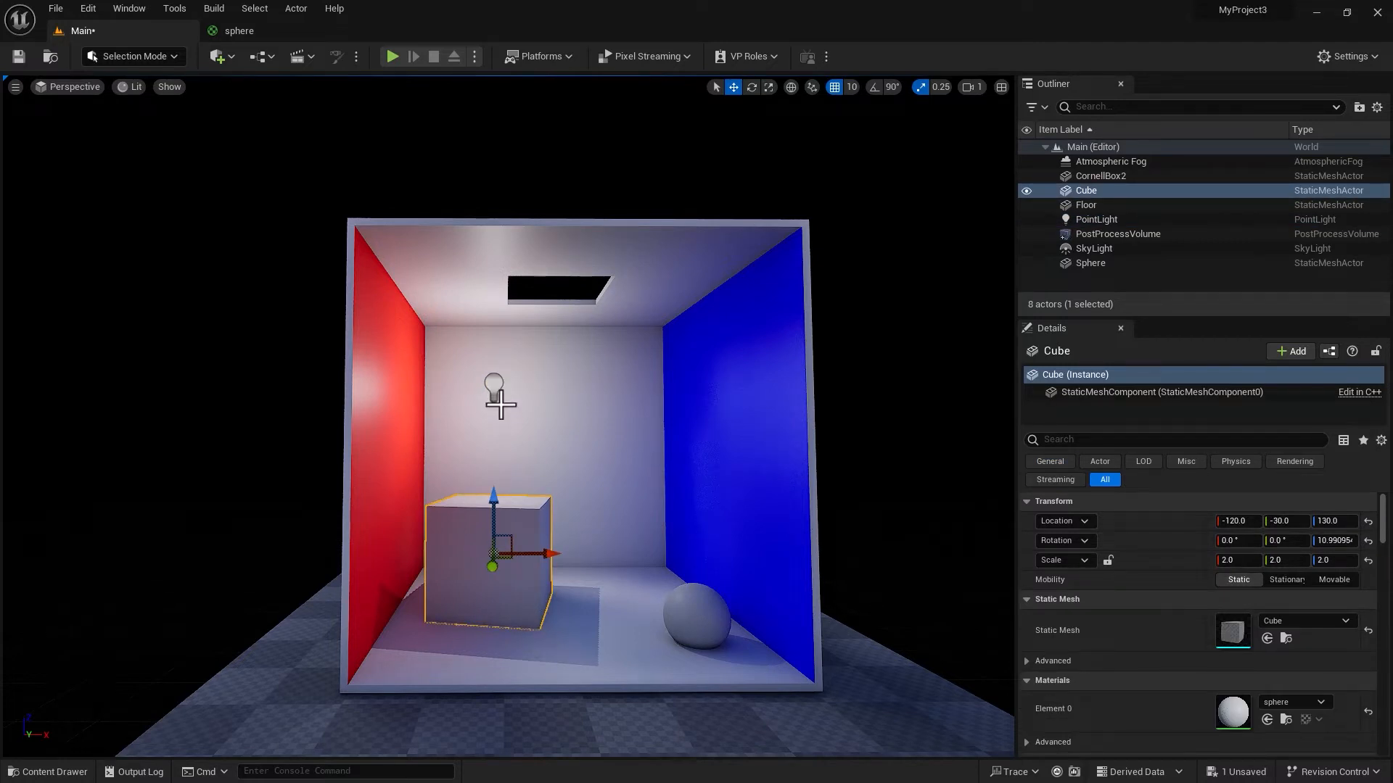
Filter Details by 'channel' and take the point light off lighting channel 0.
left_click(1096, 219)
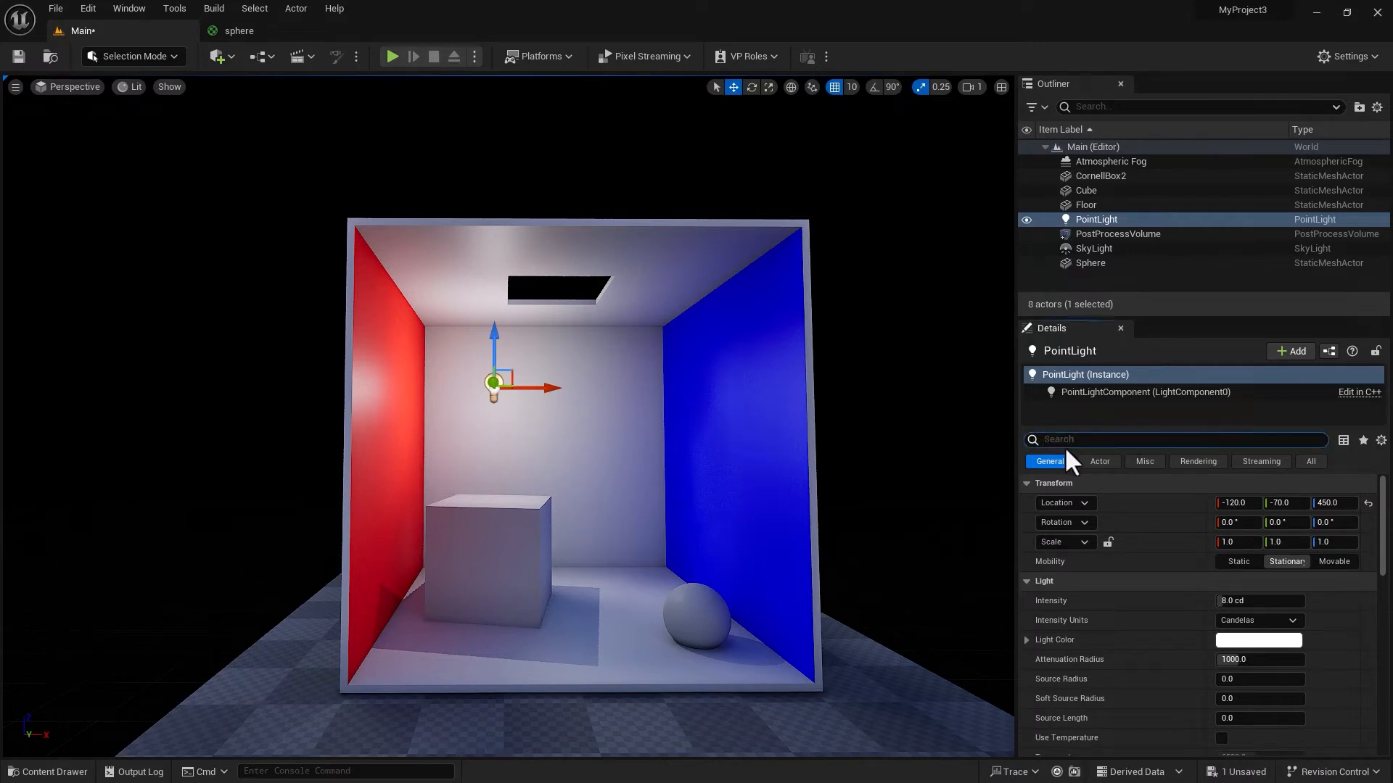
type("c")
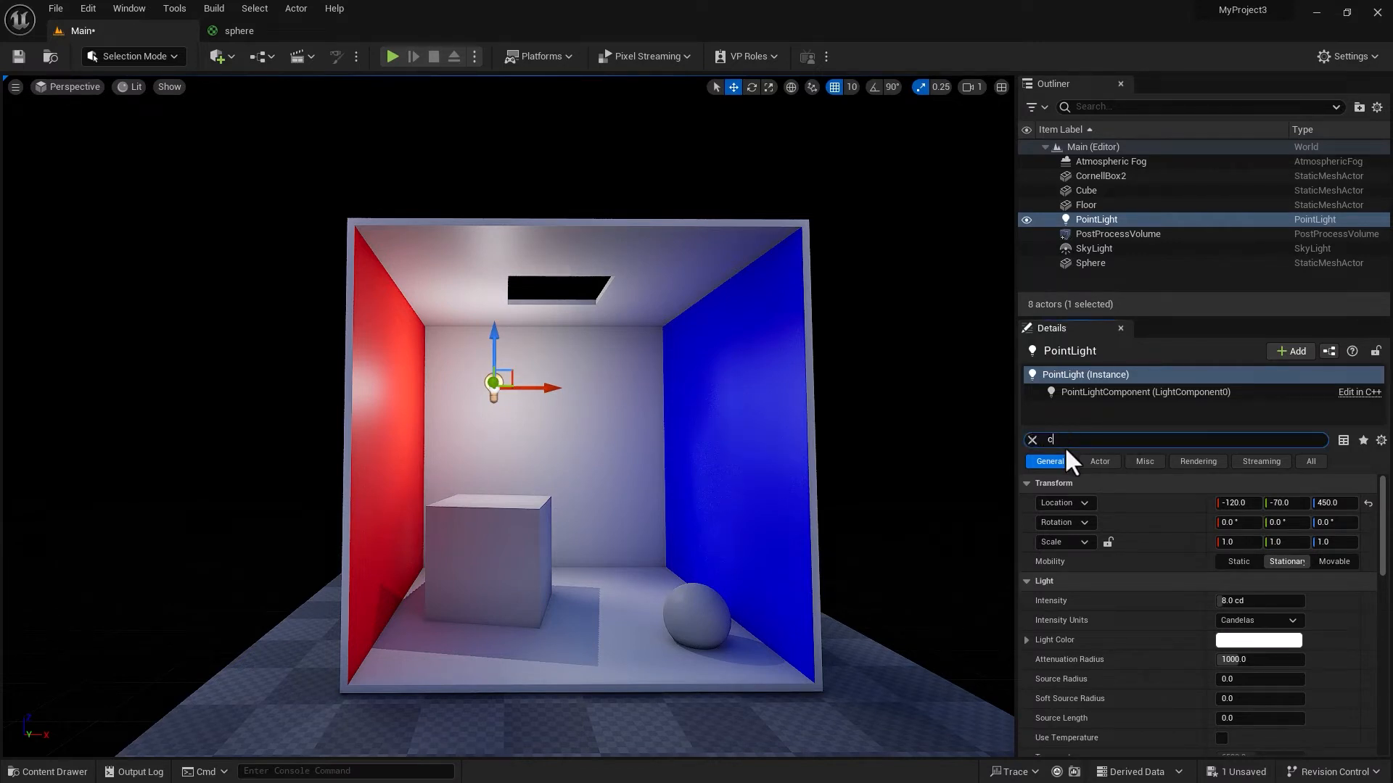
type("hannel")
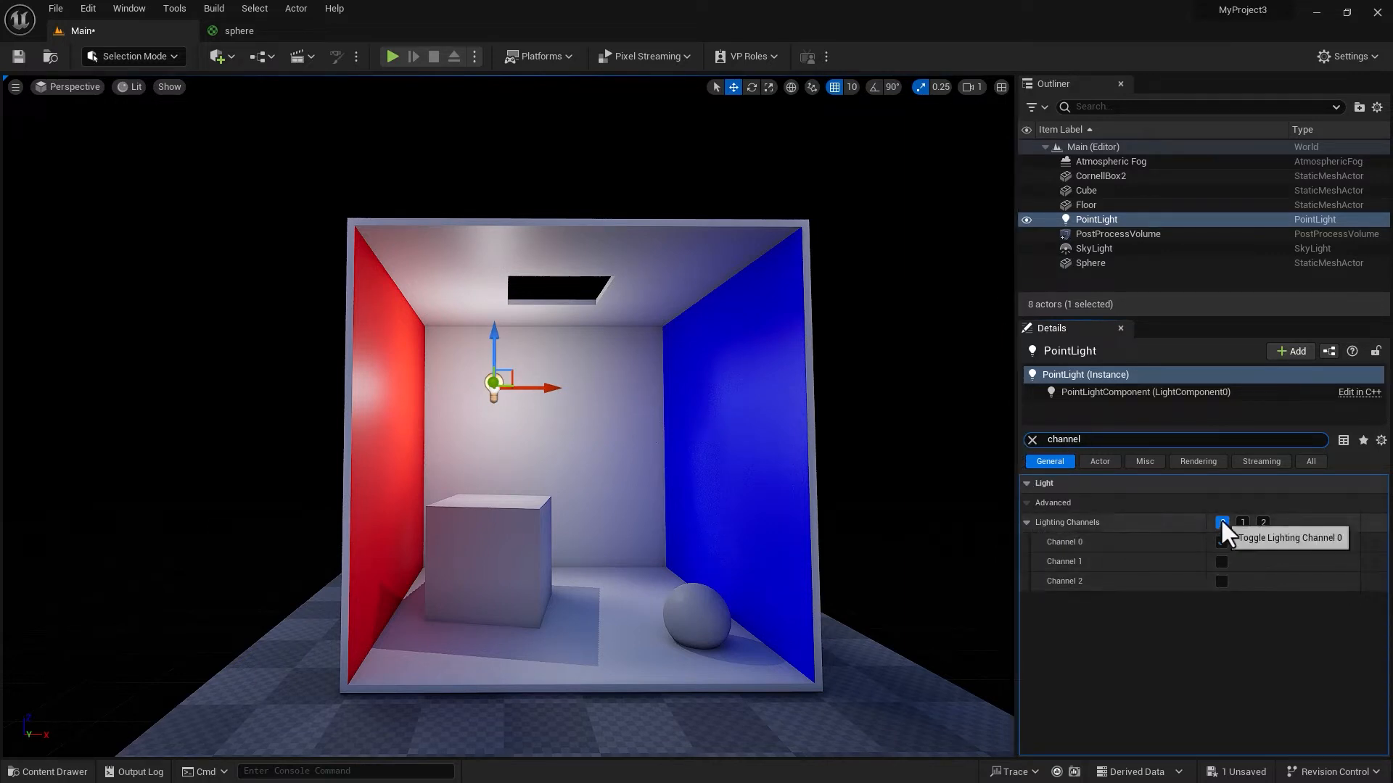
left_click(1222, 522)
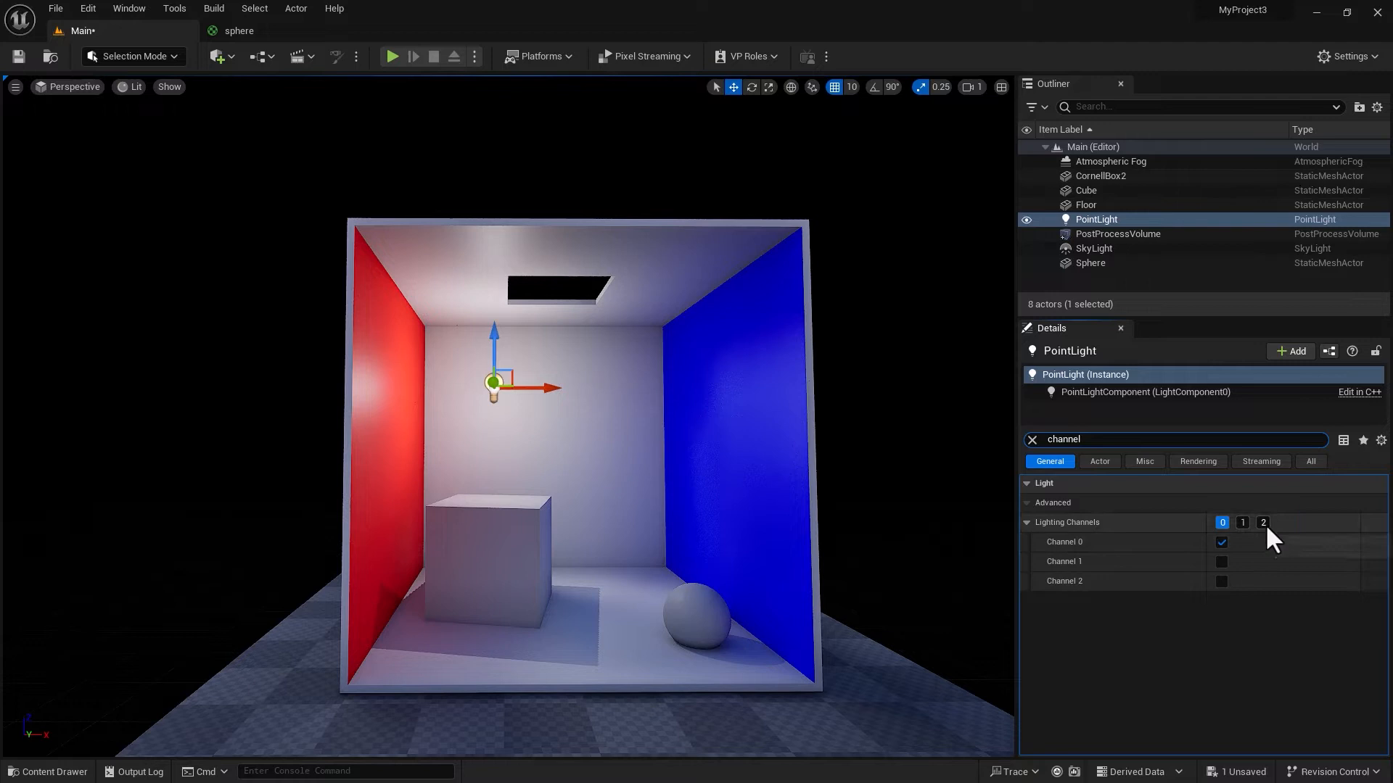
mouse_move(1262, 569)
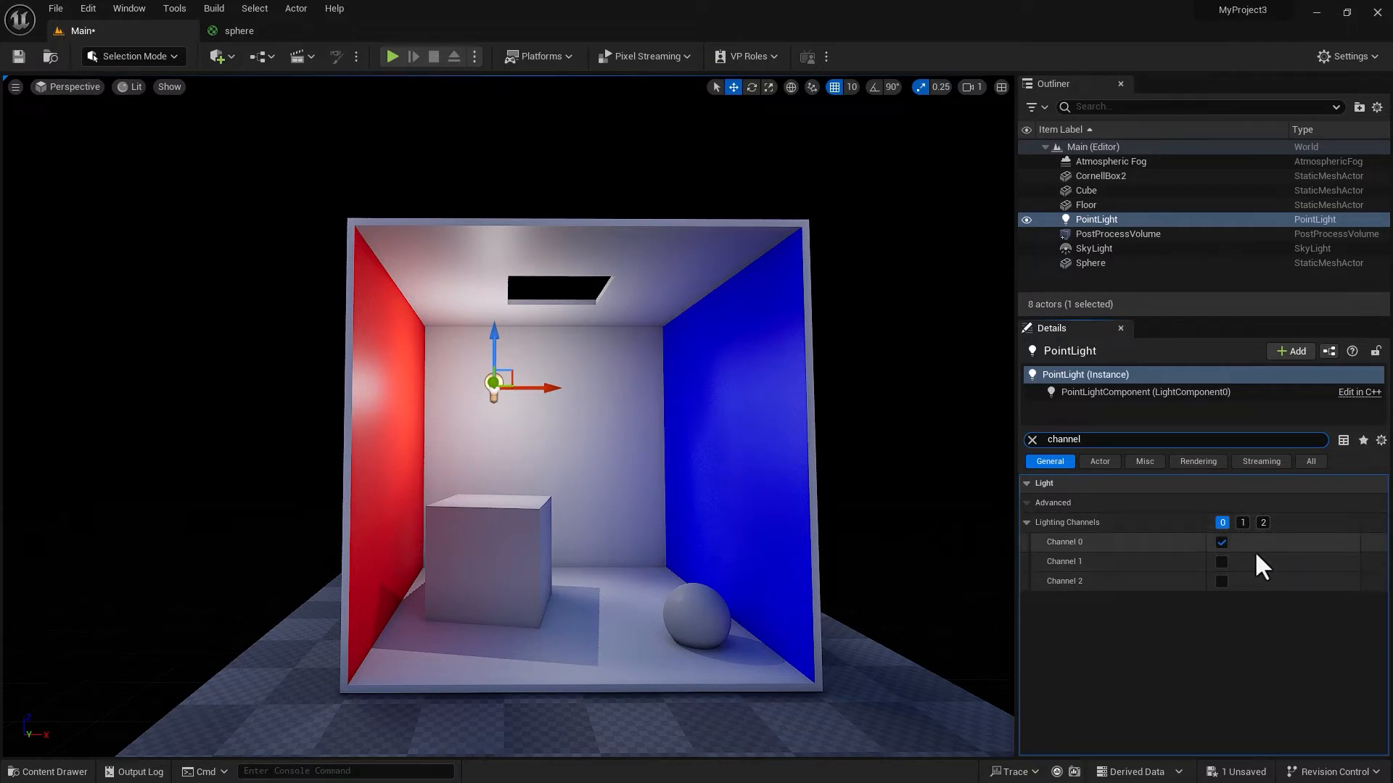
mouse_move(509, 406)
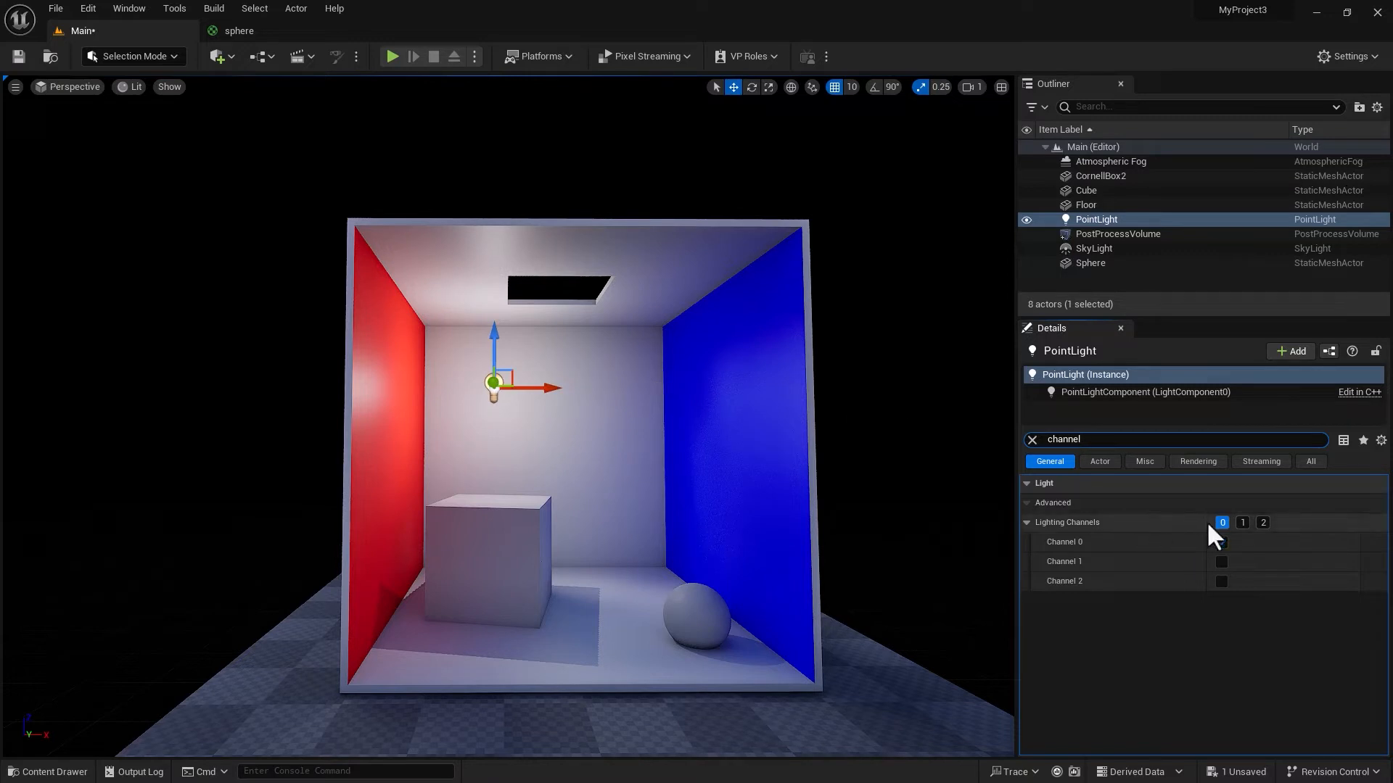
left_click(1220, 542)
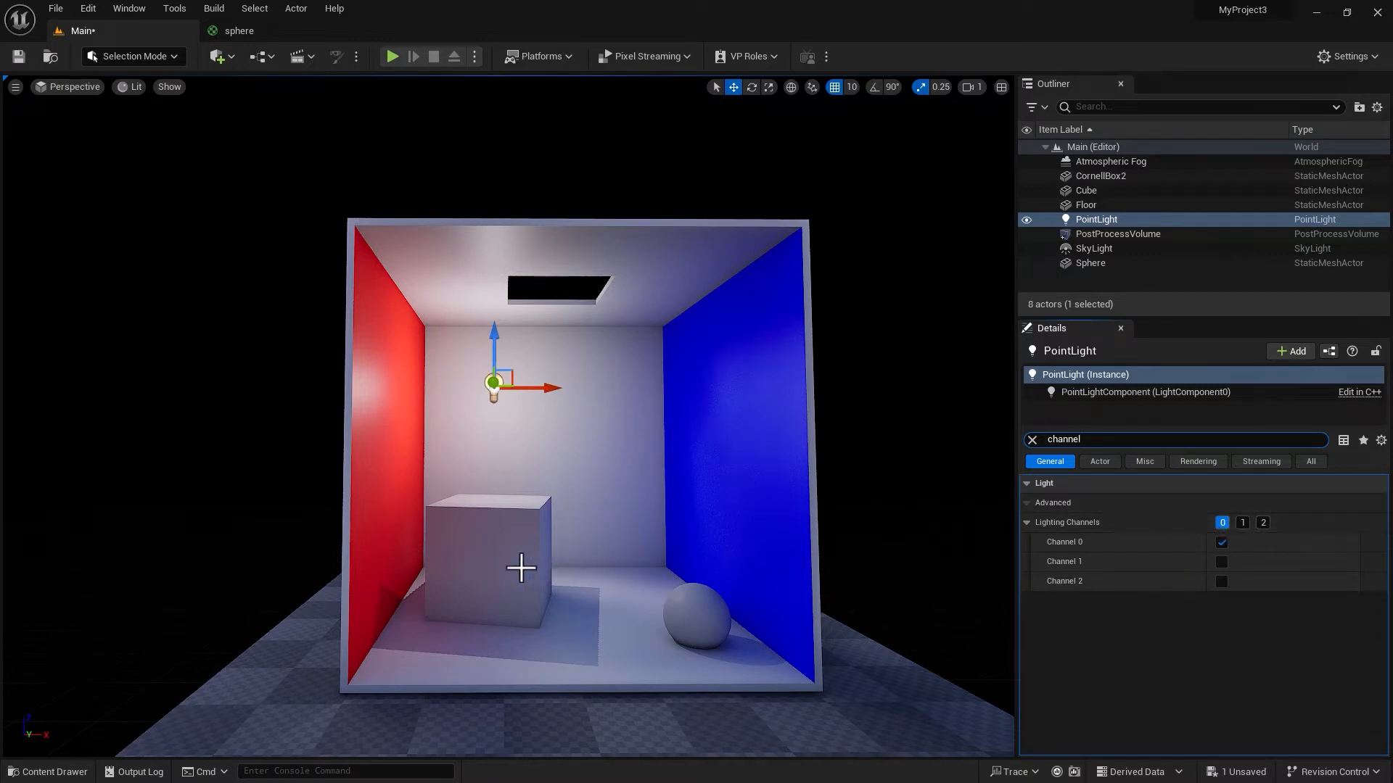
mouse_move(502, 557)
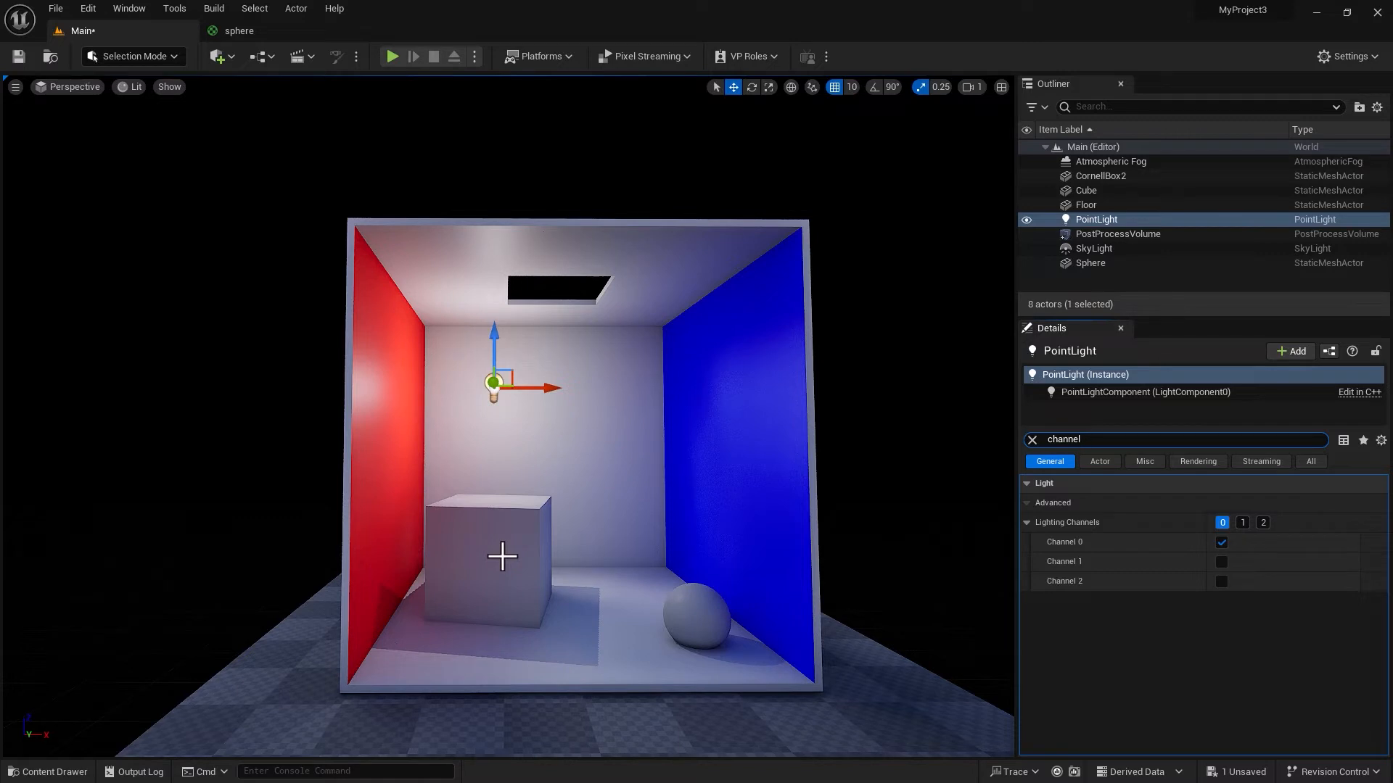
mouse_move(1242, 522)
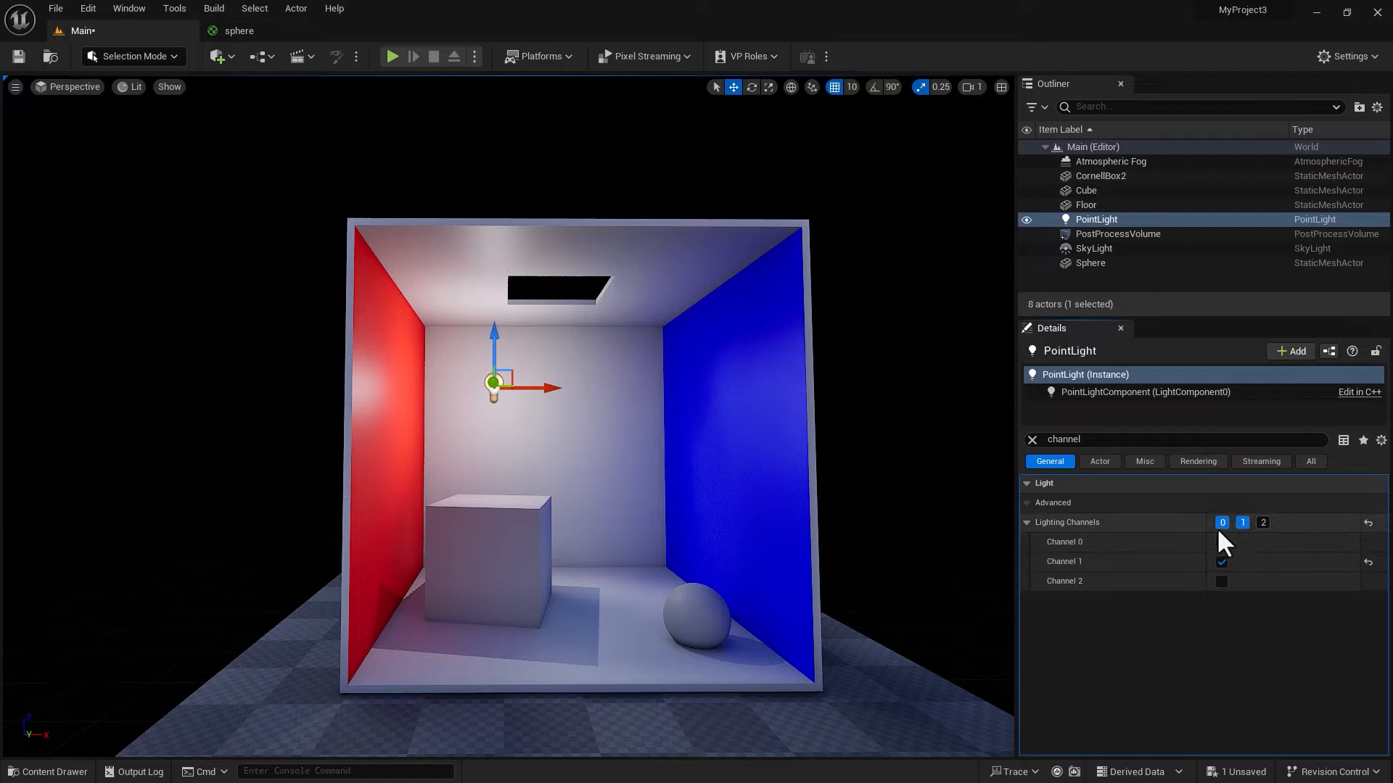
mouse_move(1222, 542)
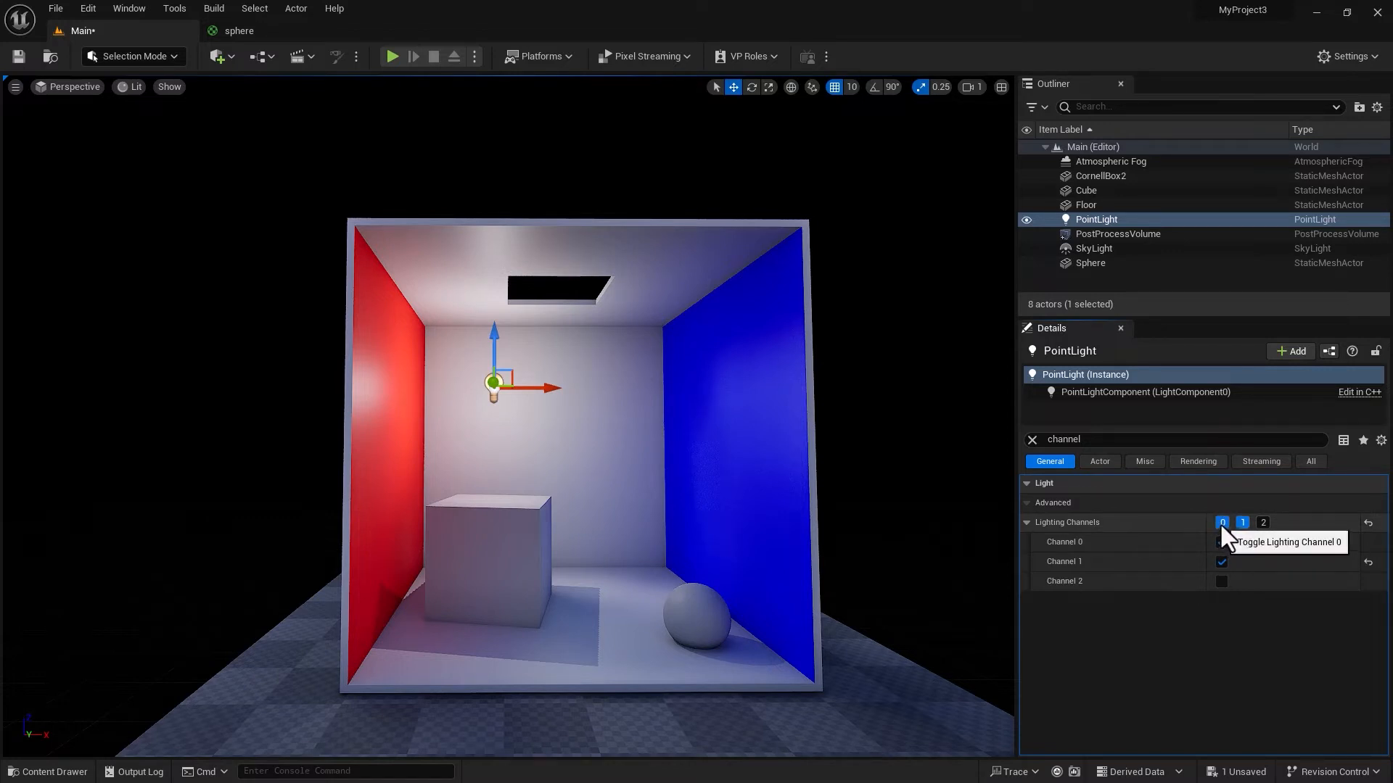
left_click(1222, 522)
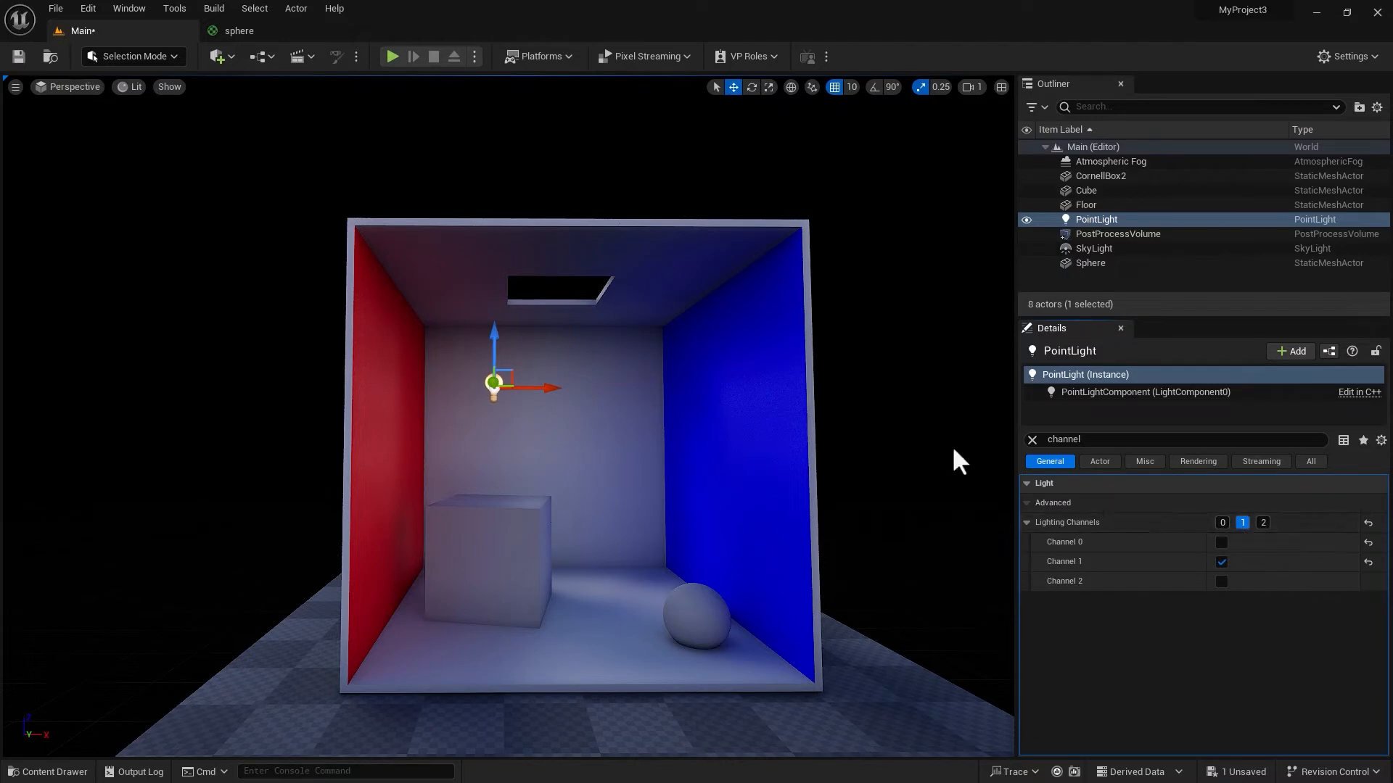
Take the cube off lighting channel 0 and clear the Details filter.
left_click(488, 569)
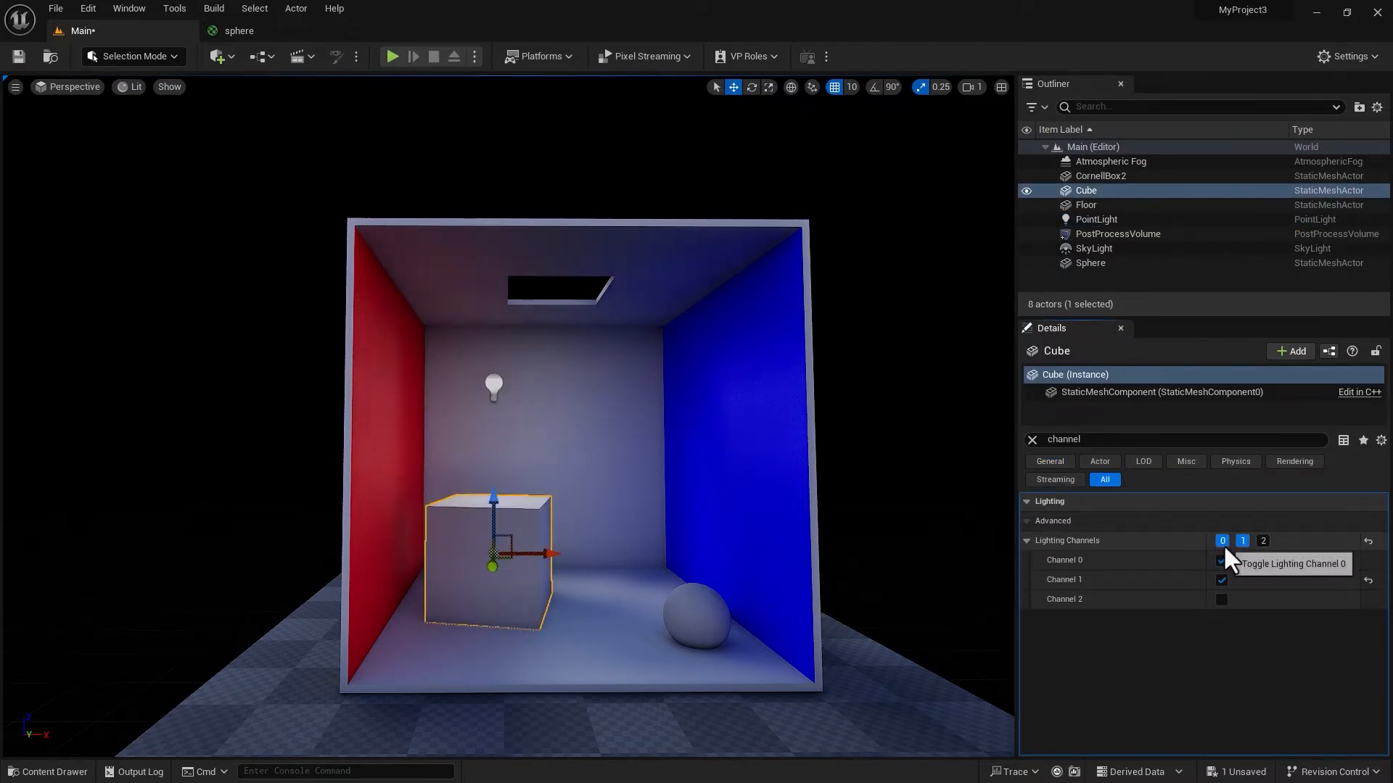
left_click(1222, 560)
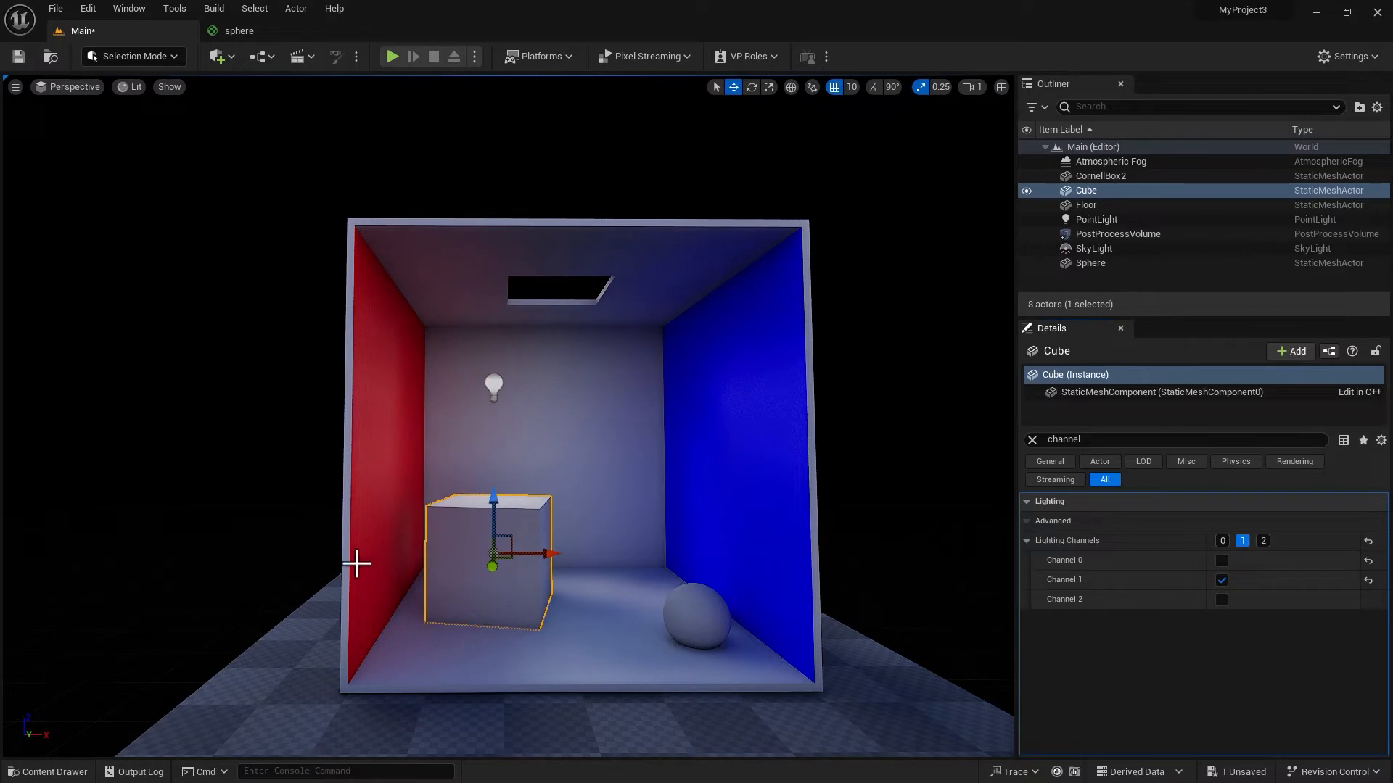
mouse_move(1092, 460)
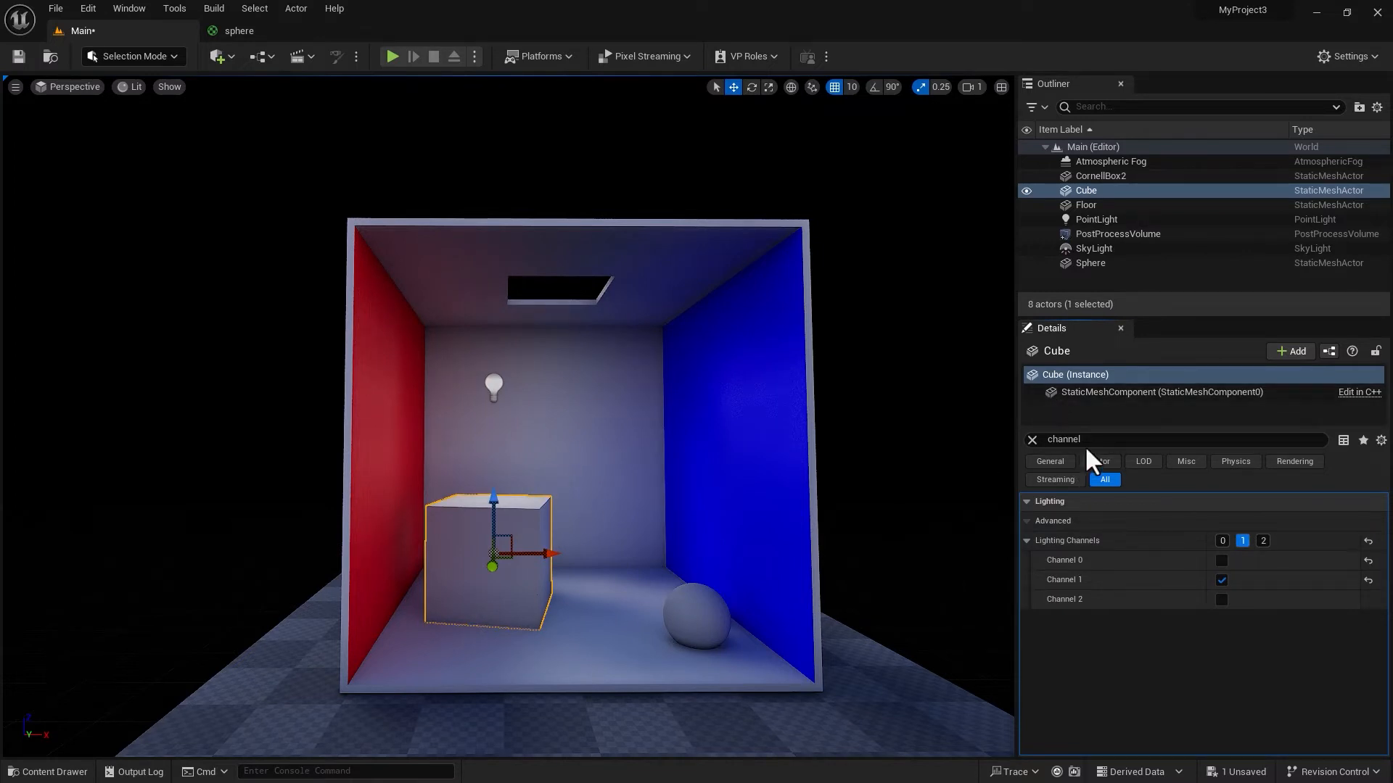
left_click(1031, 439)
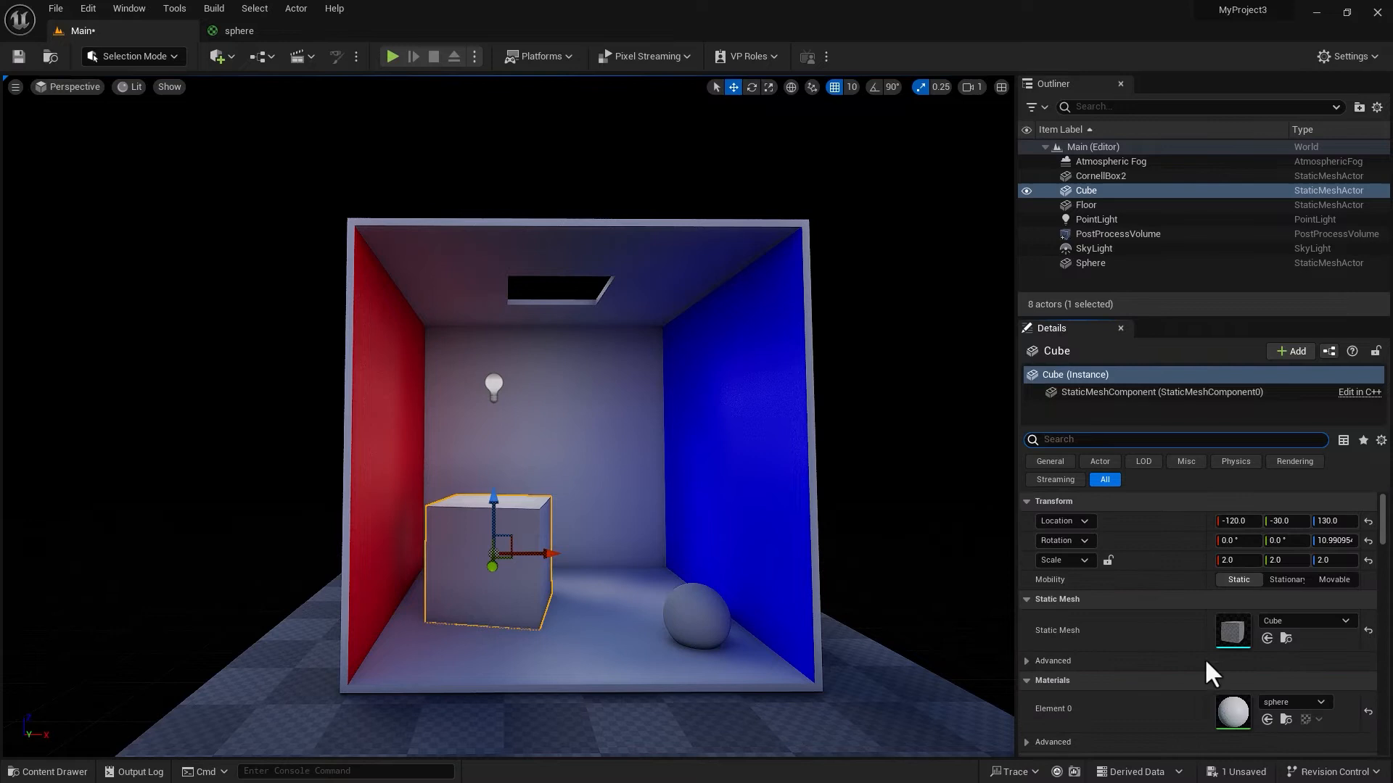
mouse_move(1117, 240)
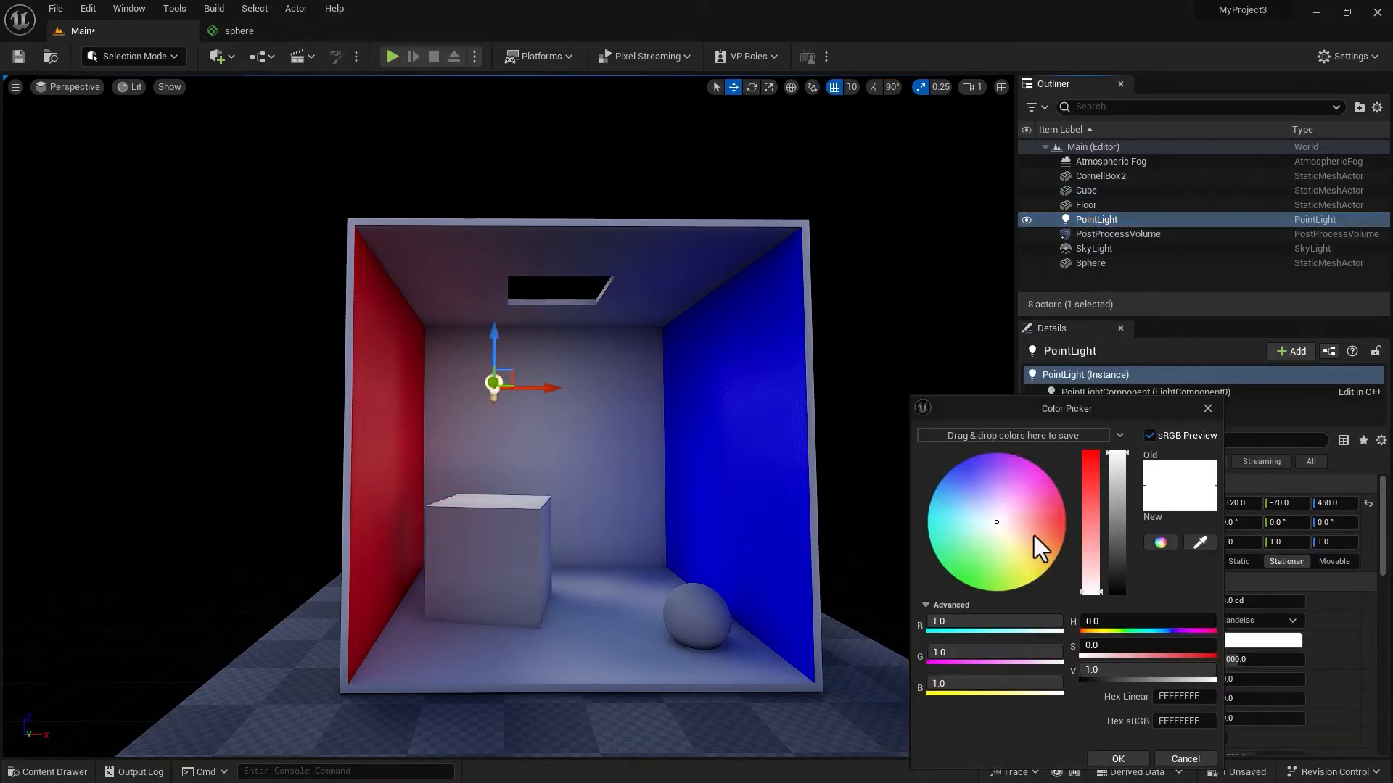
Make the point light blue at 15 cd and lower it to about Z 300.
left_click(1004, 523)
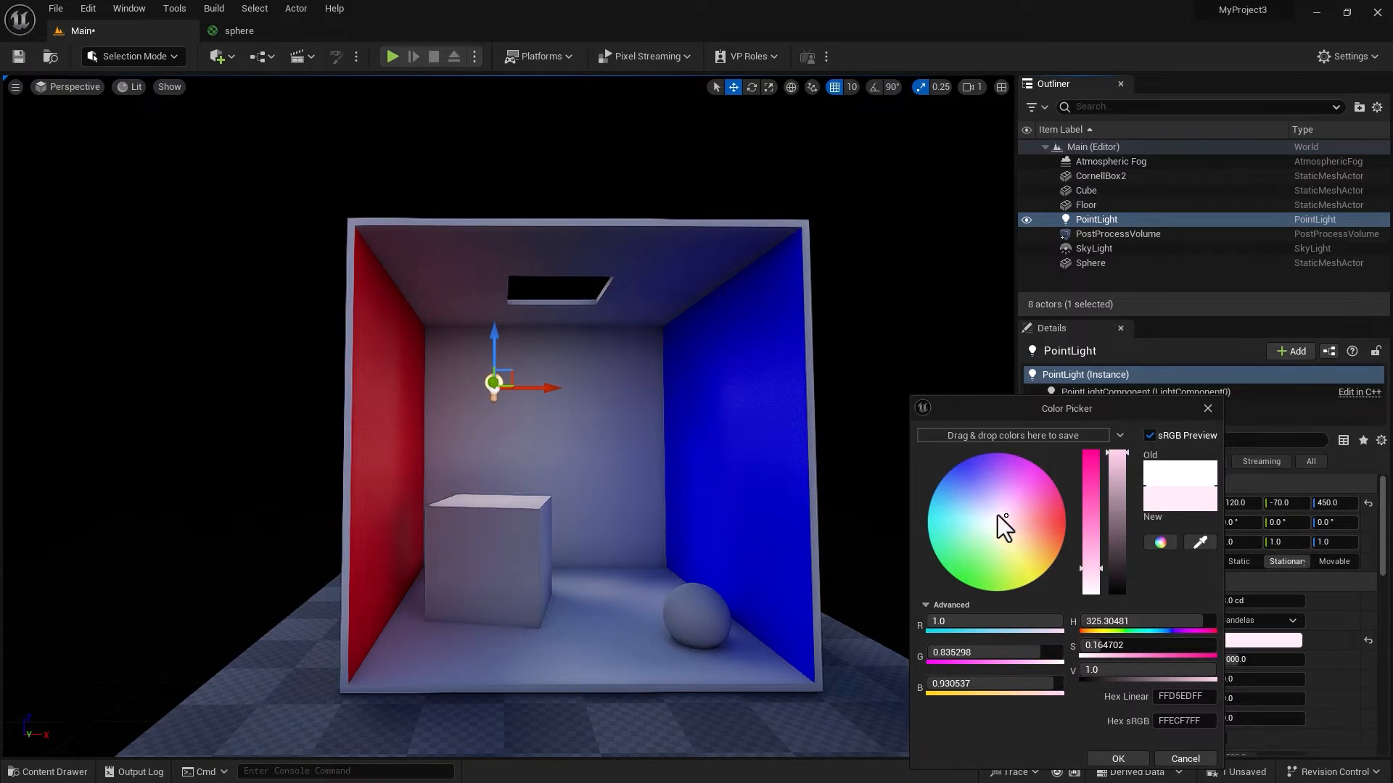
left_click(948, 472)
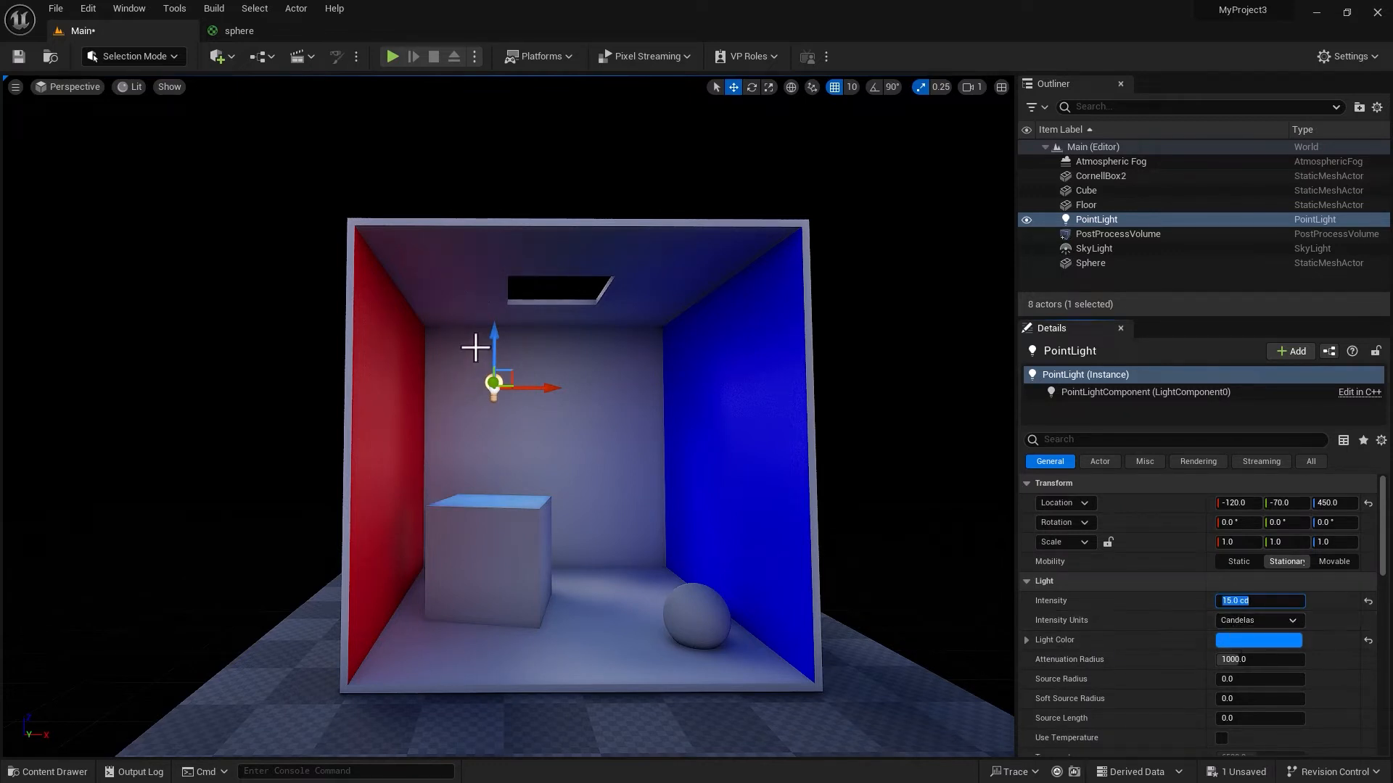
left_click_drag(493, 333, 493, 409)
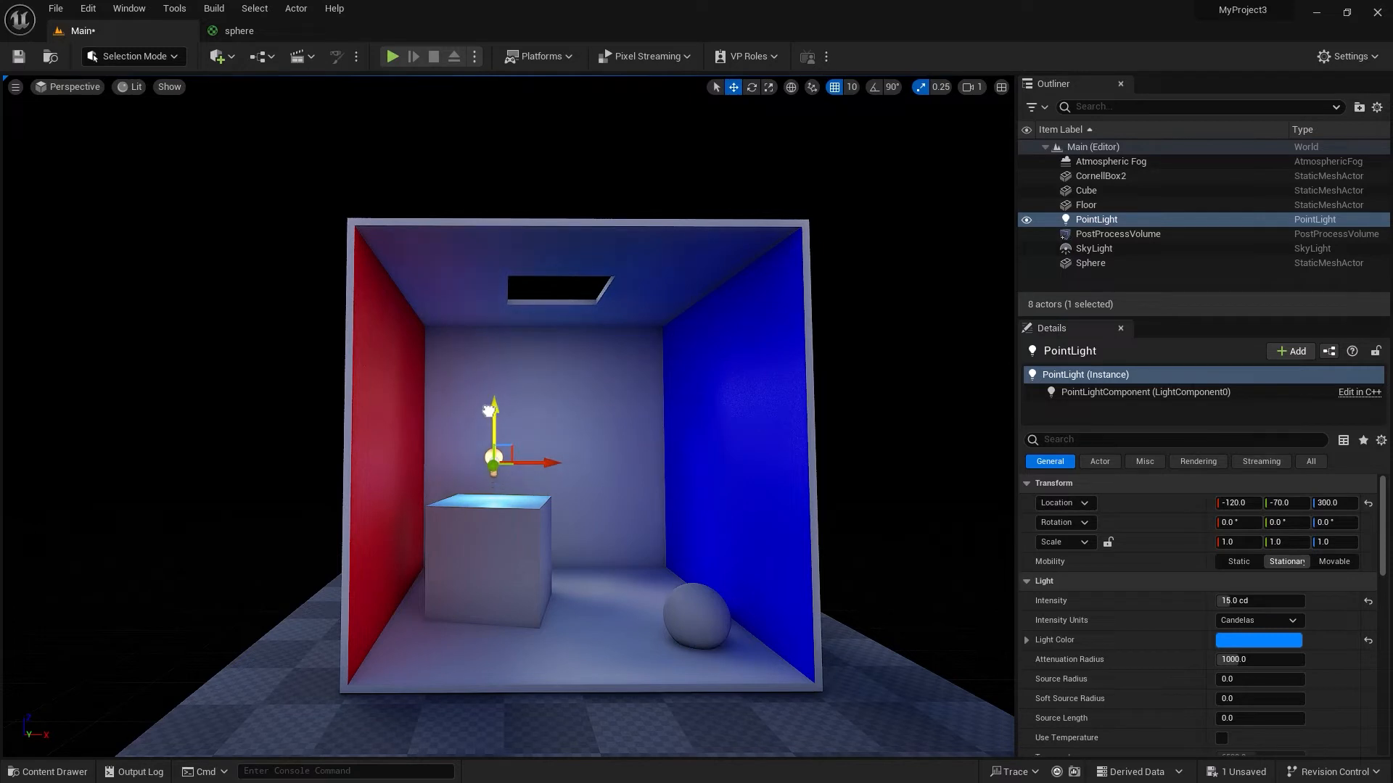
left_click(1099, 176)
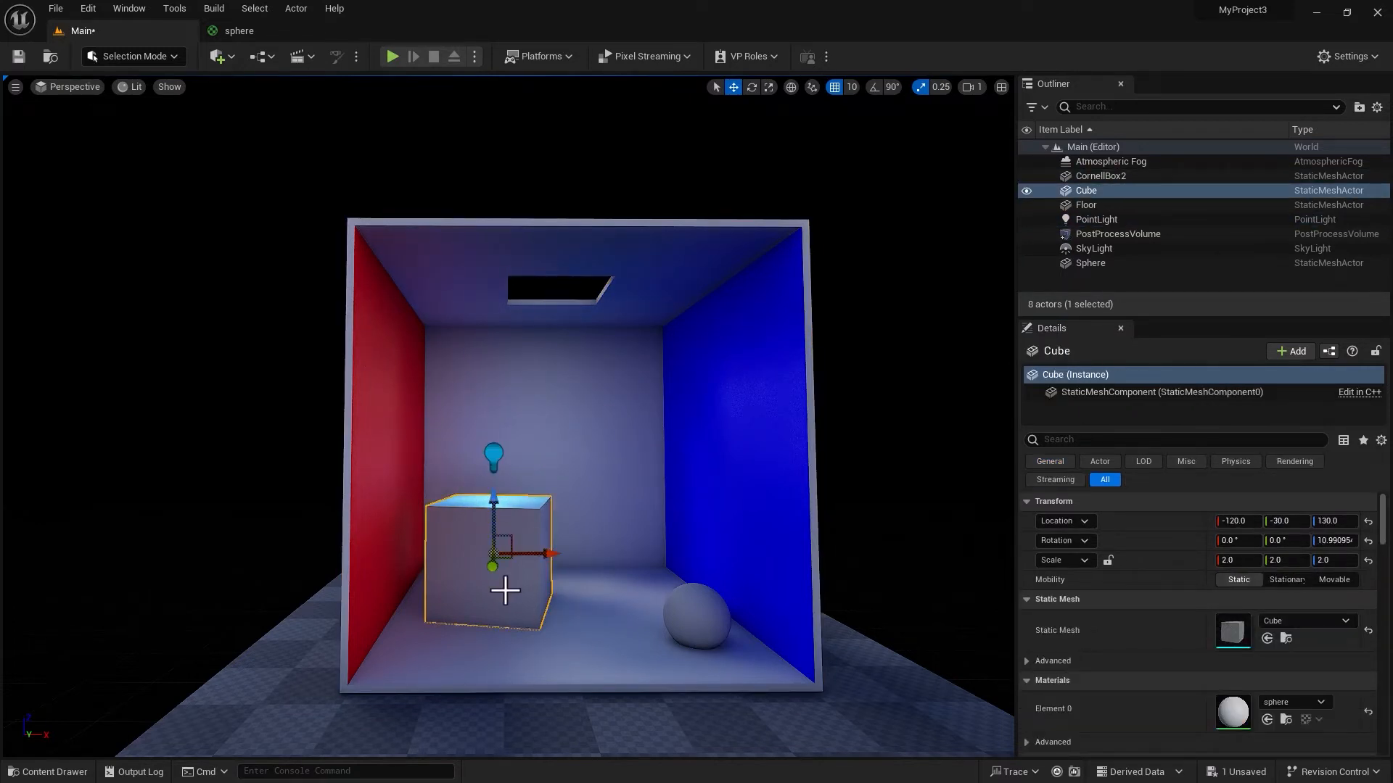
Check the lighting channels of the sphere, CornellBox2, floor and point light.
left_click(1089, 263)
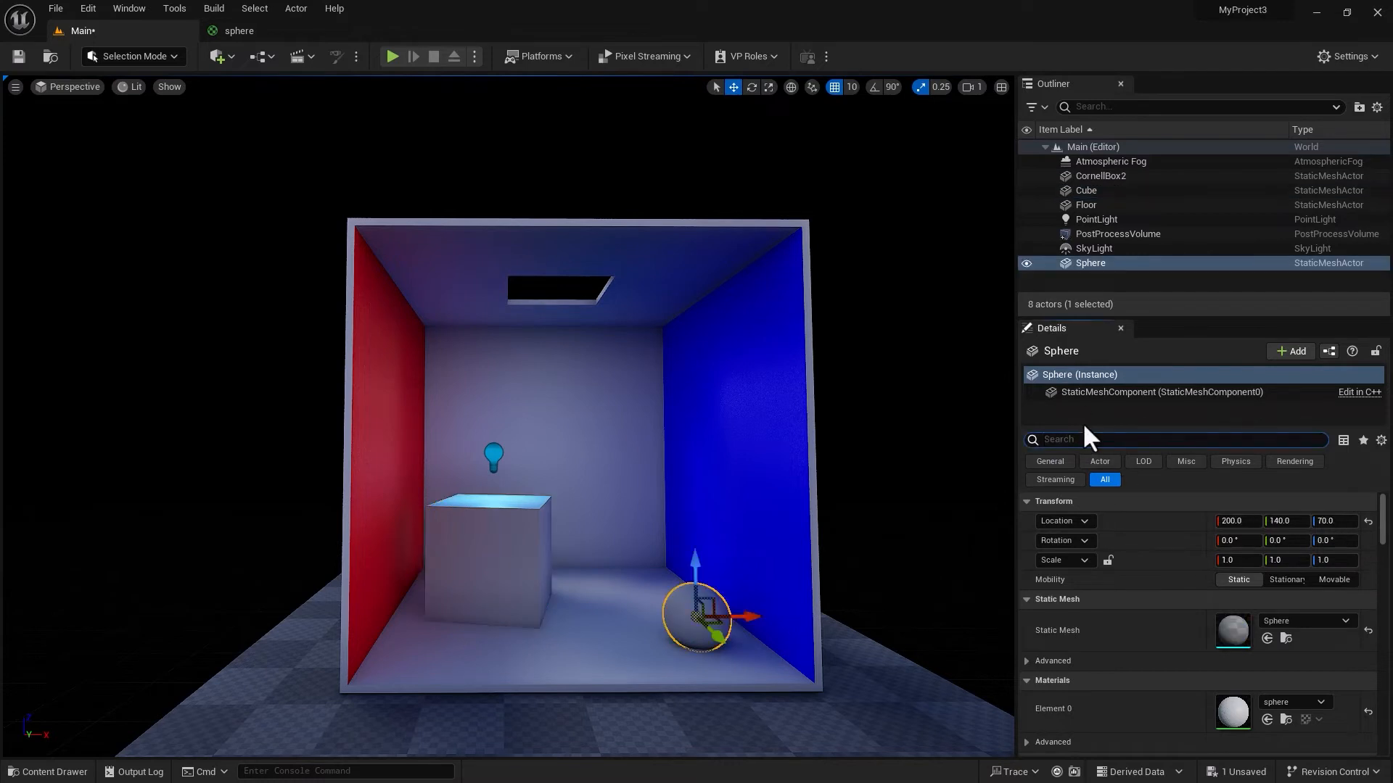
type("channe")
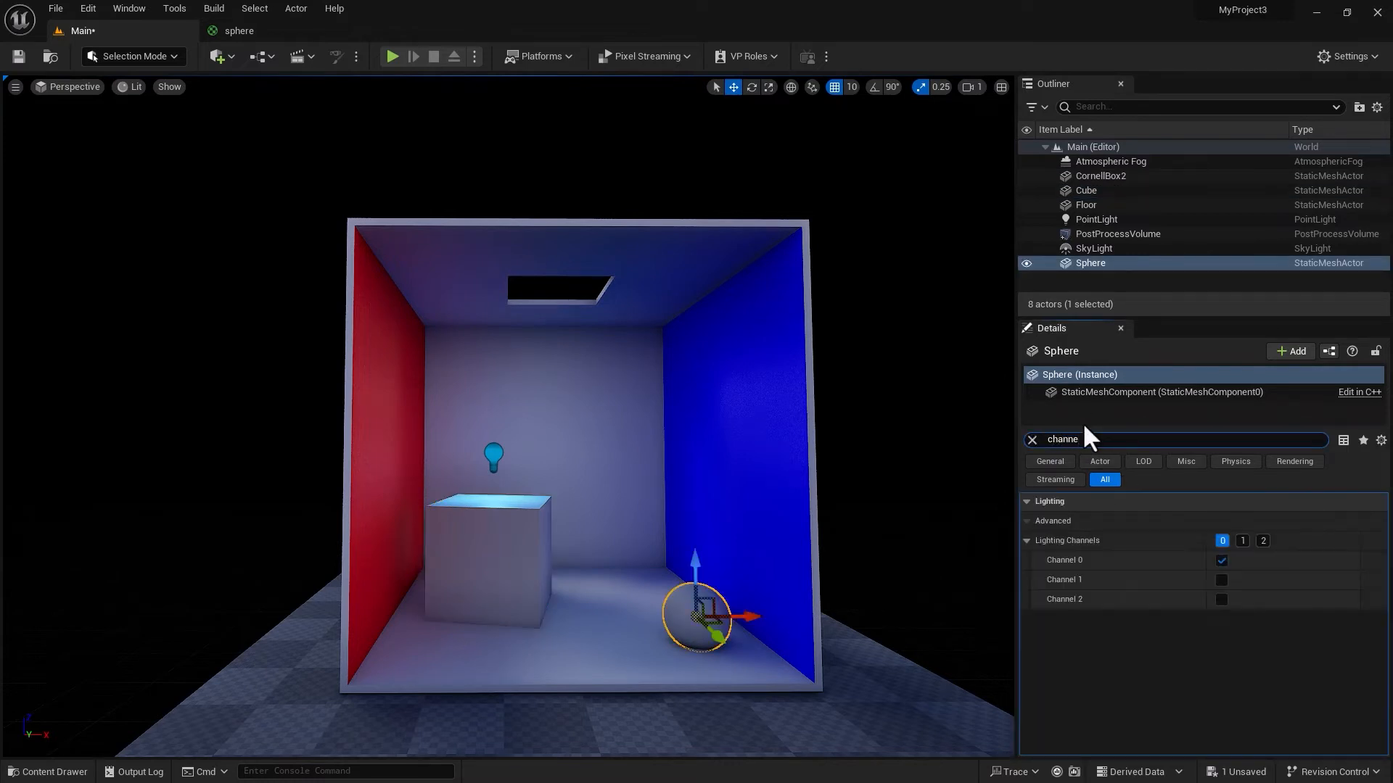
left_click(1100, 175)
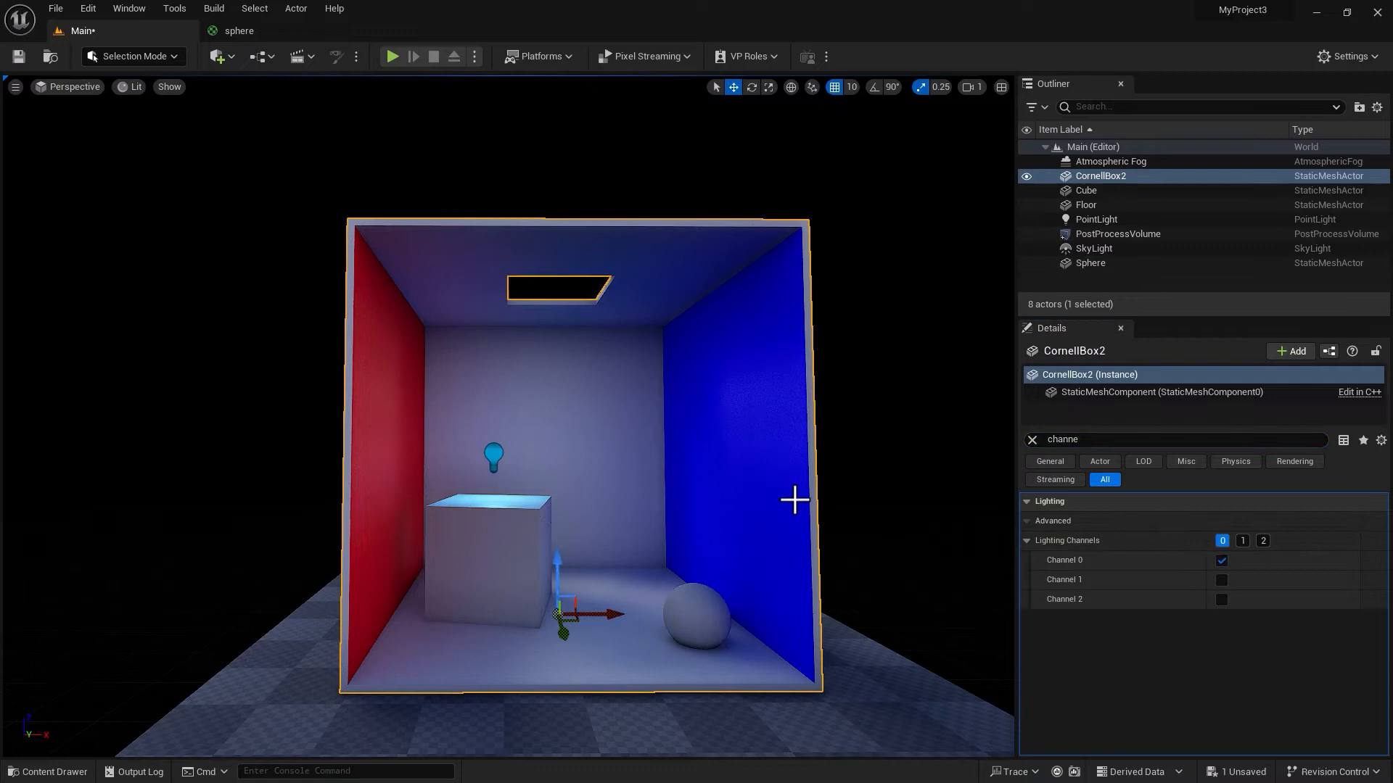
left_click(1084, 204)
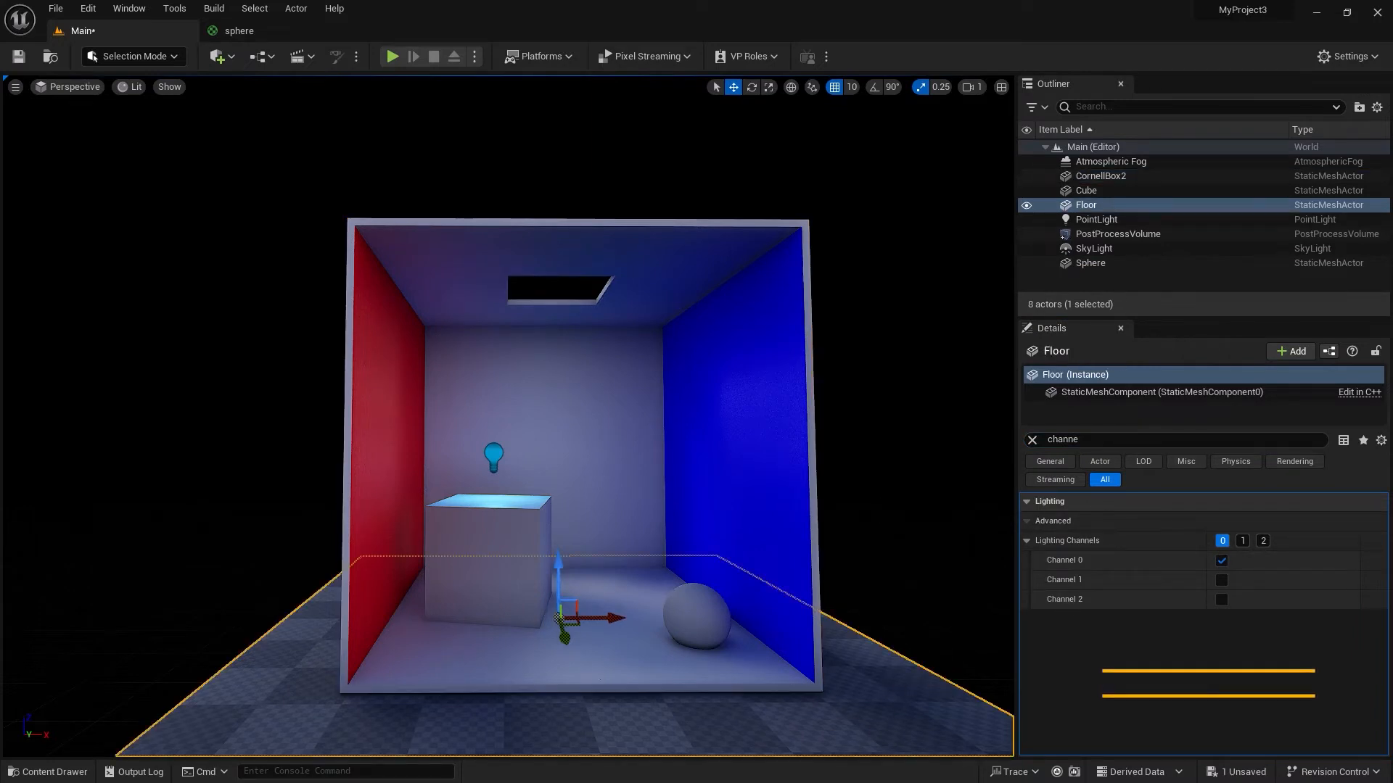
mouse_move(494, 453)
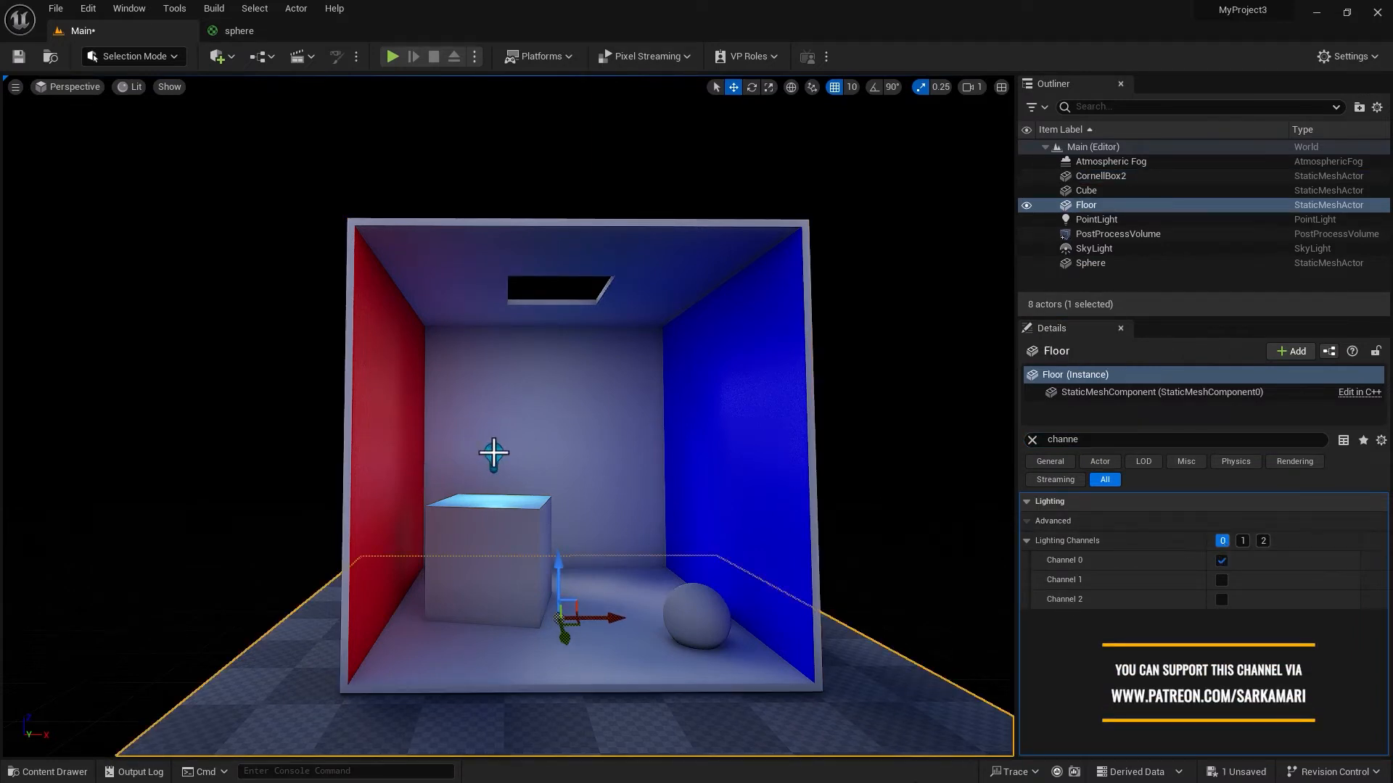
left_click(1096, 219)
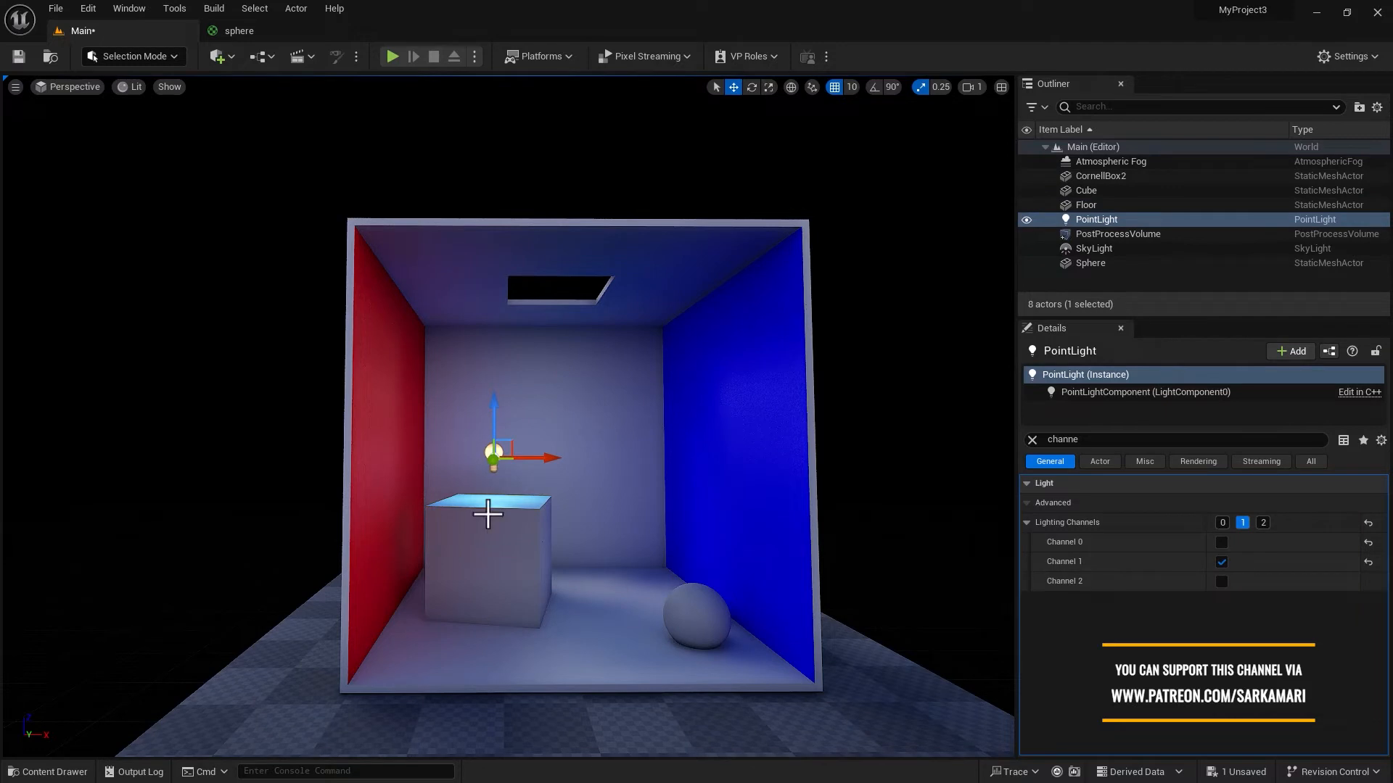
mouse_move(503, 562)
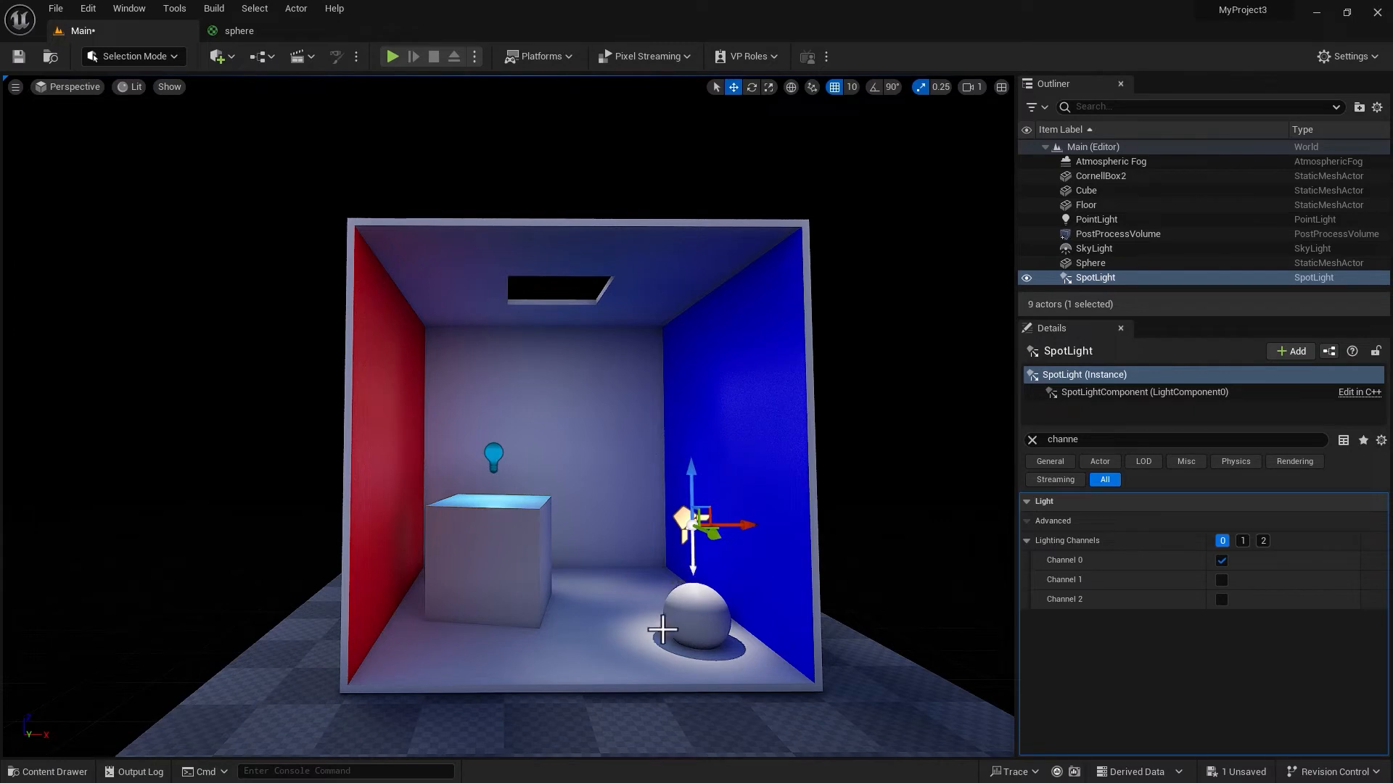
mouse_move(635, 619)
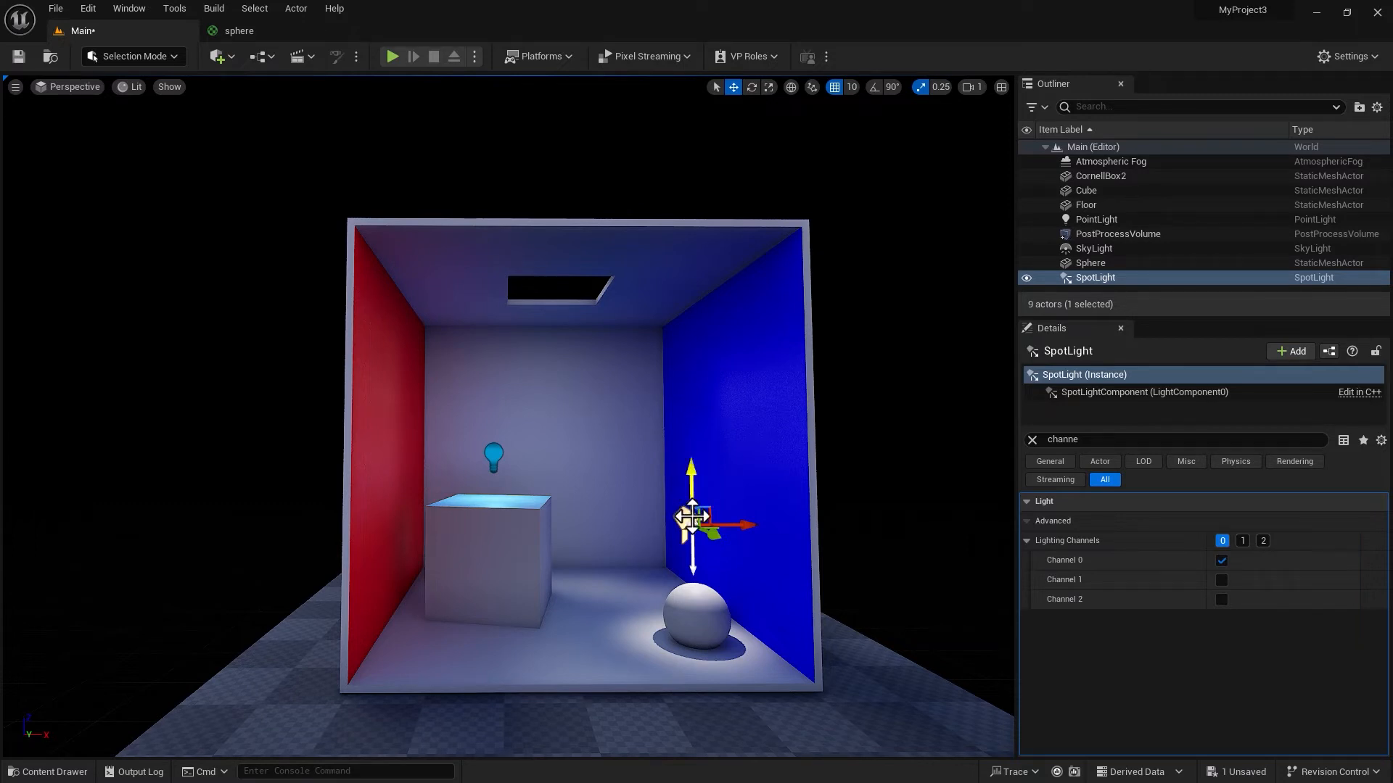
Move both the spotlight and the sphere from lighting channel 0 to a shared channel.
left_click(694, 613)
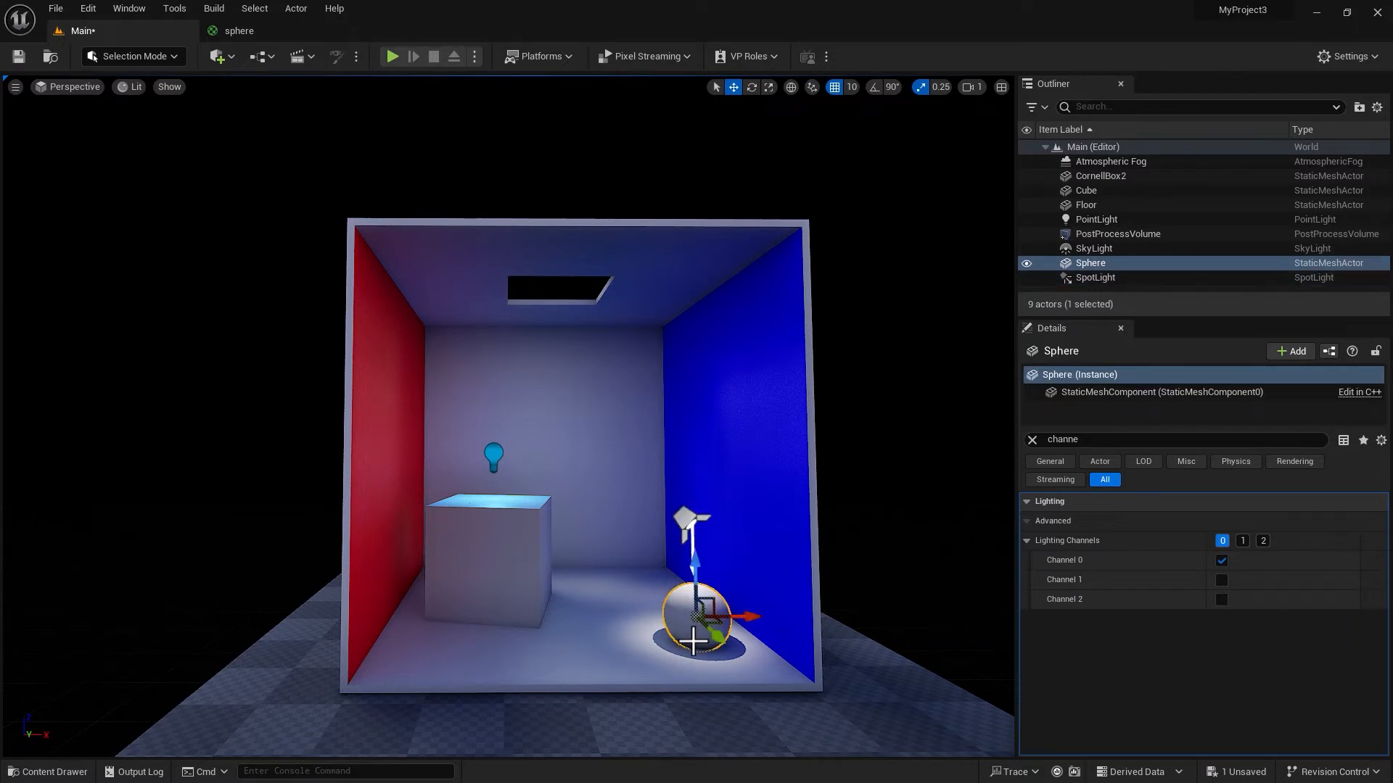
left_click(1096, 277)
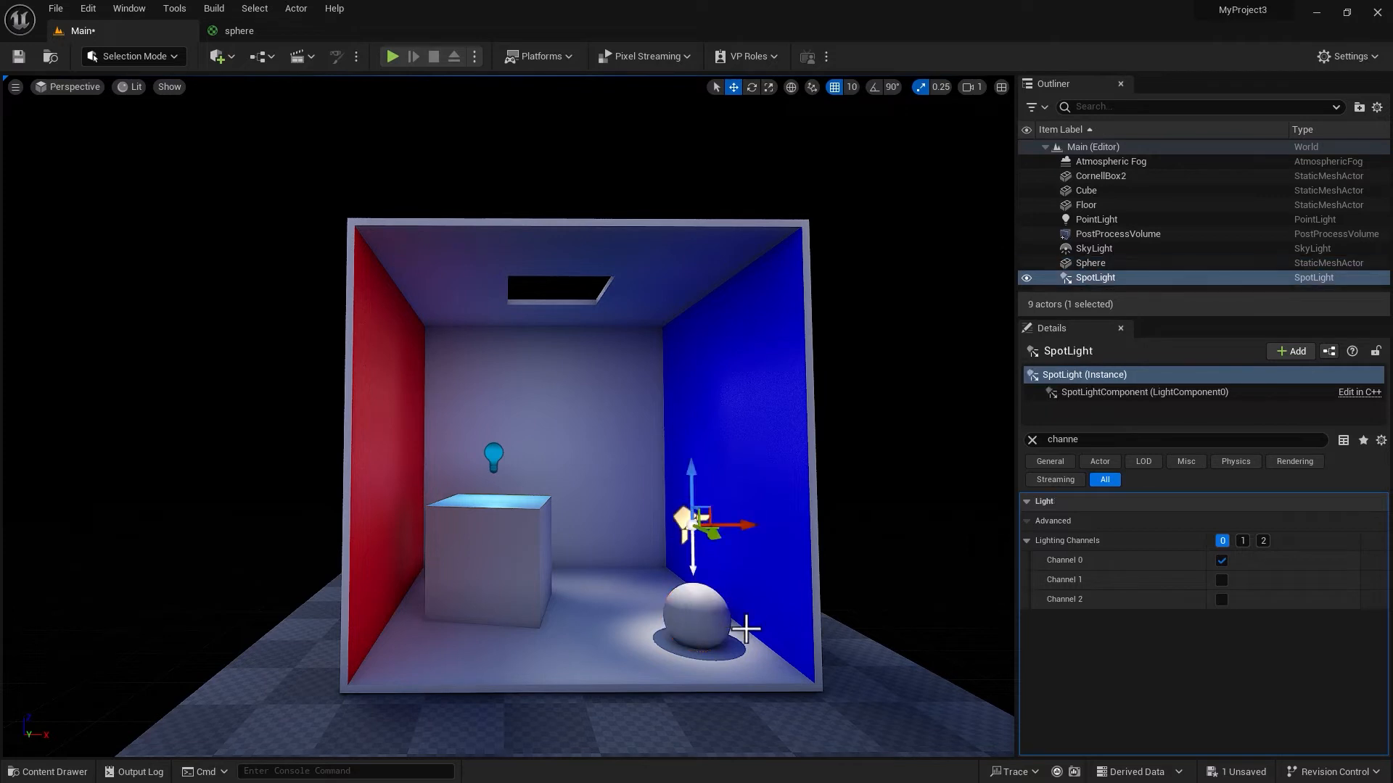
left_click(1220, 560)
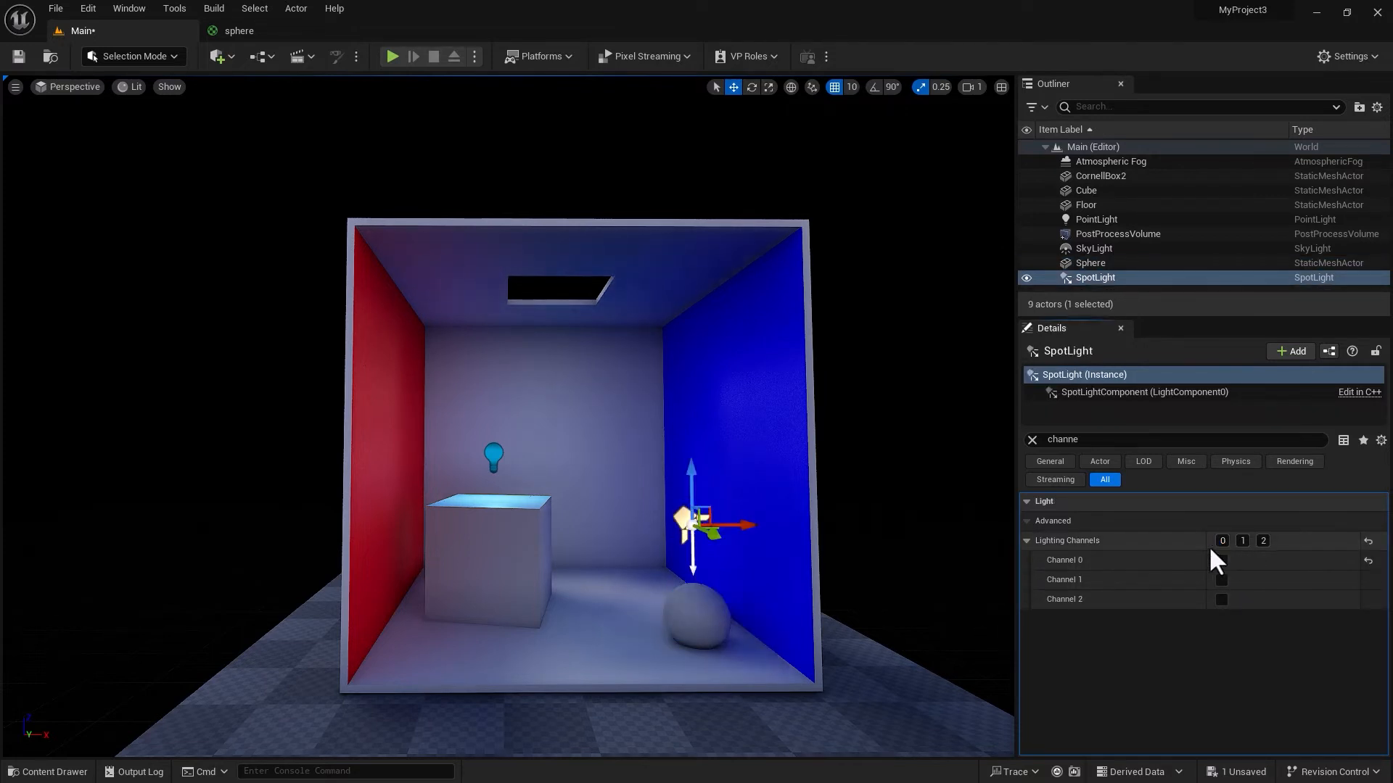
left_click(1220, 599)
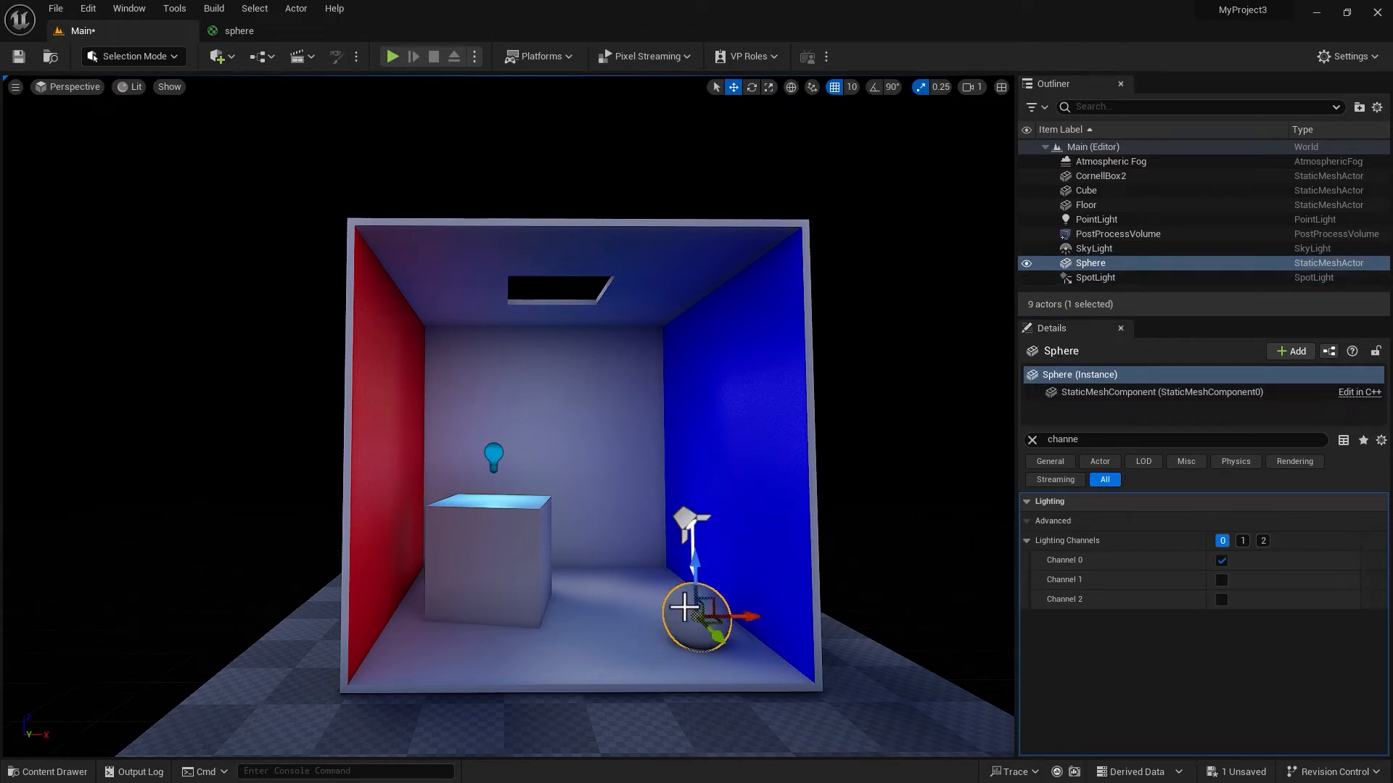
left_click(1220, 560)
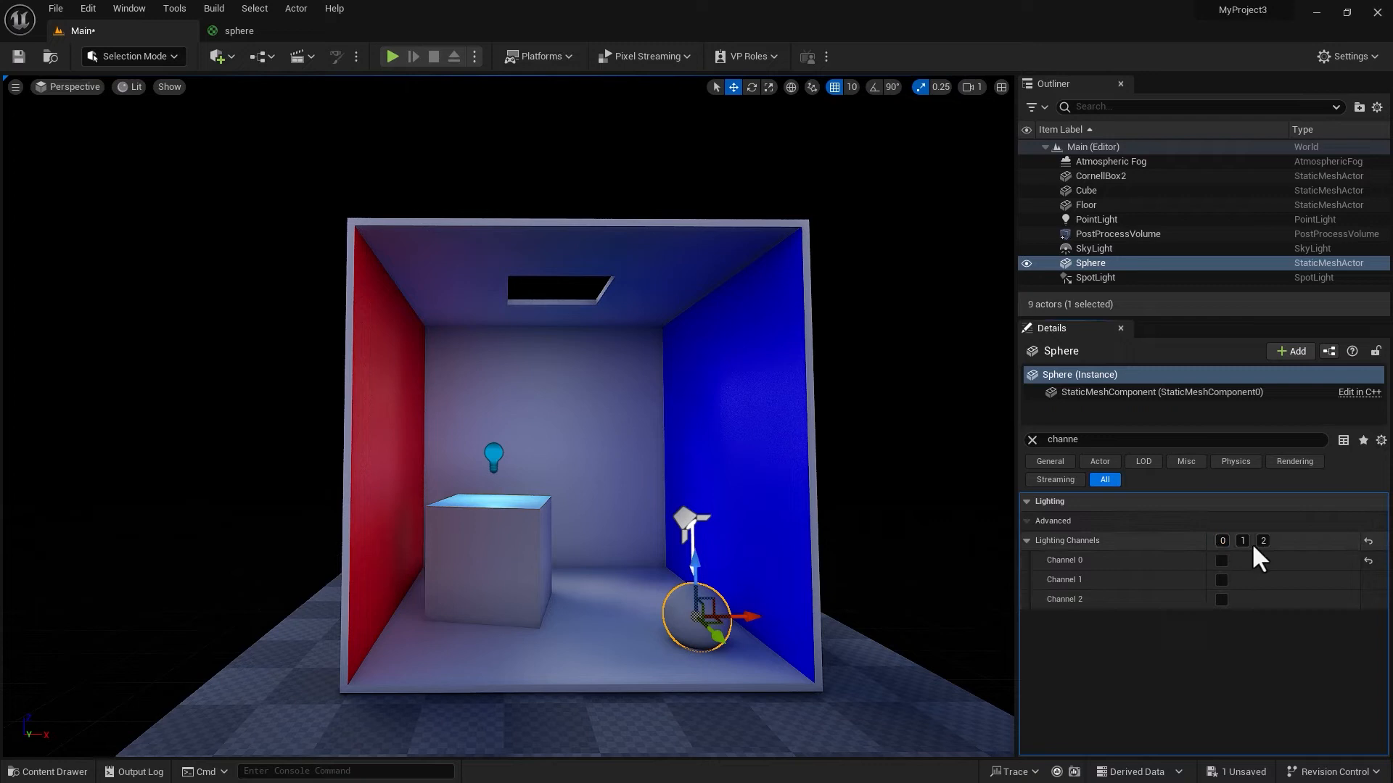
left_click(1220, 600)
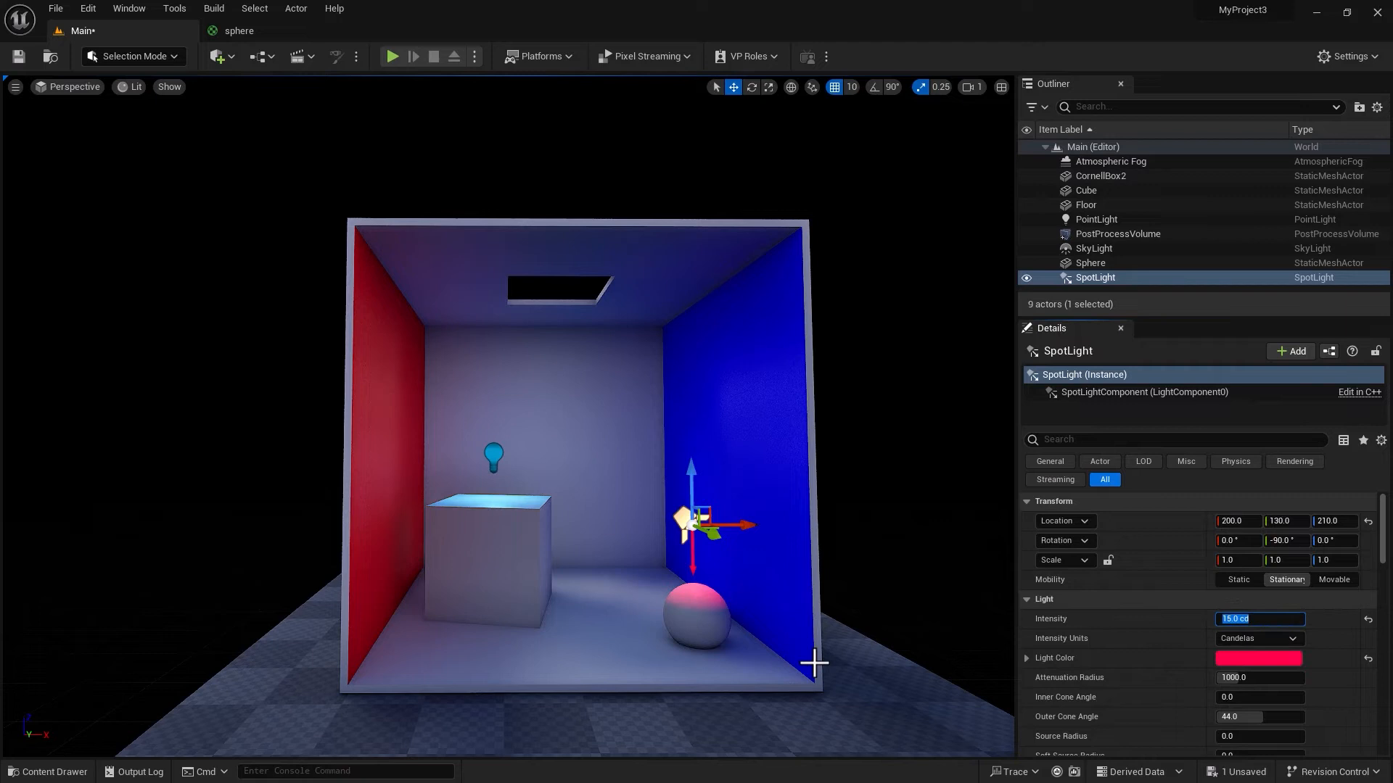
mouse_move(730, 636)
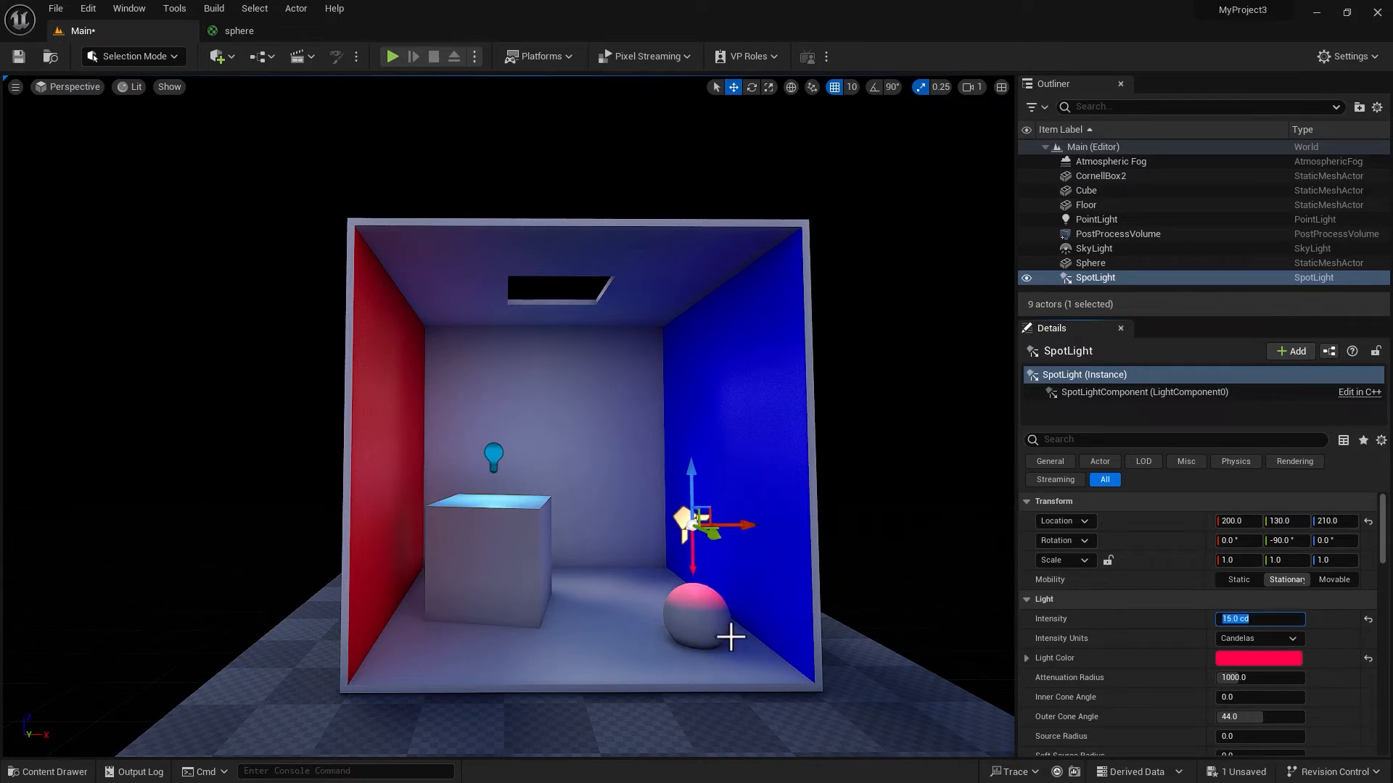
mouse_move(646, 644)
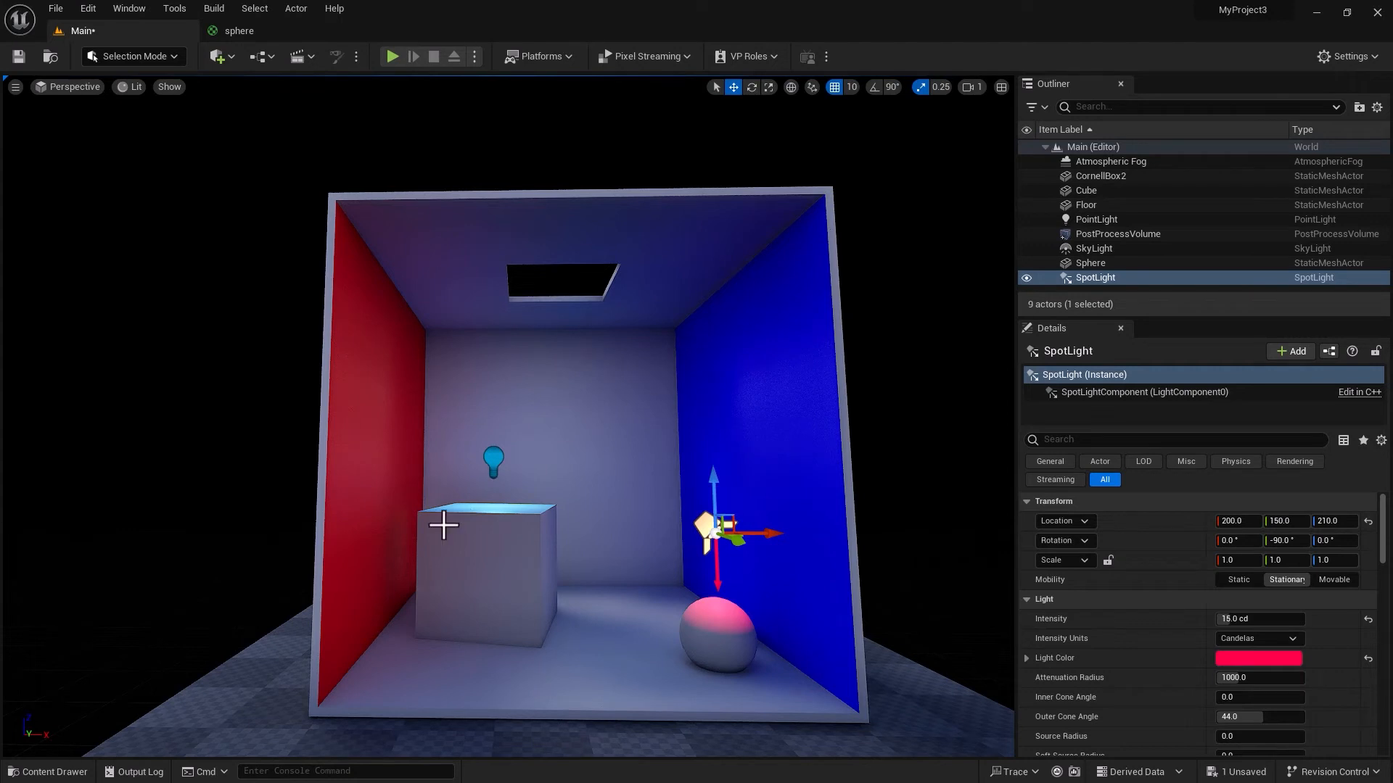
mouse_move(673, 501)
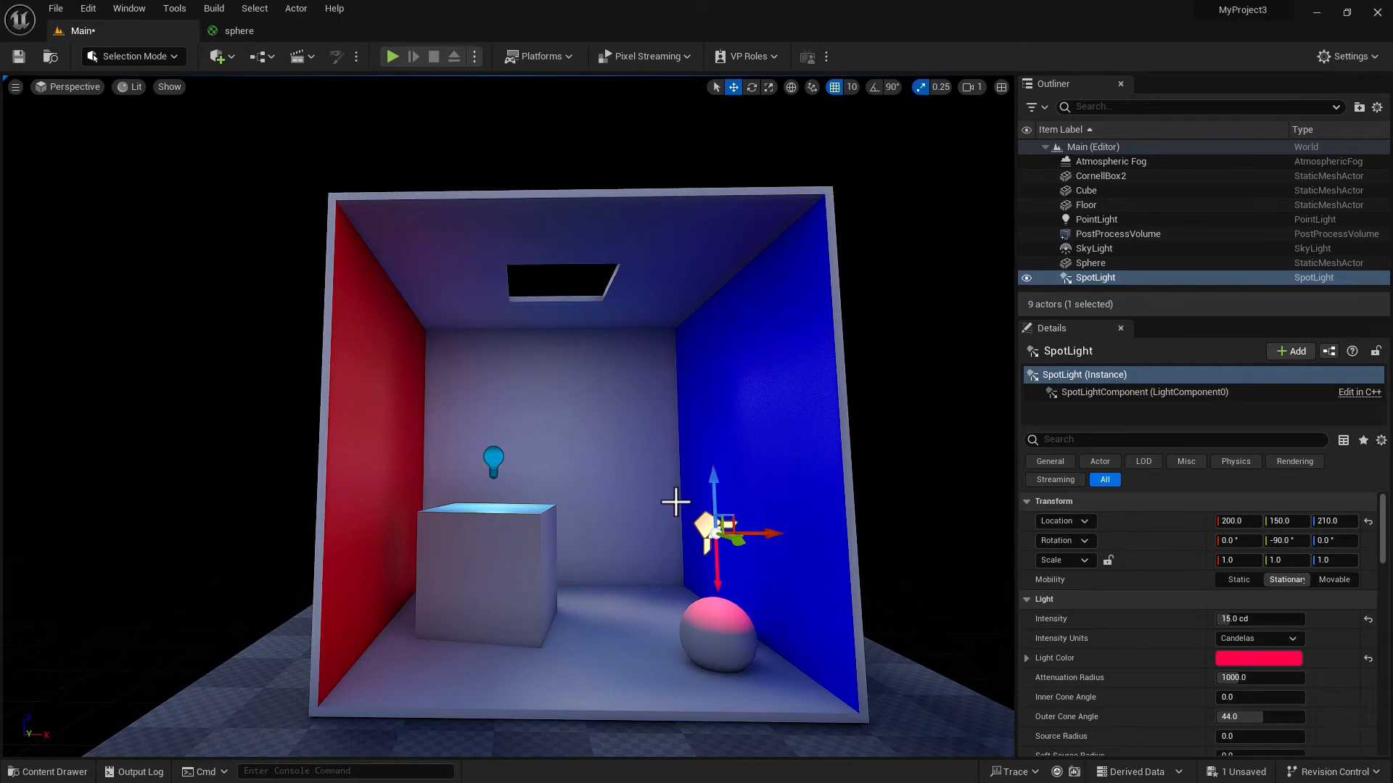
mouse_move(573, 530)
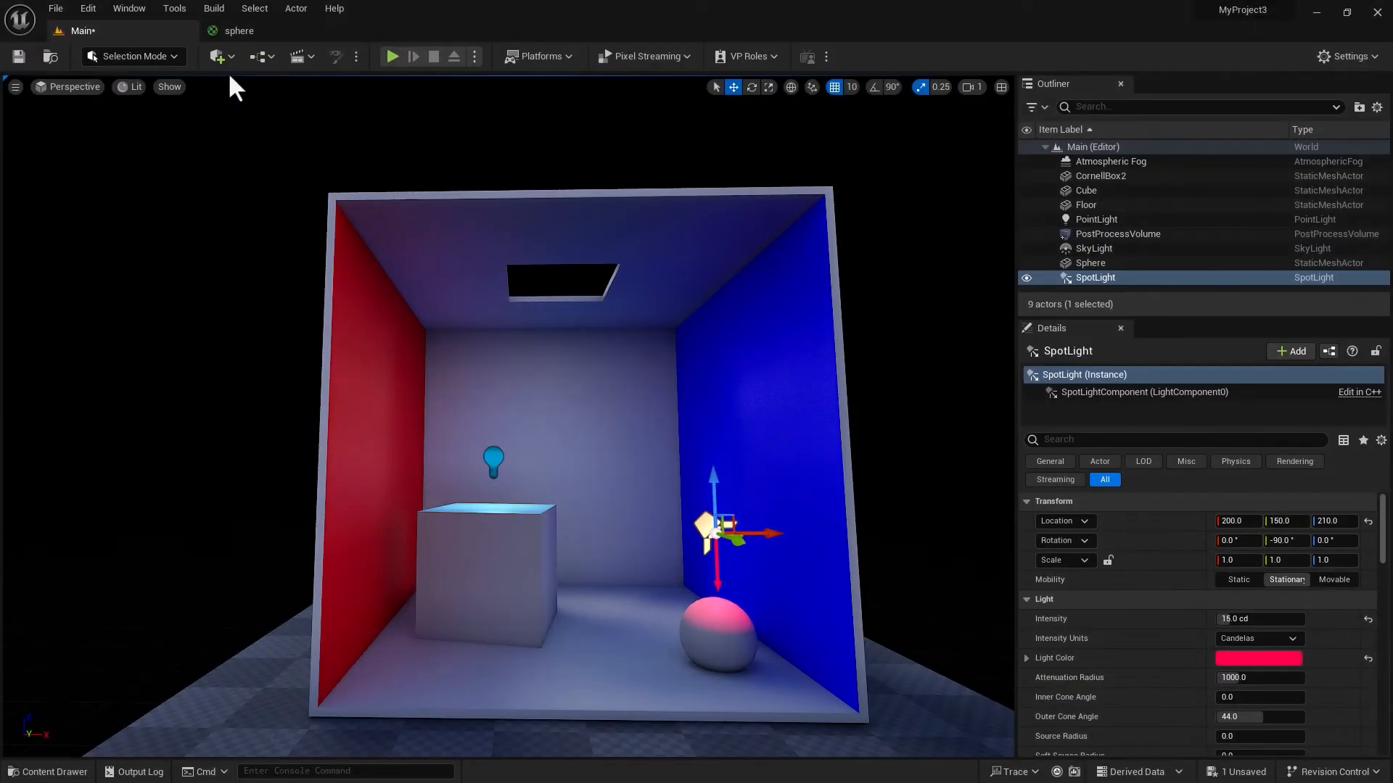
Filter Details by 'channel' and toggle the directional light's Channel 0 off and on.
left_click(216, 55)
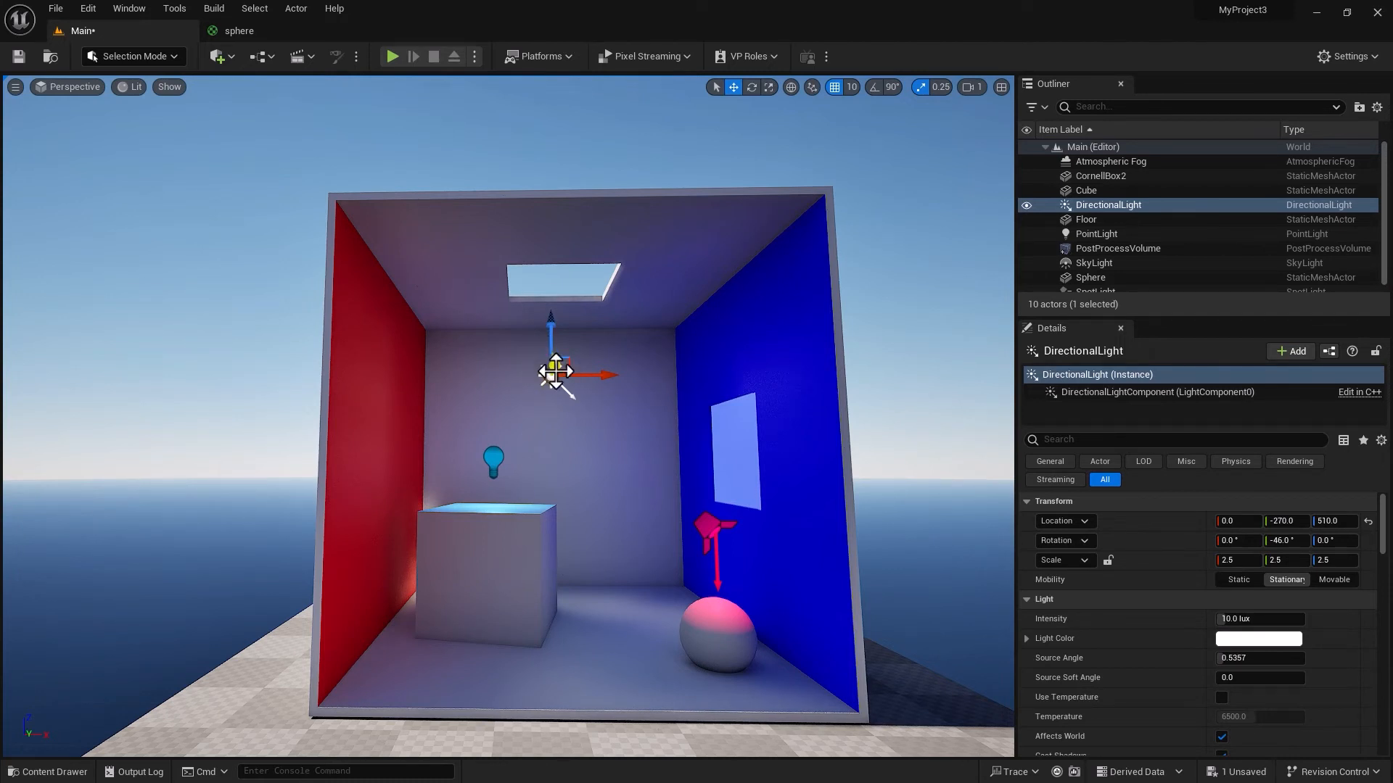
type("cha")
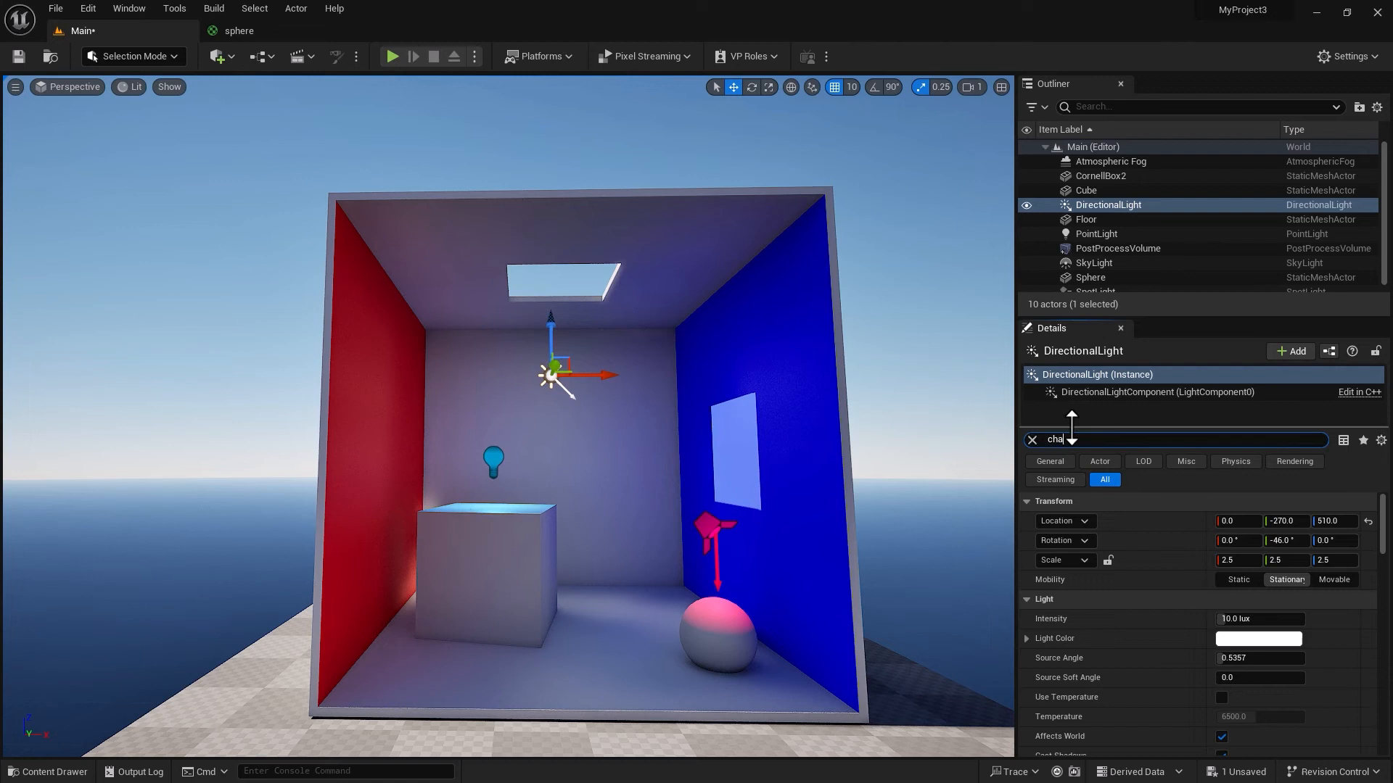
type("channel")
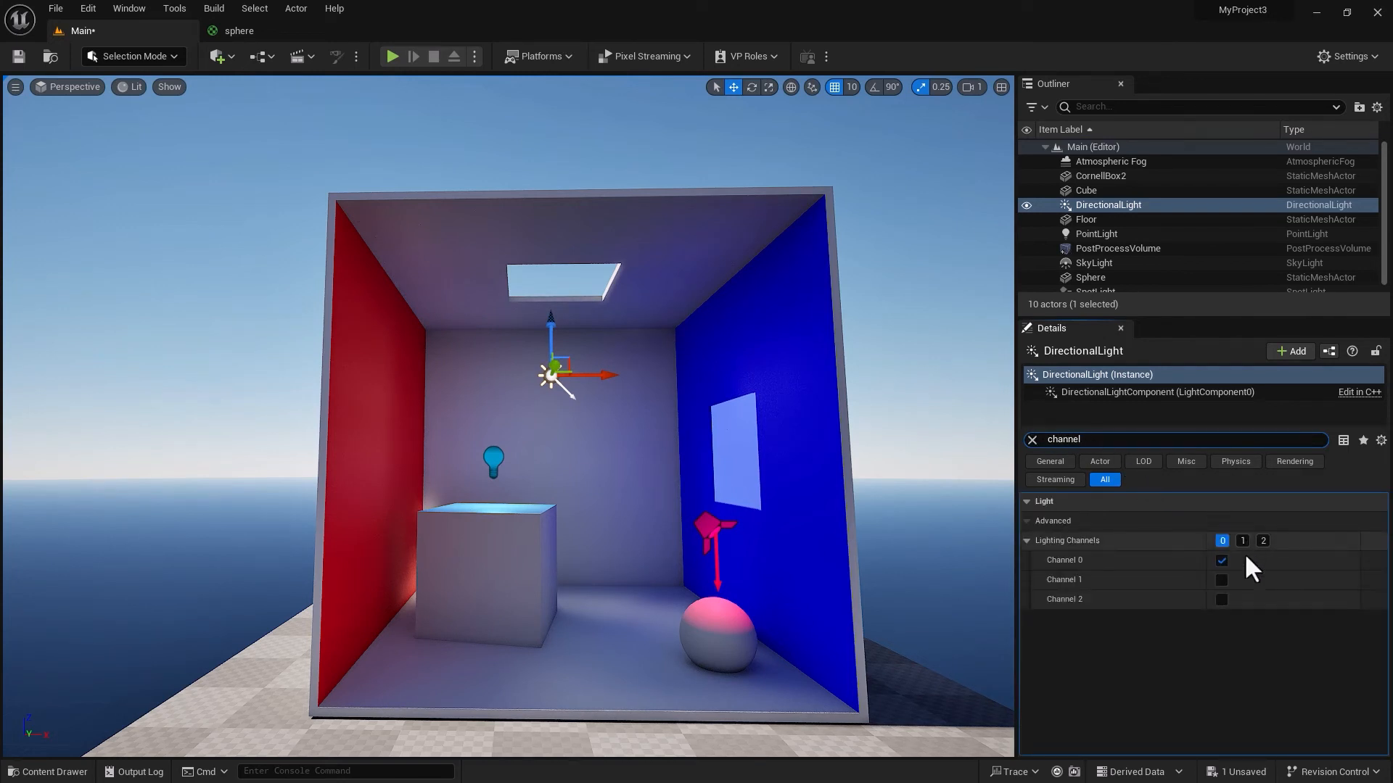
left_click(1222, 561)
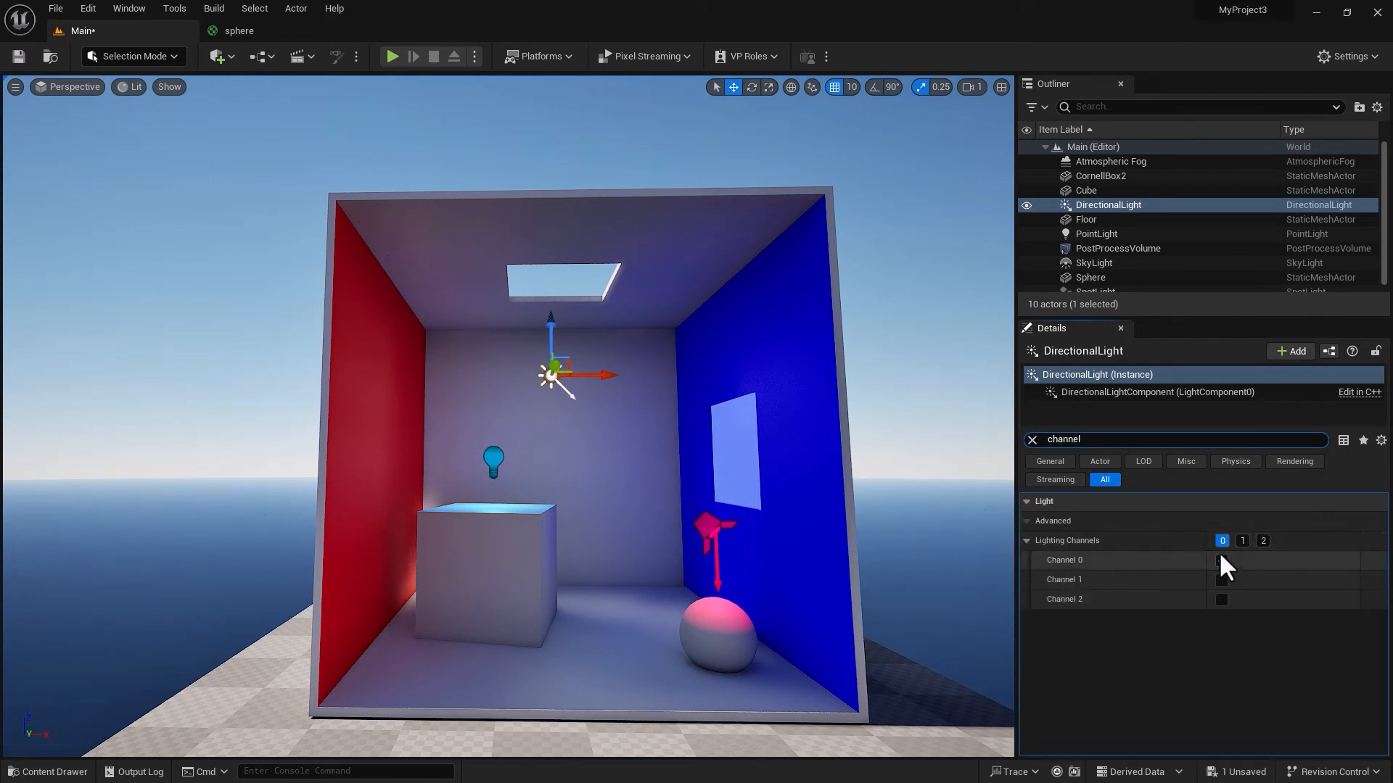
left_click(1220, 561)
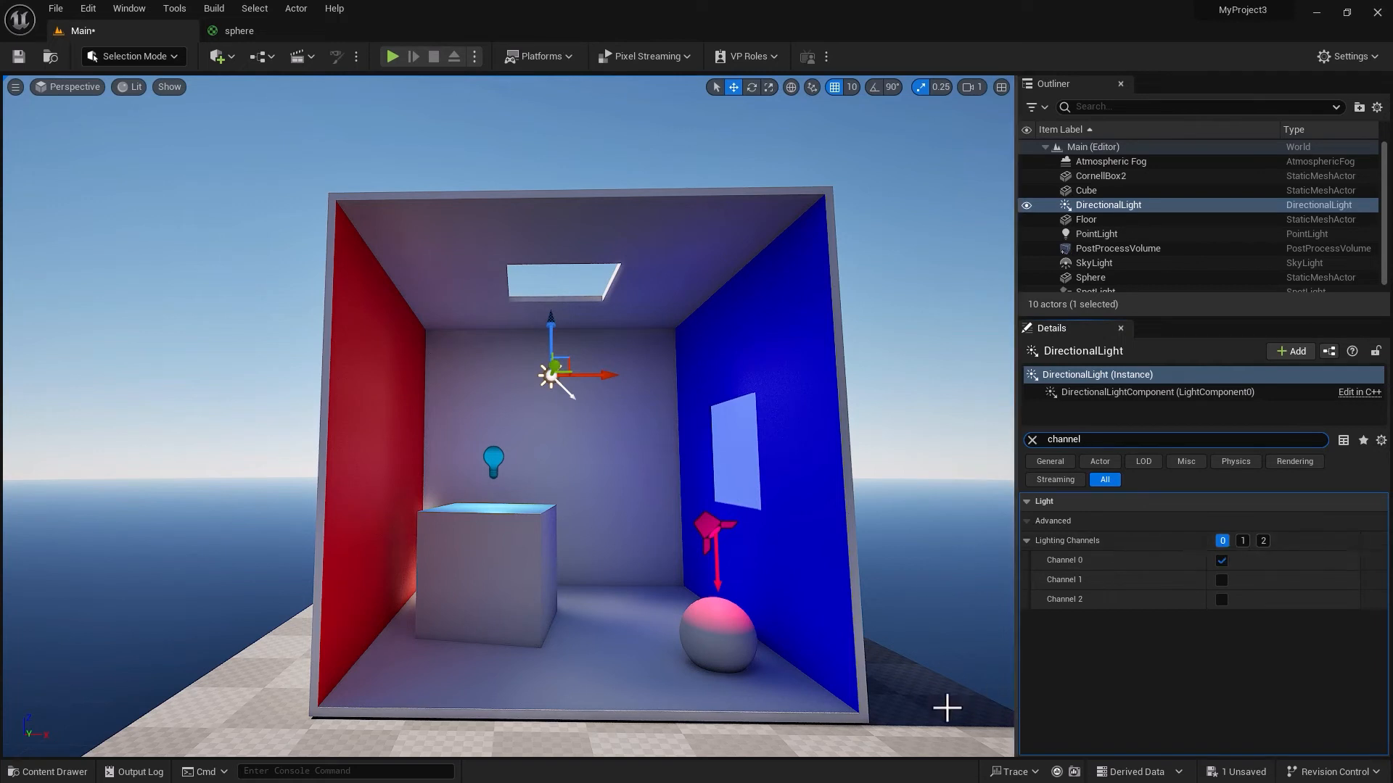
Inspect lighting channels on the floor, cube, sphere, directional light and CornellBox2.
left_click(1085, 219)
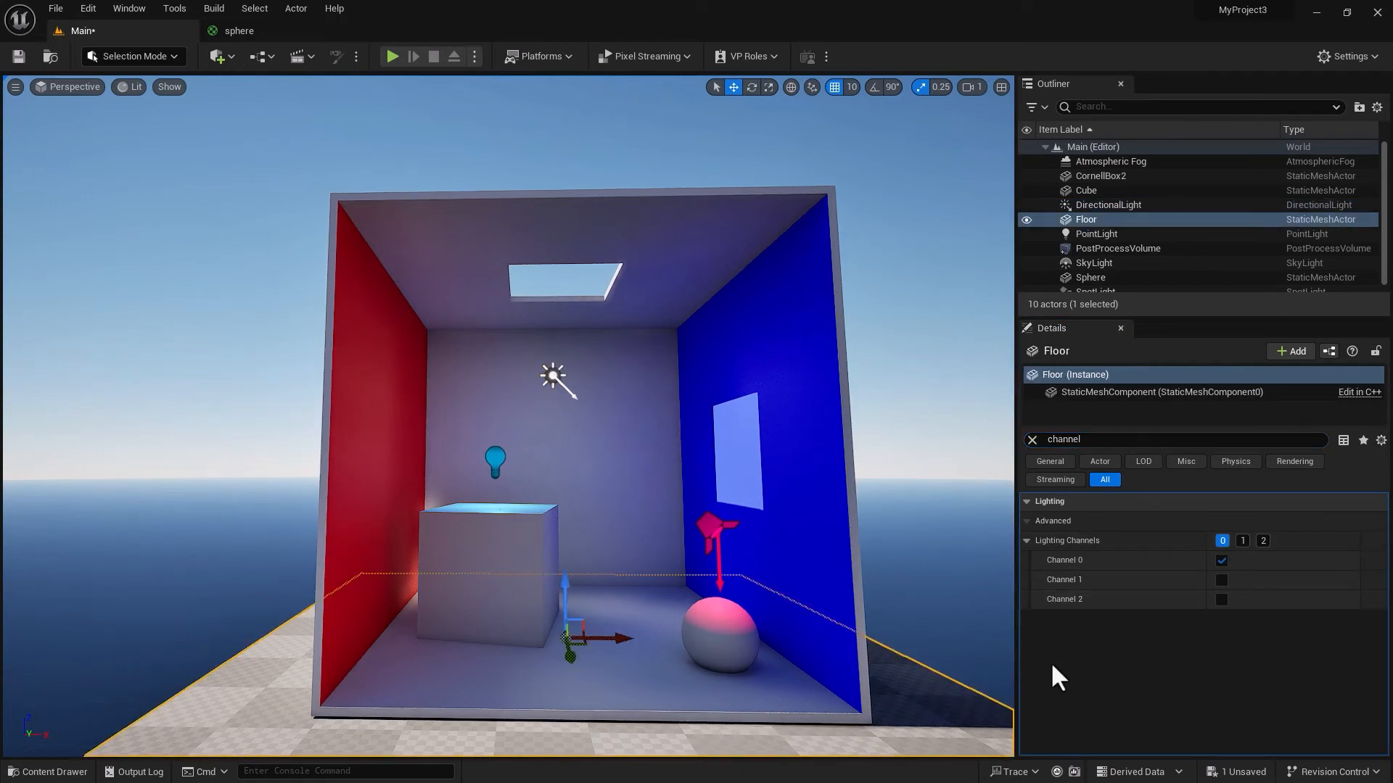
mouse_move(1223, 561)
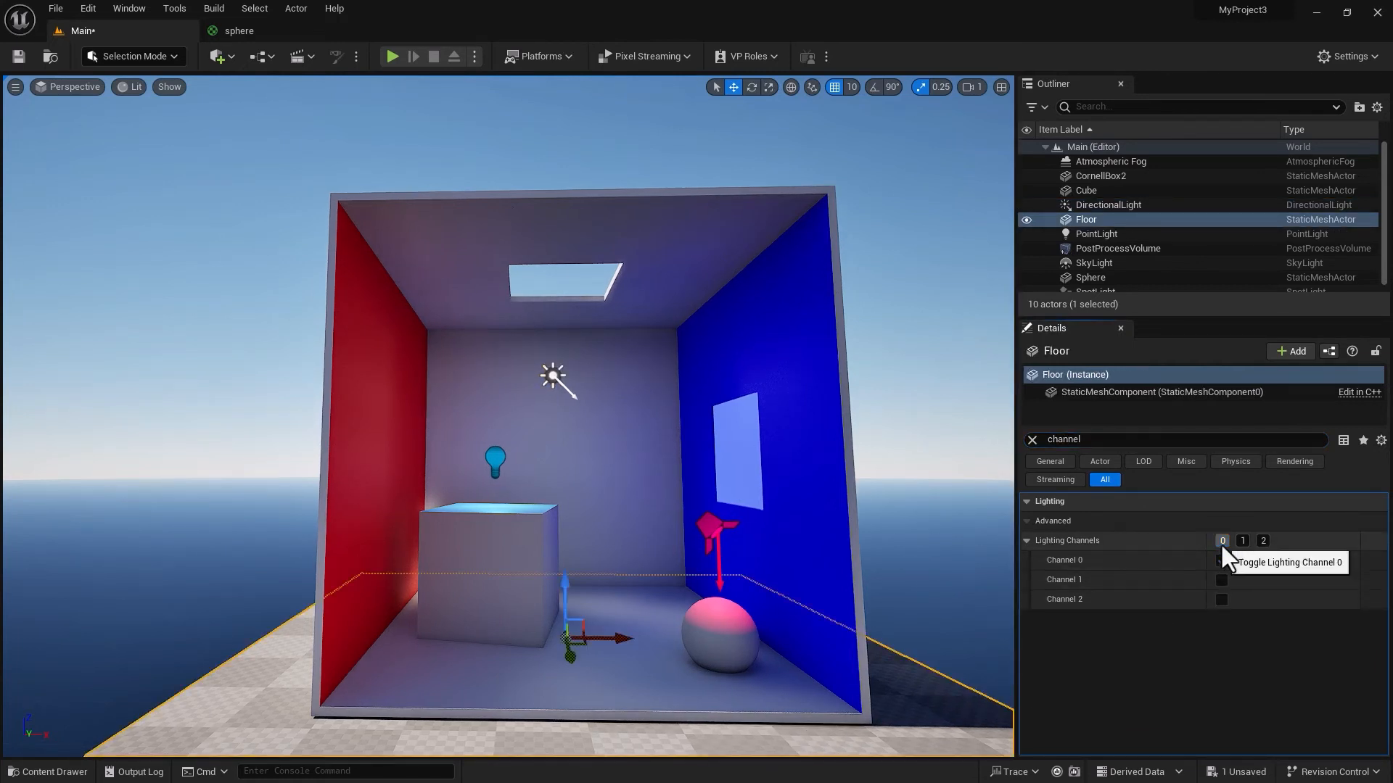
left_click(1242, 540)
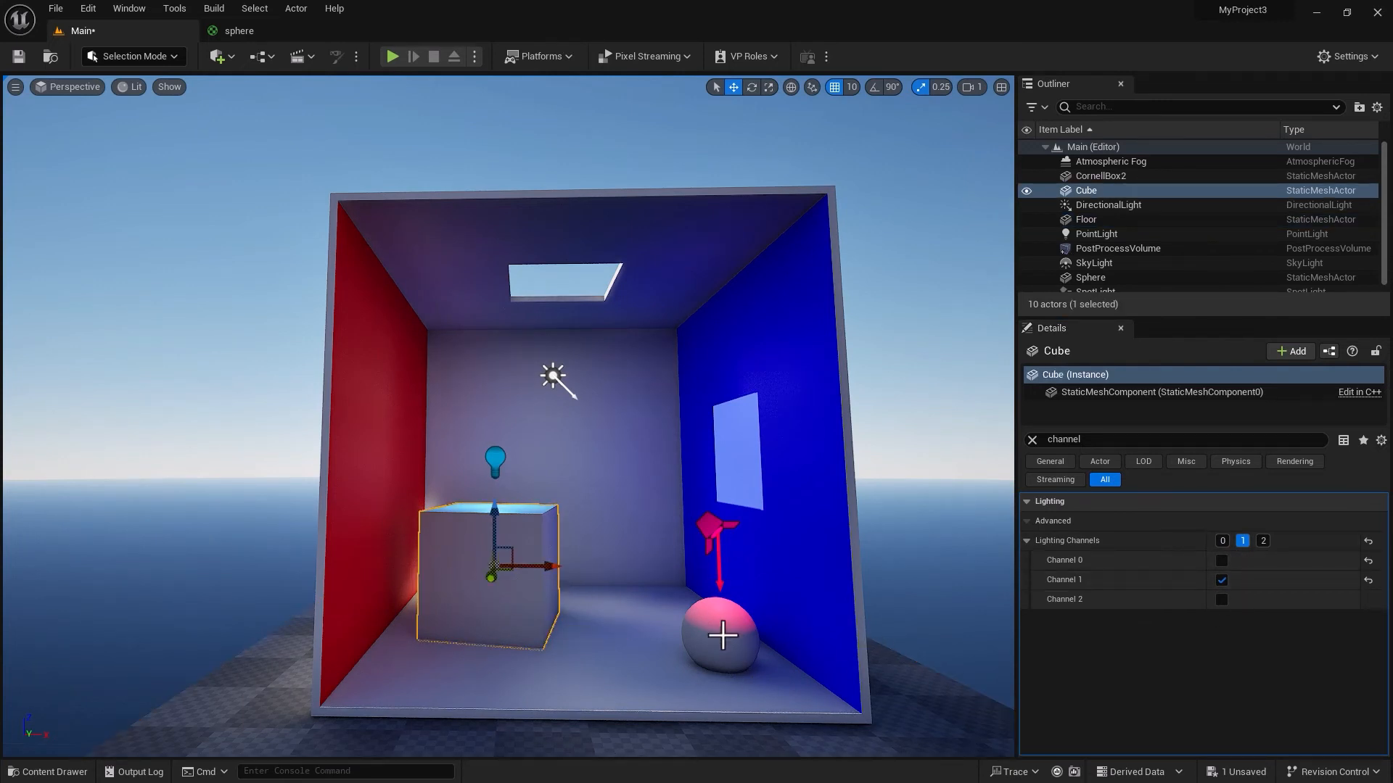
left_click(720, 635)
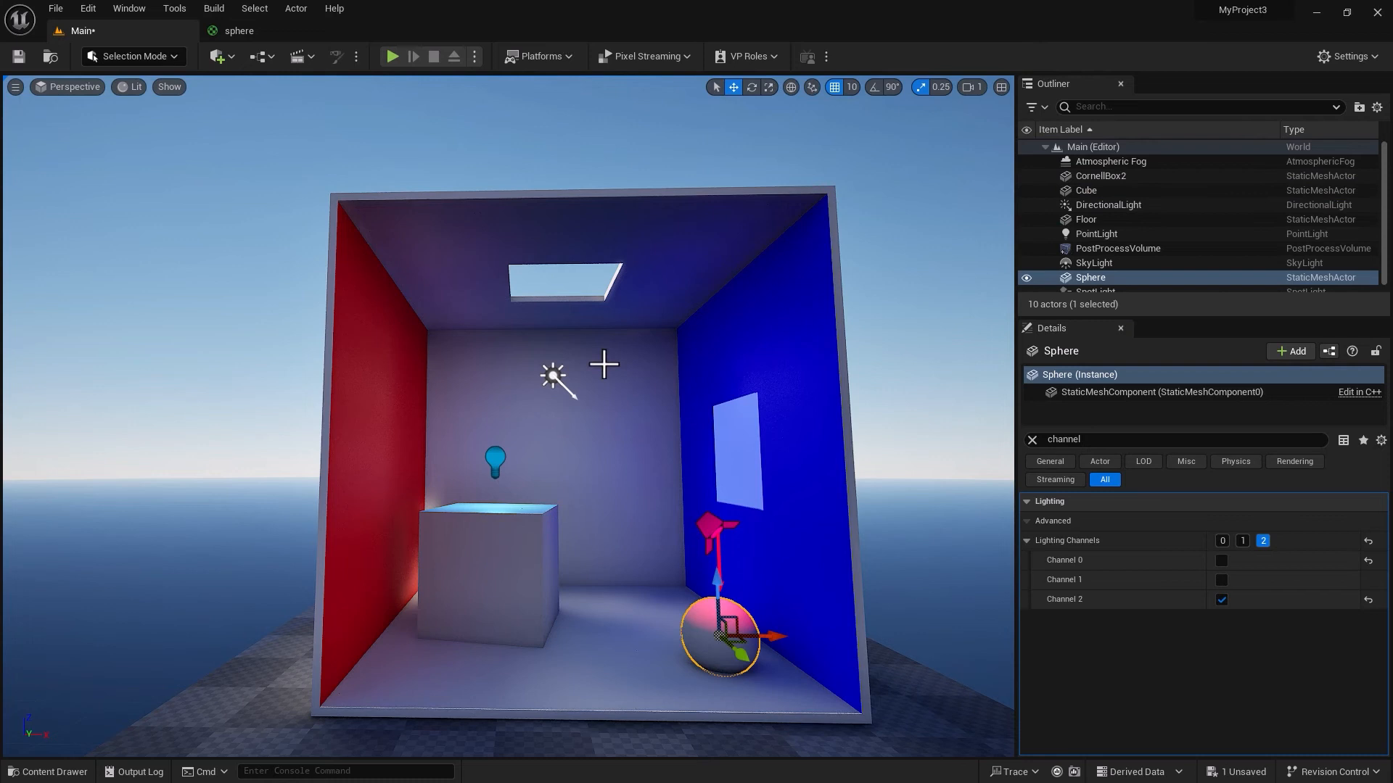
left_click(1108, 205)
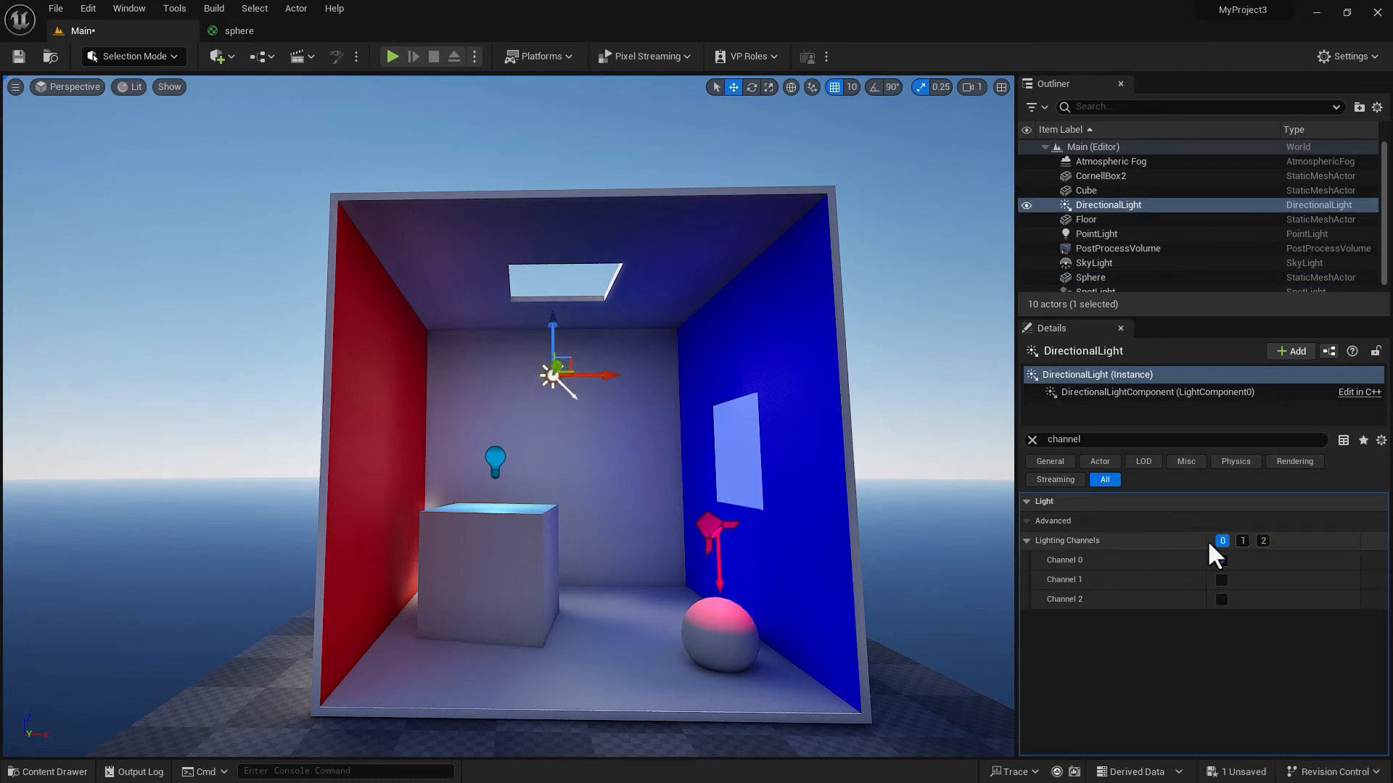
left_click(1099, 175)
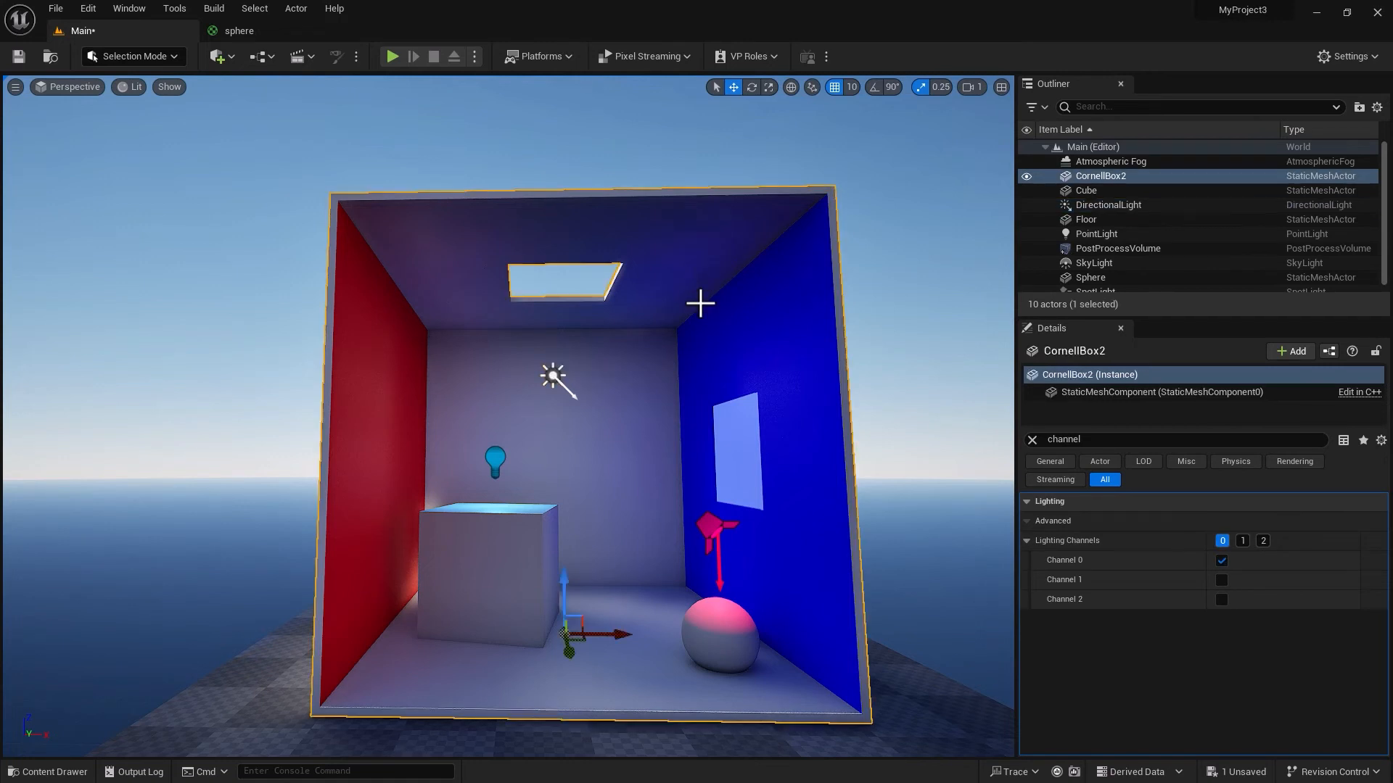
mouse_move(1202, 564)
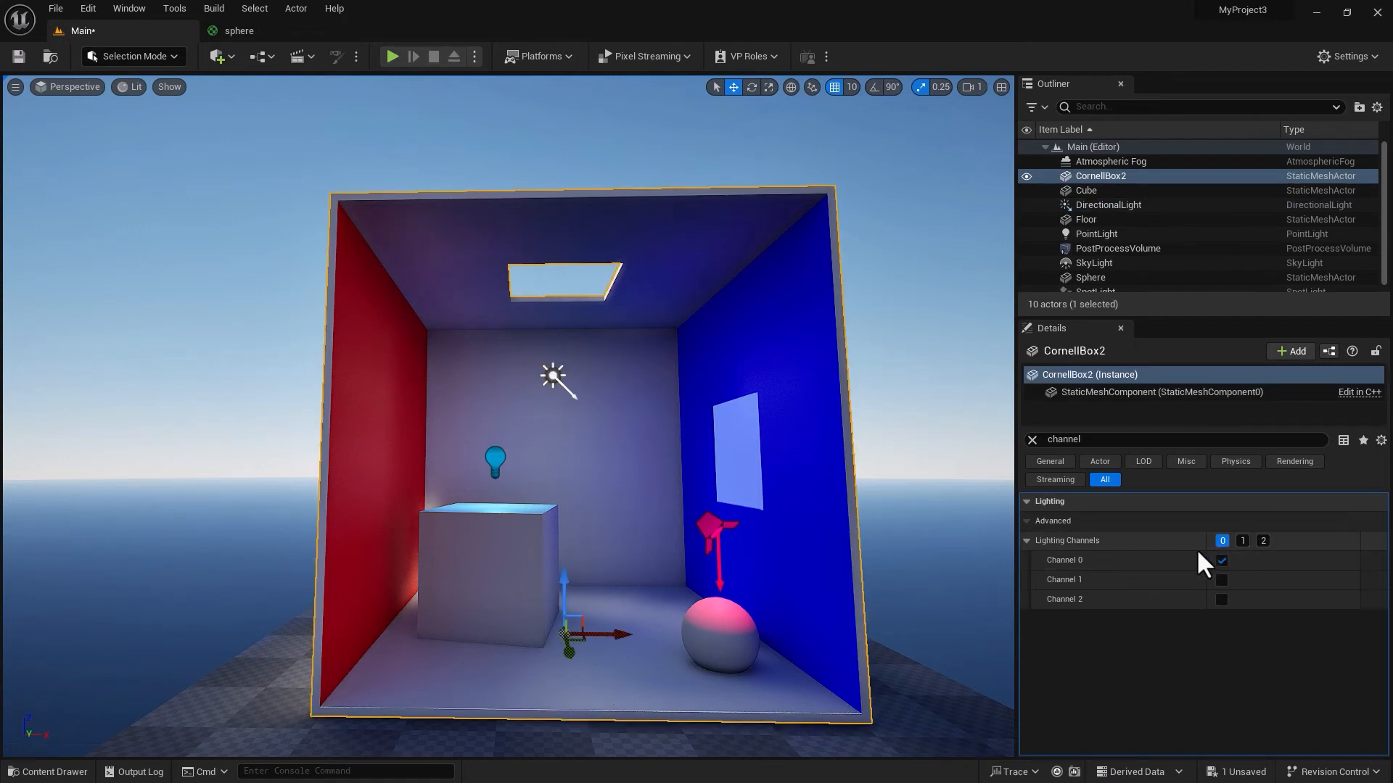
left_click(1108, 204)
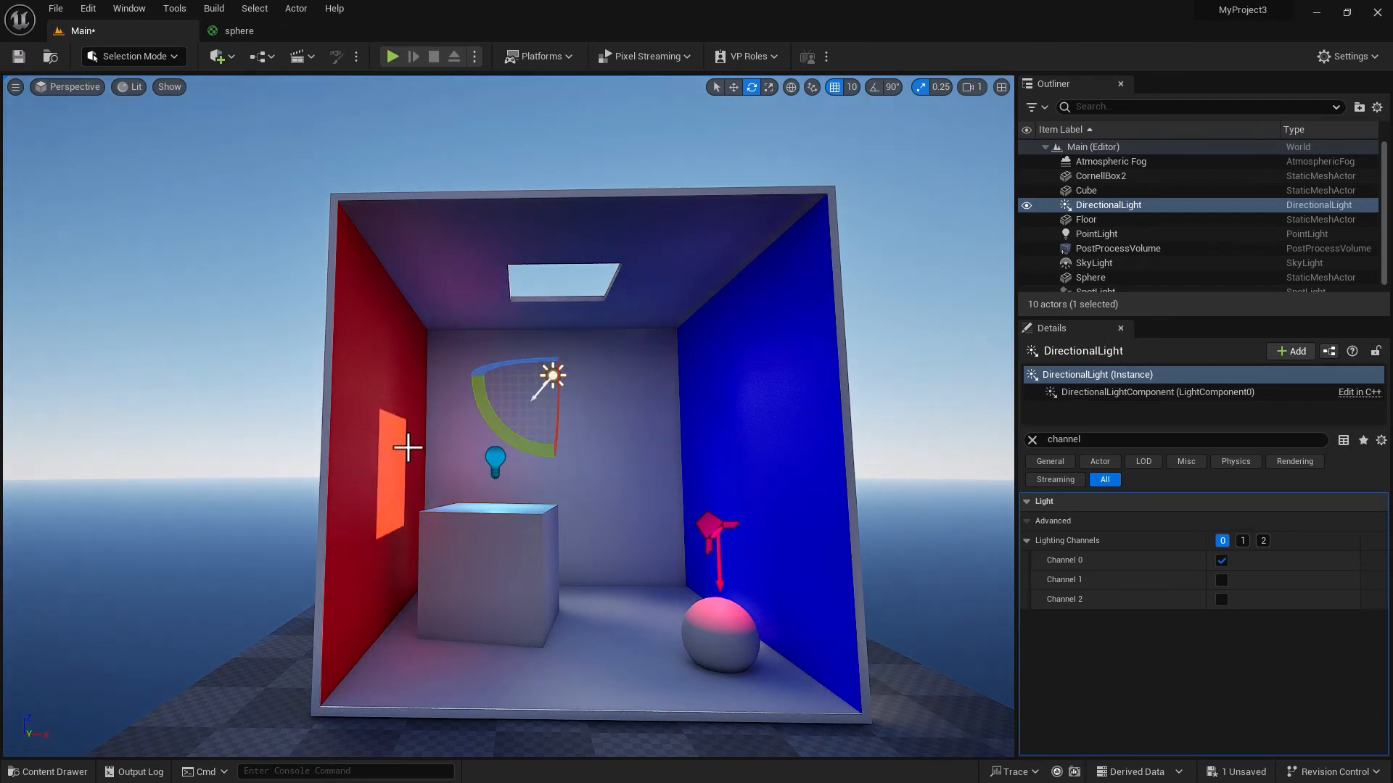
mouse_move(515, 537)
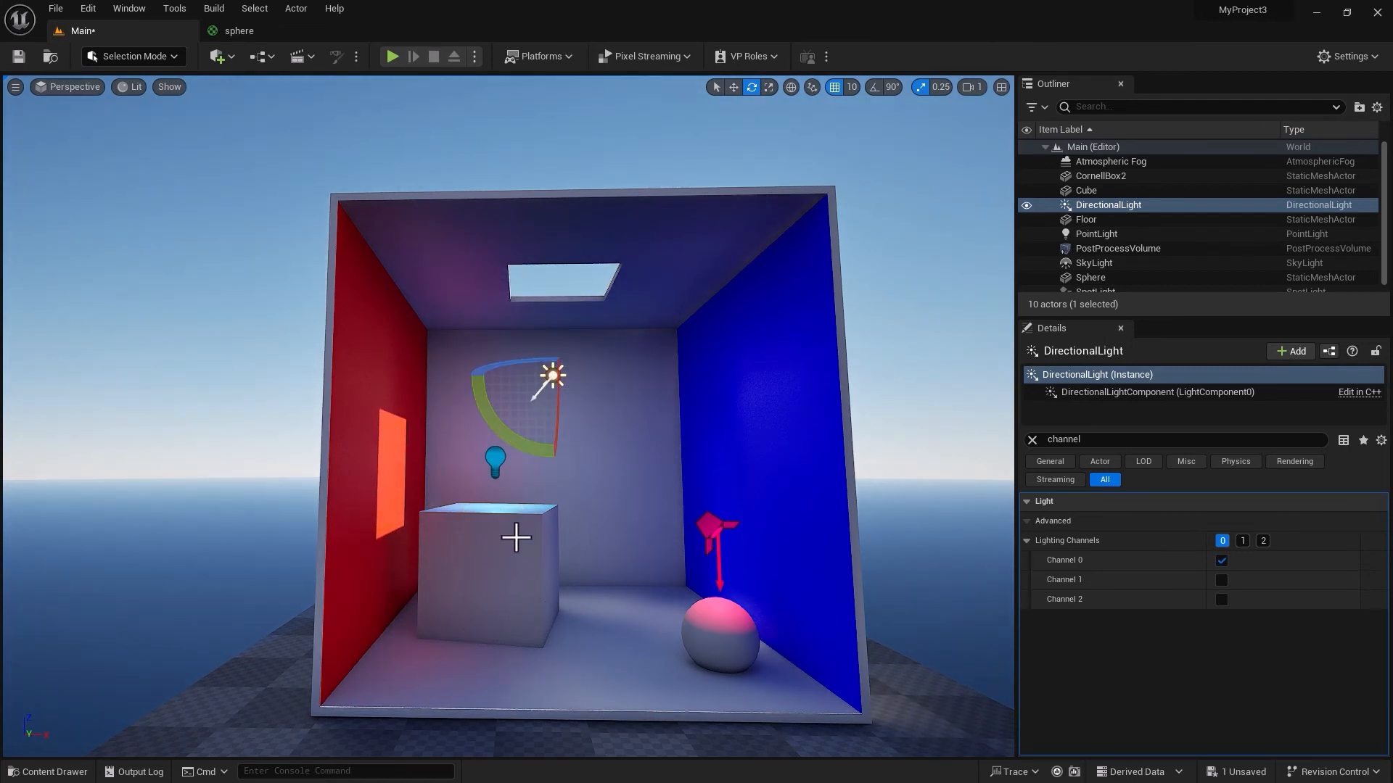
mouse_move(379, 407)
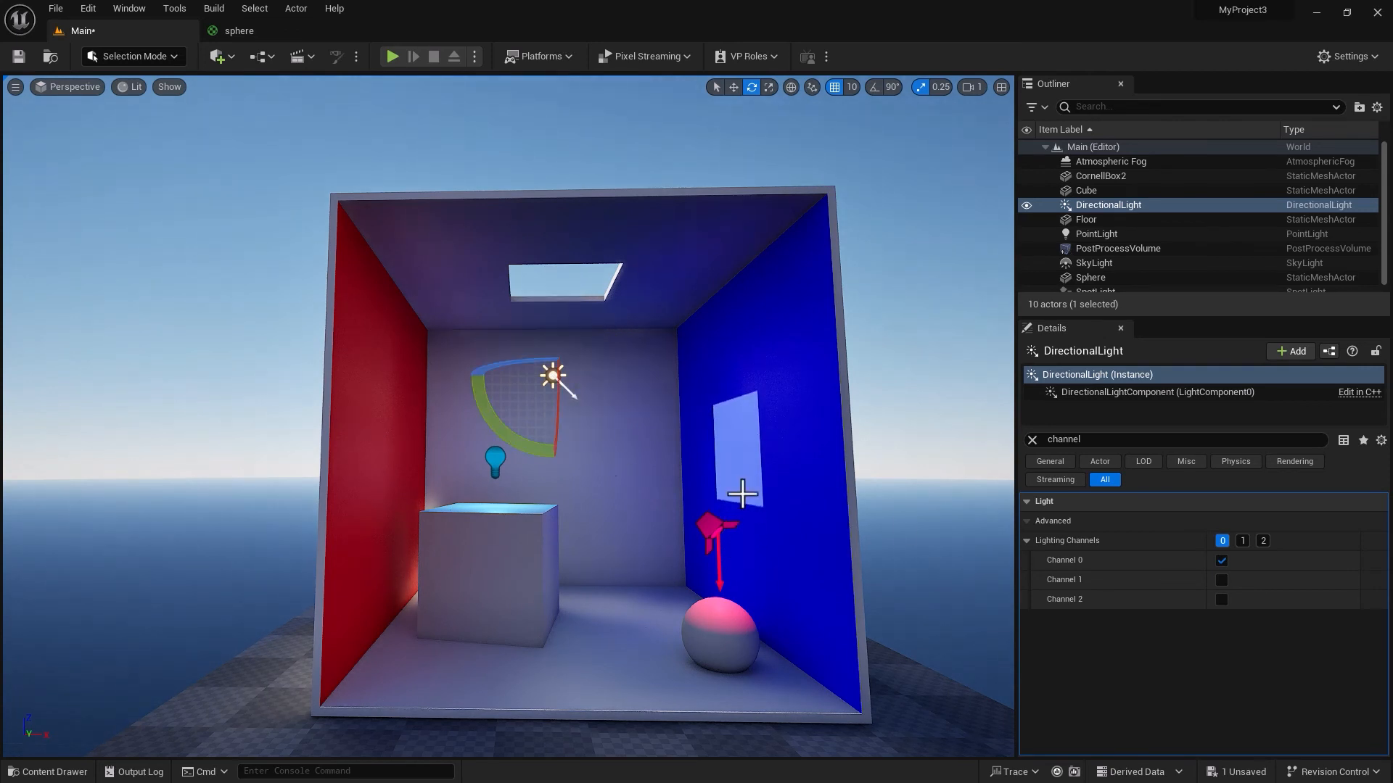
mouse_move(1221, 561)
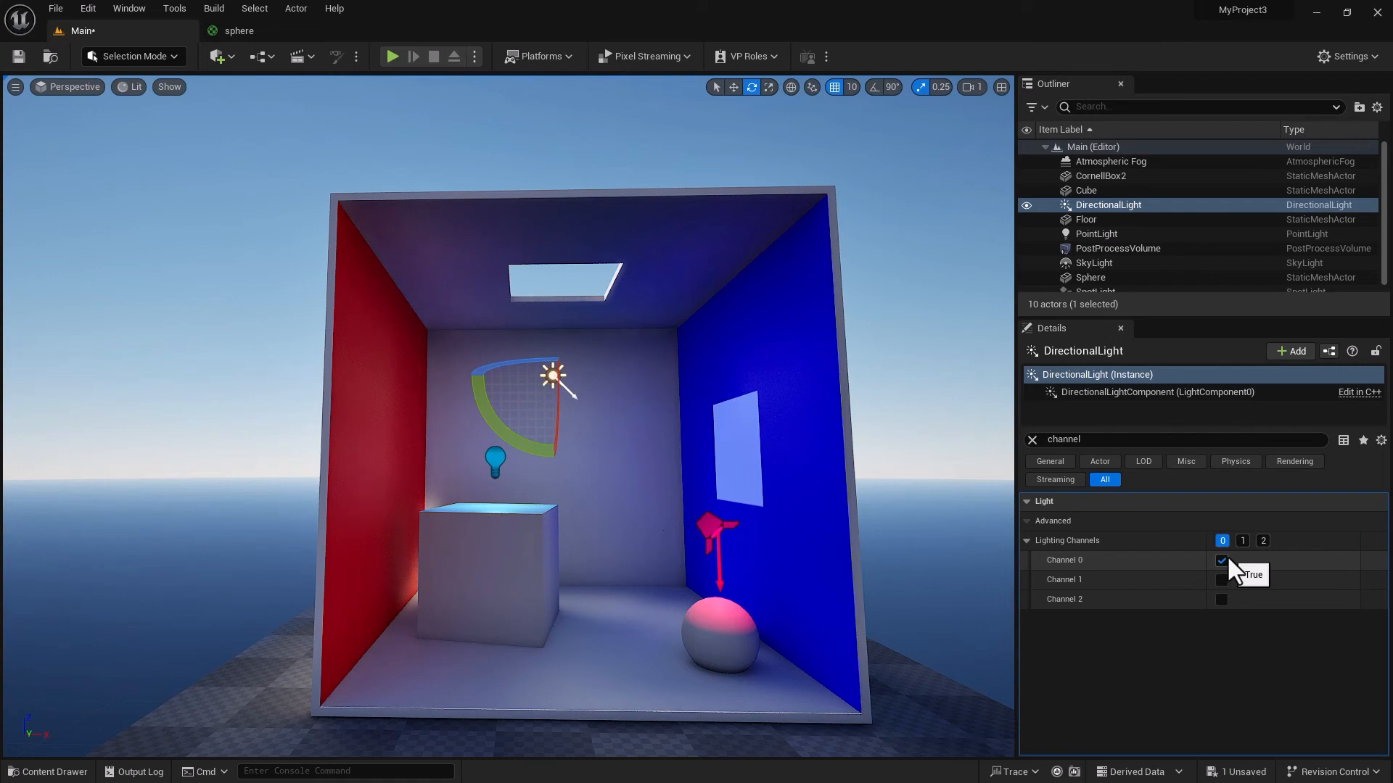
mouse_move(704, 529)
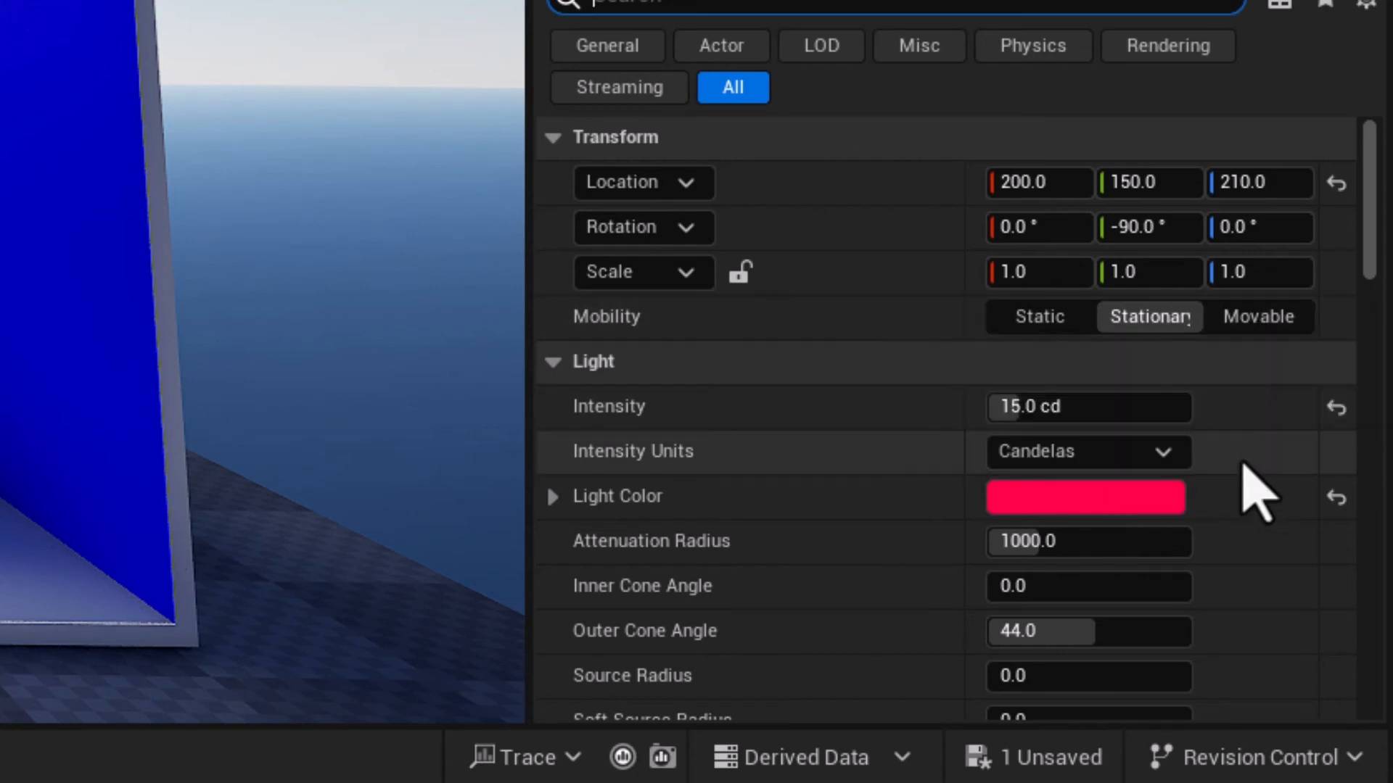
mouse_move(1199, 373)
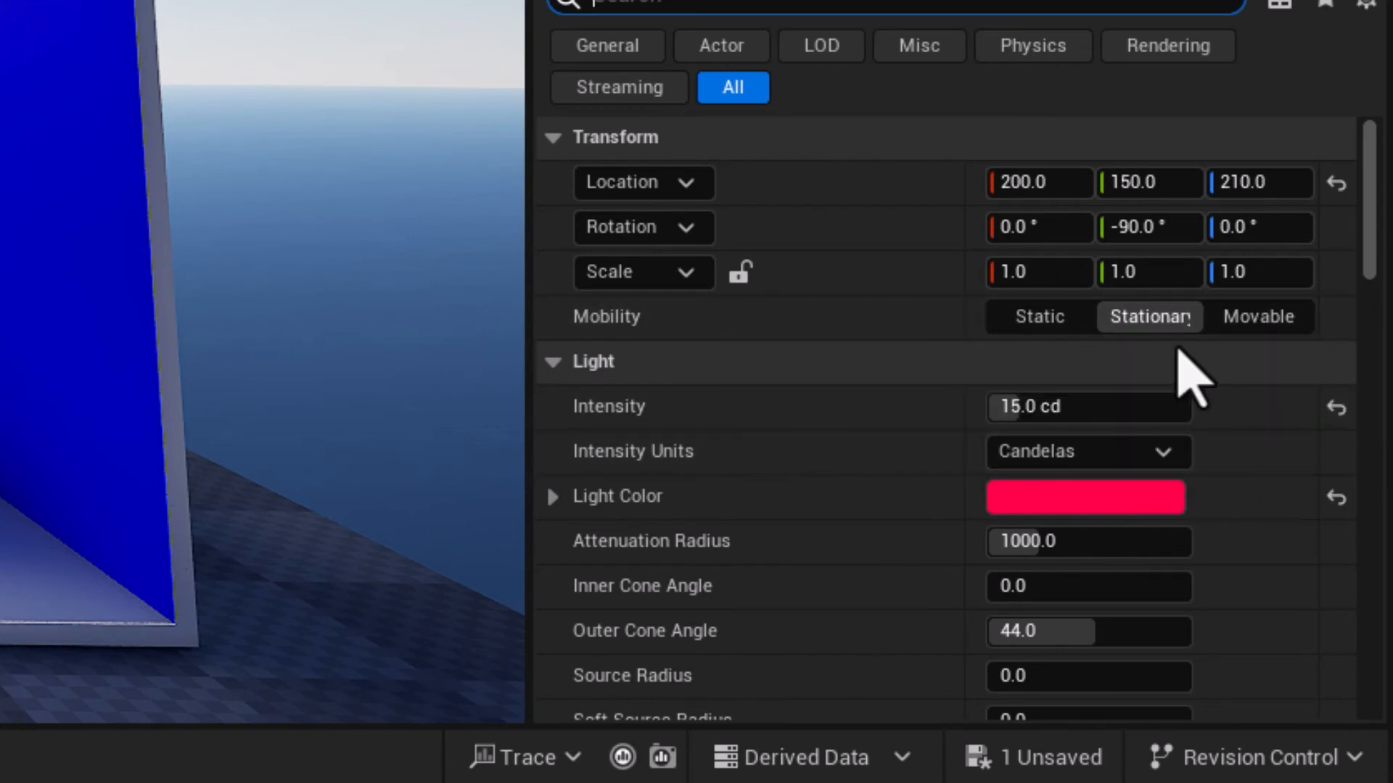
mouse_move(1147, 316)
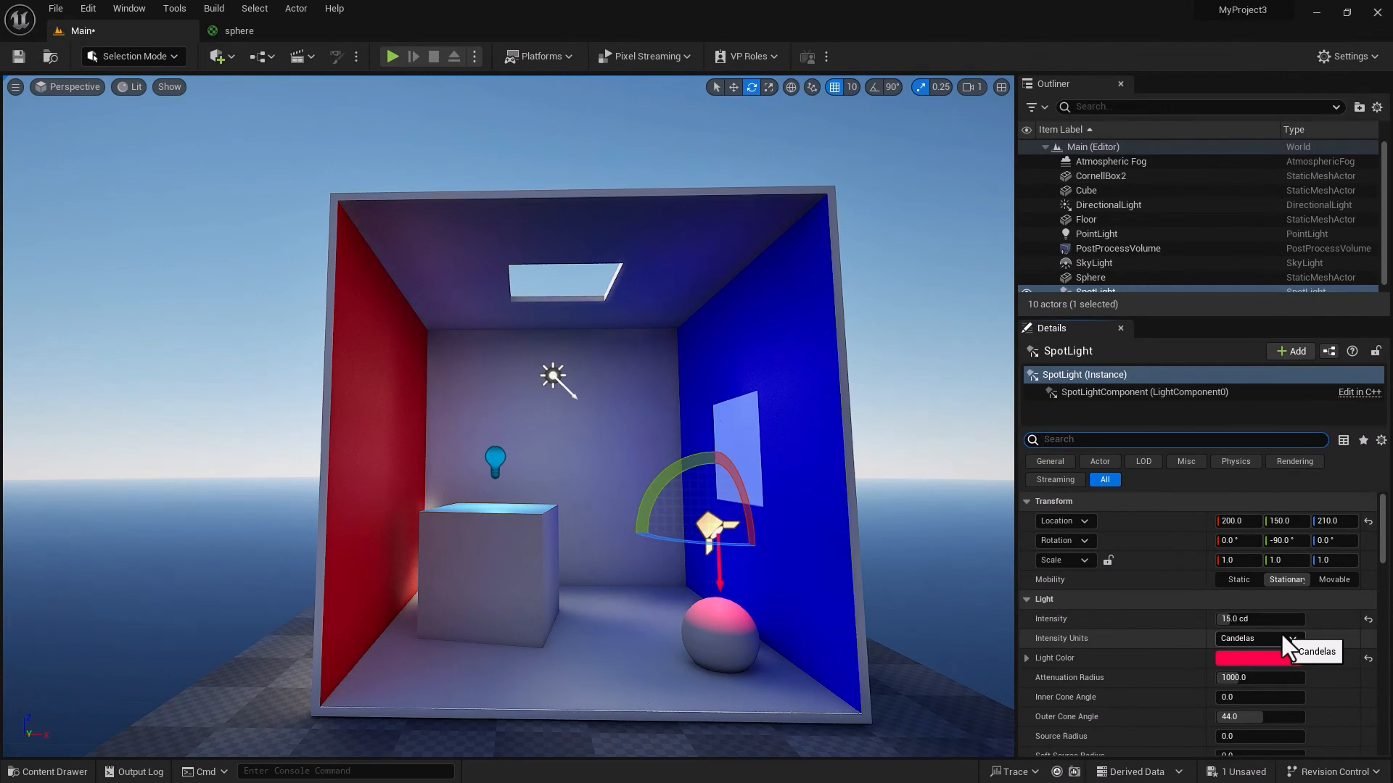
mouse_move(1285, 579)
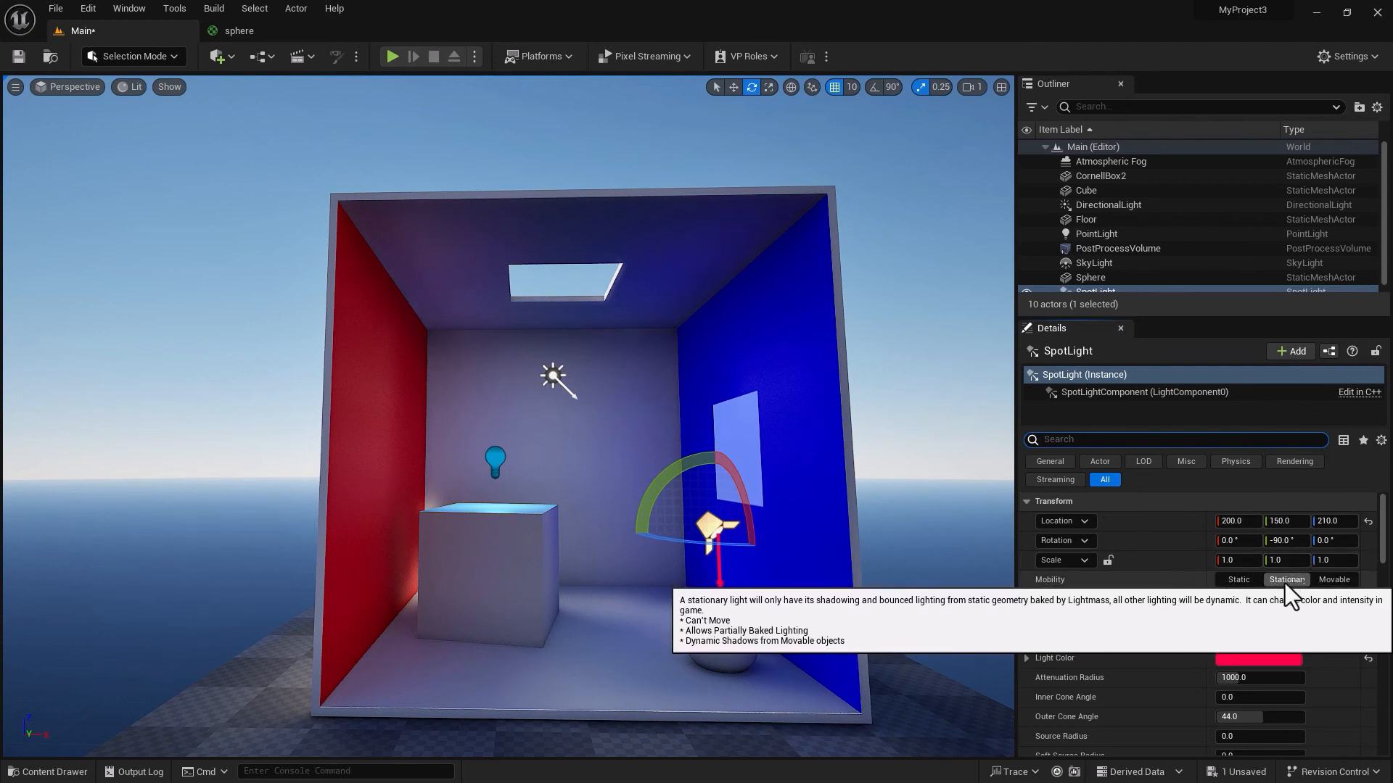
Set the SpotLight's Mobility to Movable.
left_click(1333, 579)
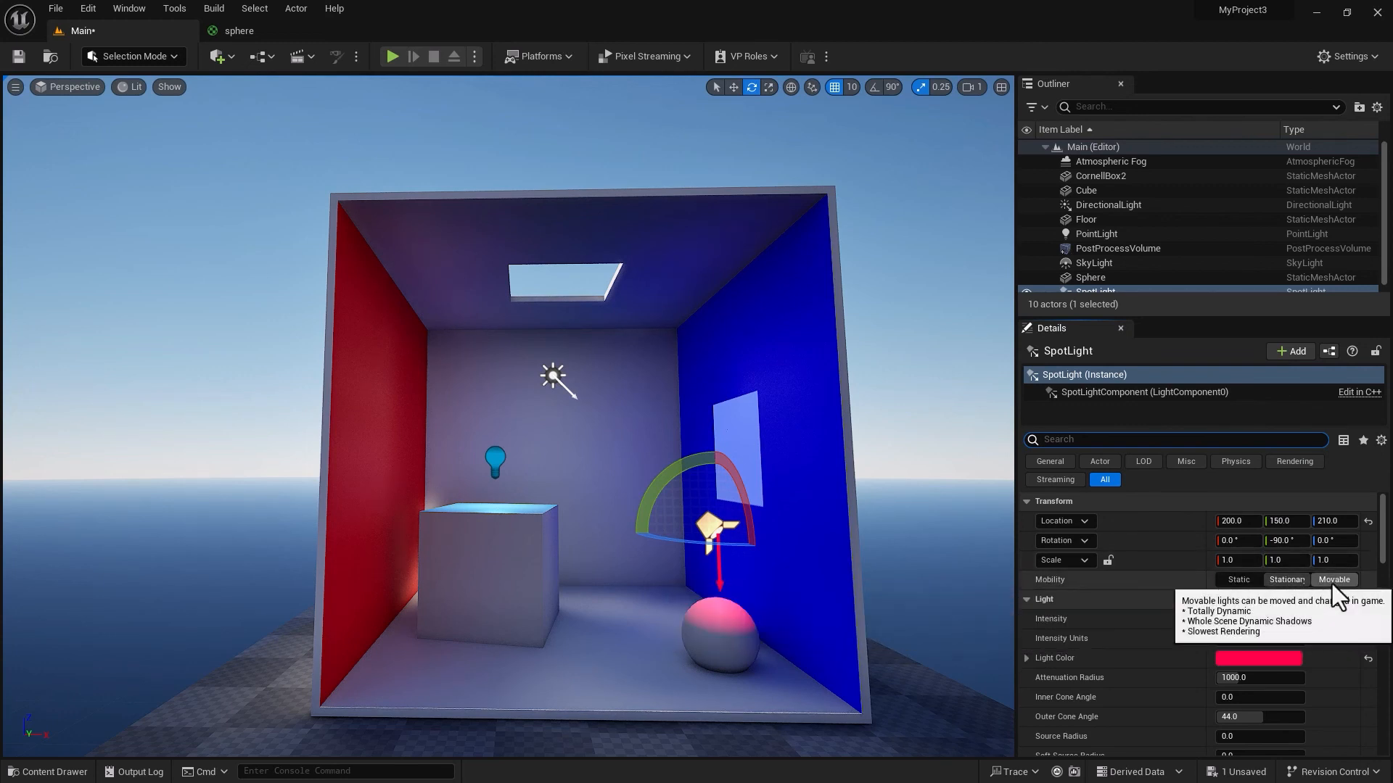
mouse_move(1237, 579)
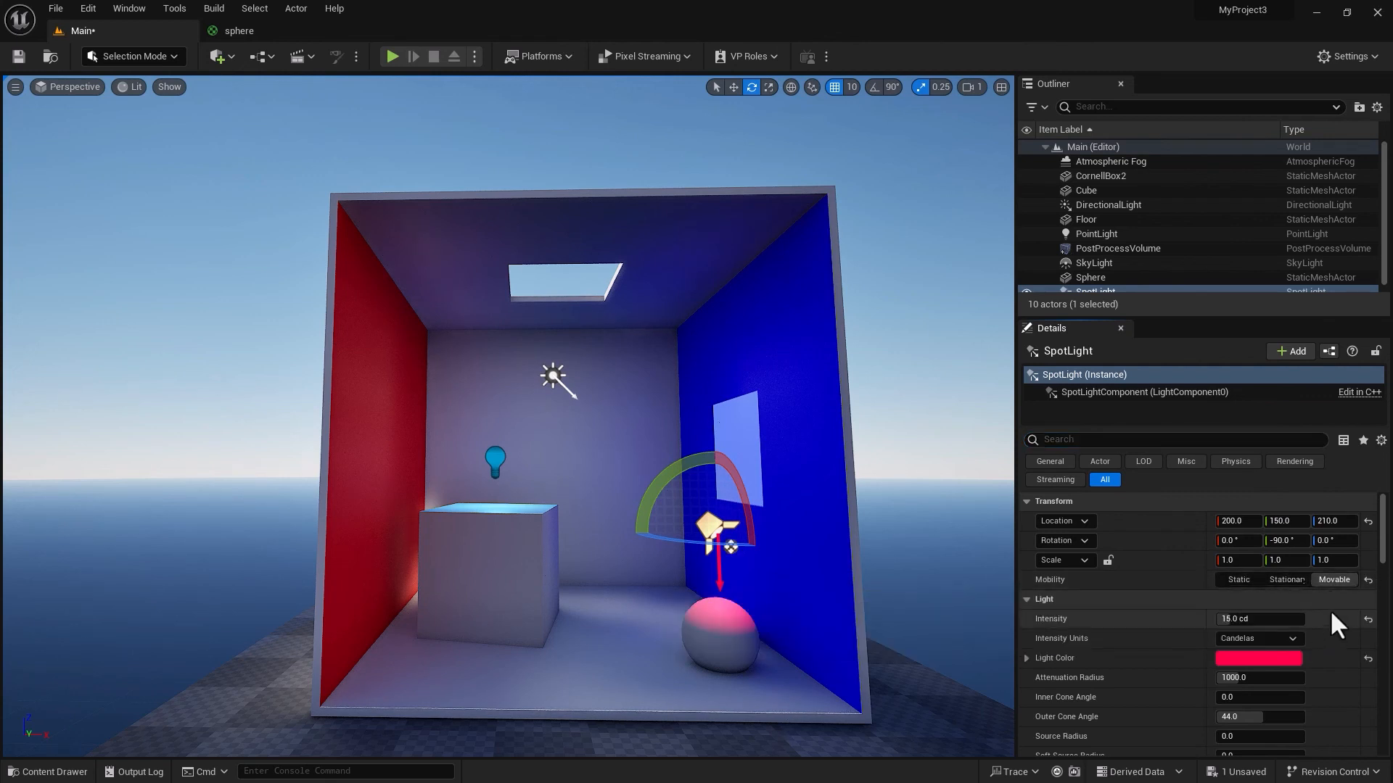
mouse_move(520, 460)
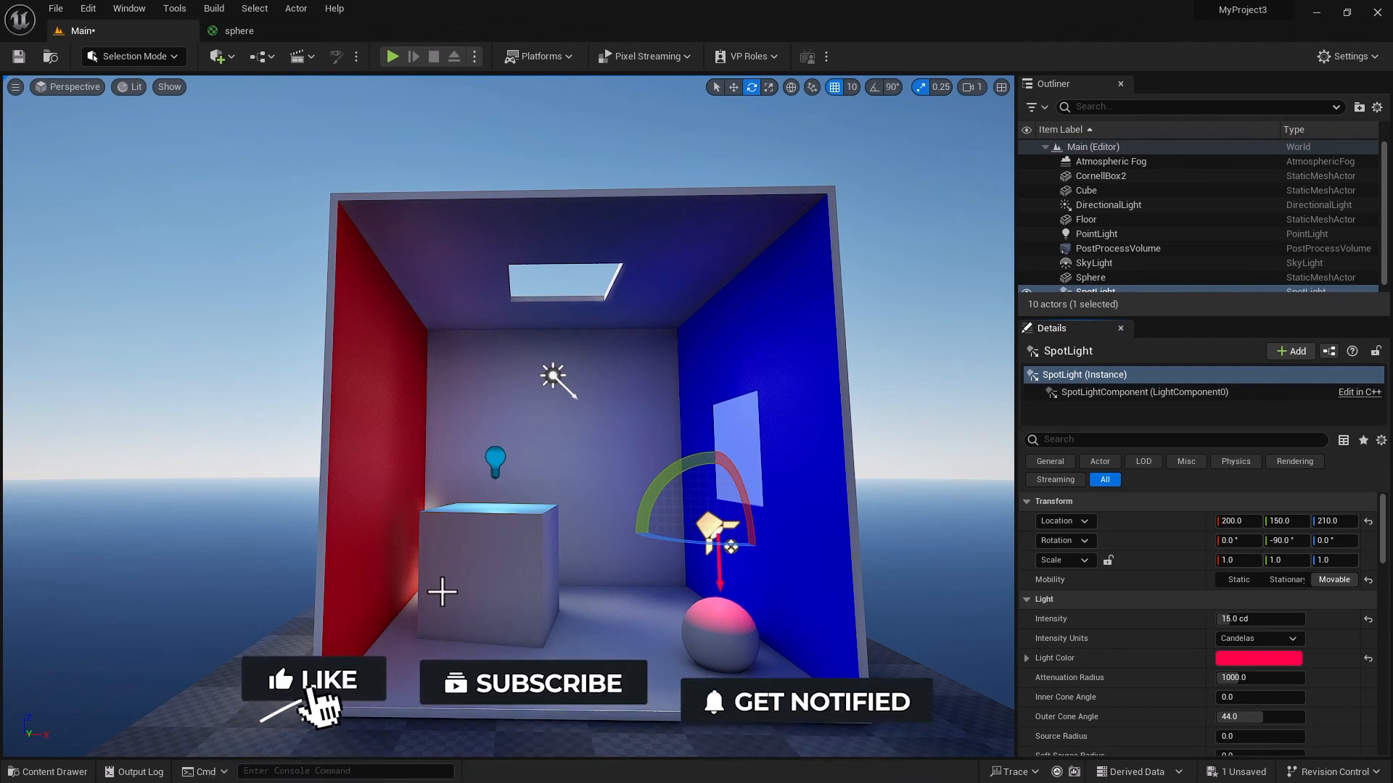
left_click(314, 680)
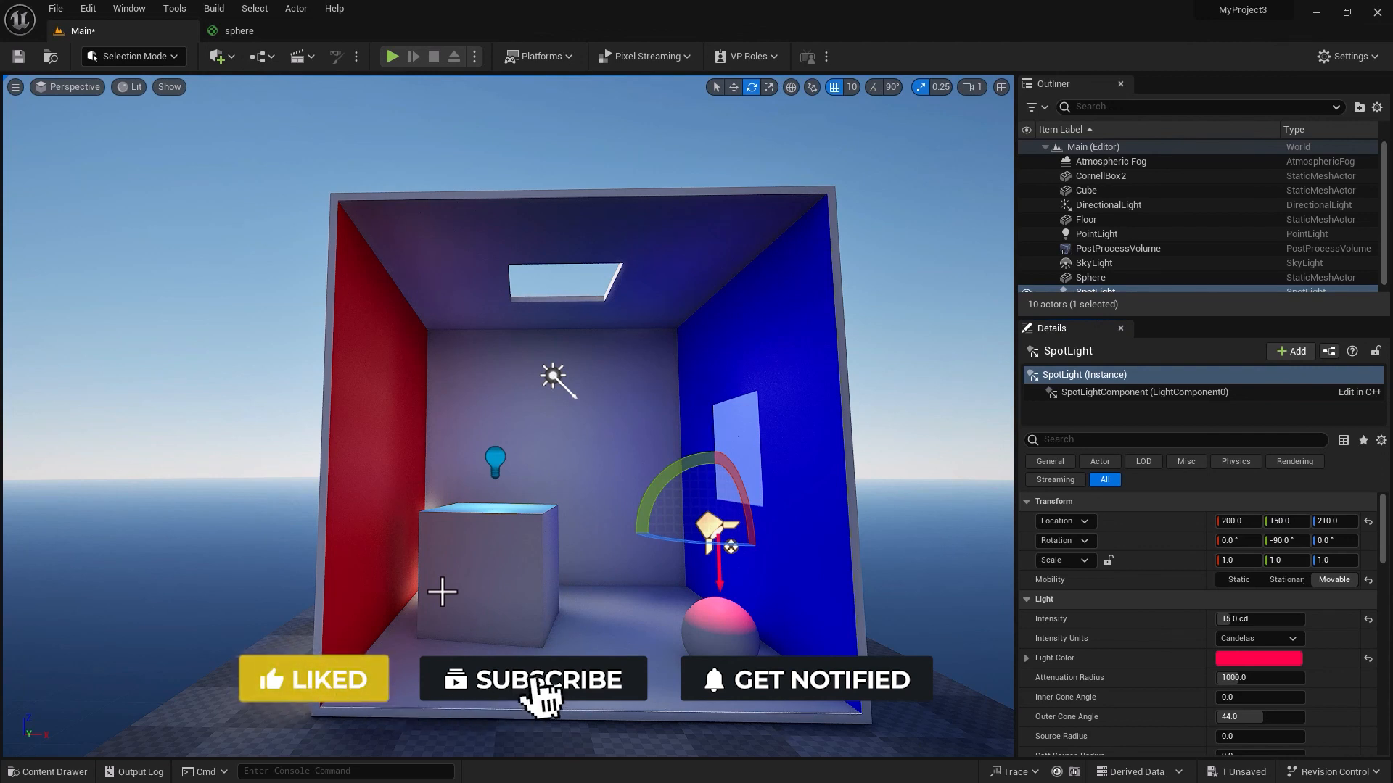